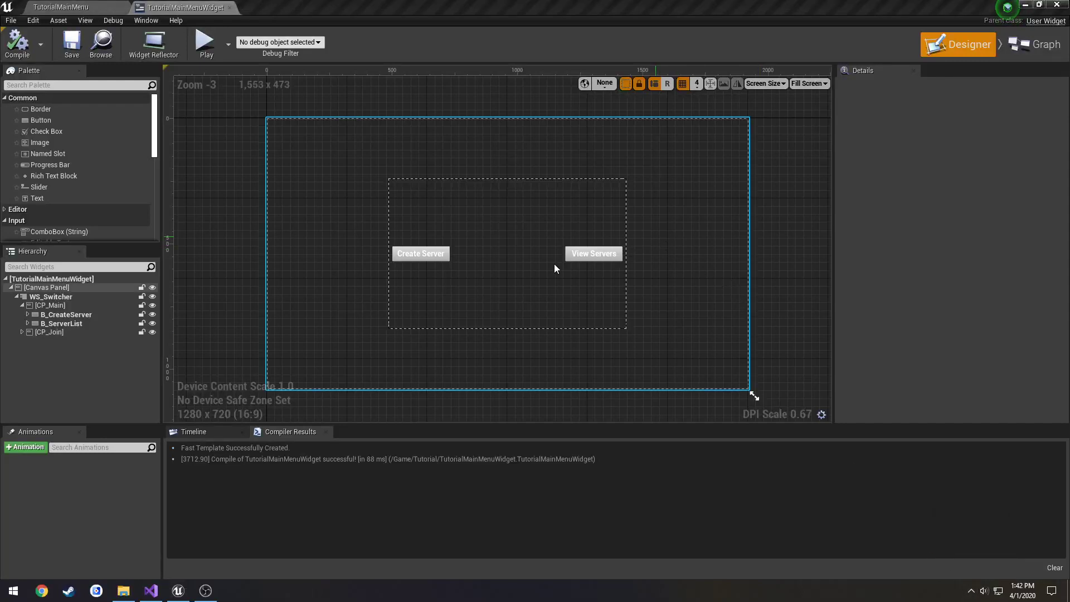
# - Show TutorialGameInstance.cpp at OnFindSessionsComplete in Visual Studio
pyautogui.click(151, 591)
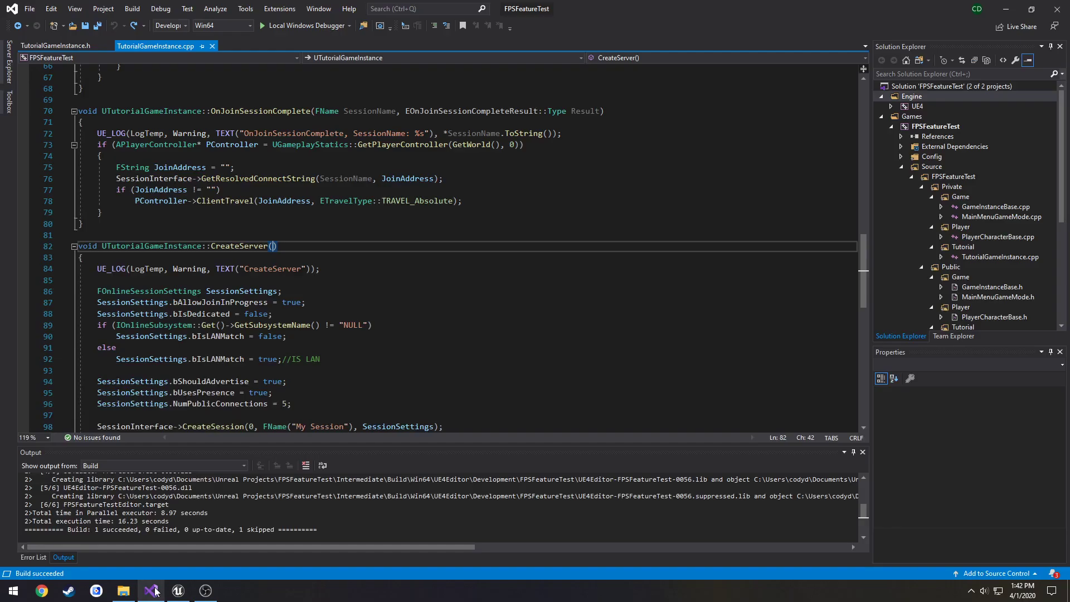
pyautogui.scroll(3)
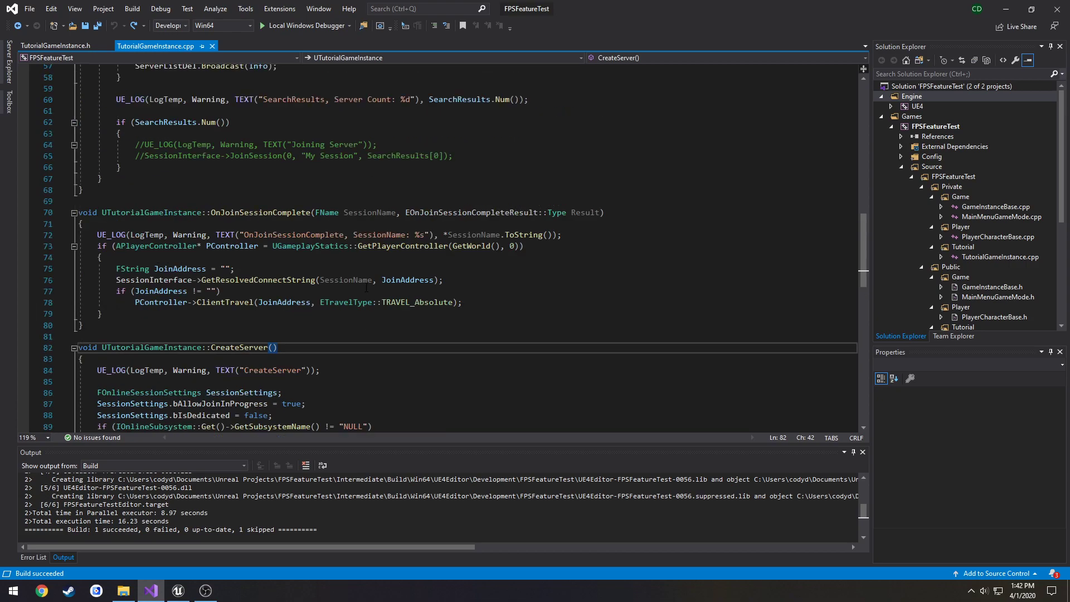
pyautogui.doubleClick(277, 258)
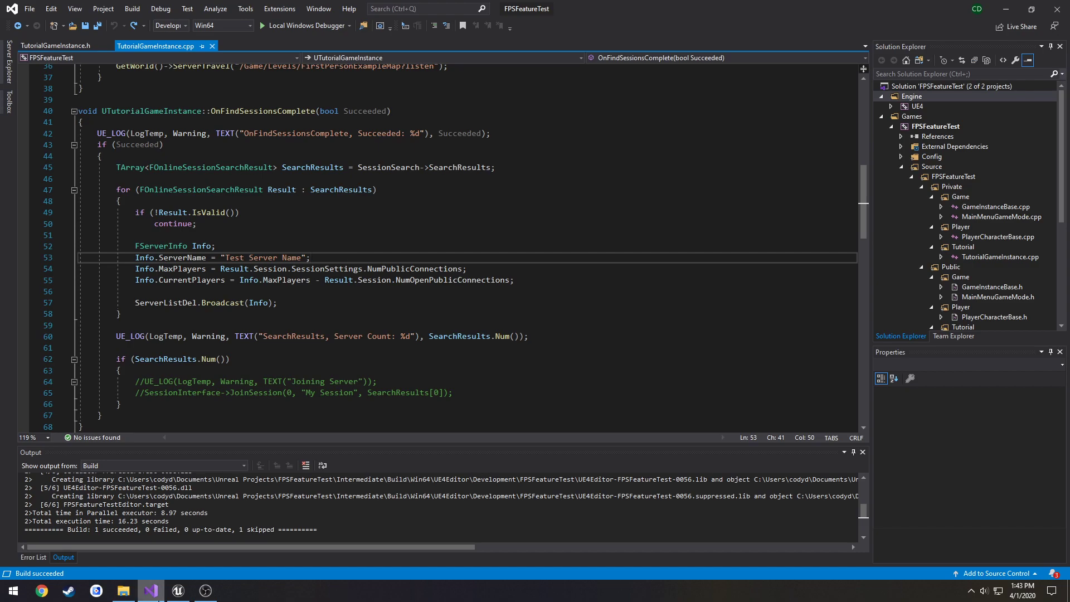
# - Set B_ServerBack on CP_Join to Position Y 160 and recompile the main menu widget
pyautogui.click(177, 591)
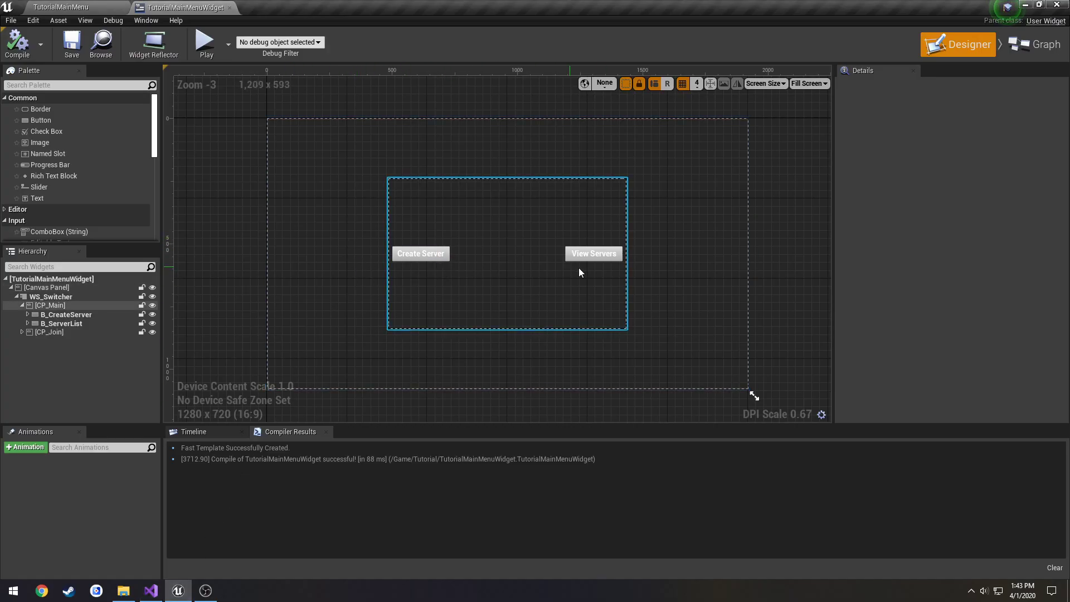
pyautogui.click(49, 332)
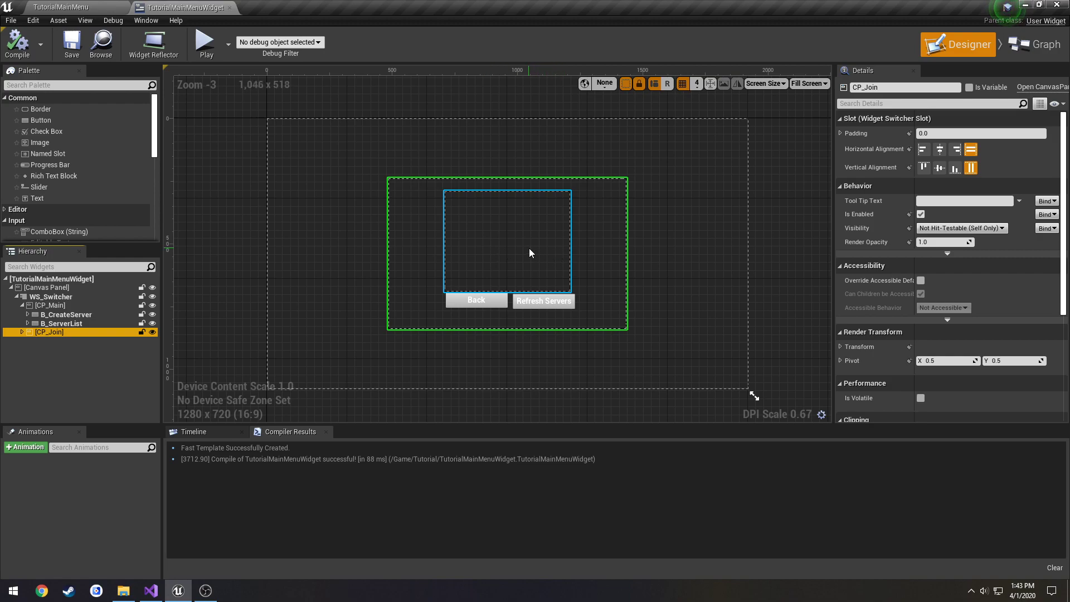
pyautogui.scroll(3)
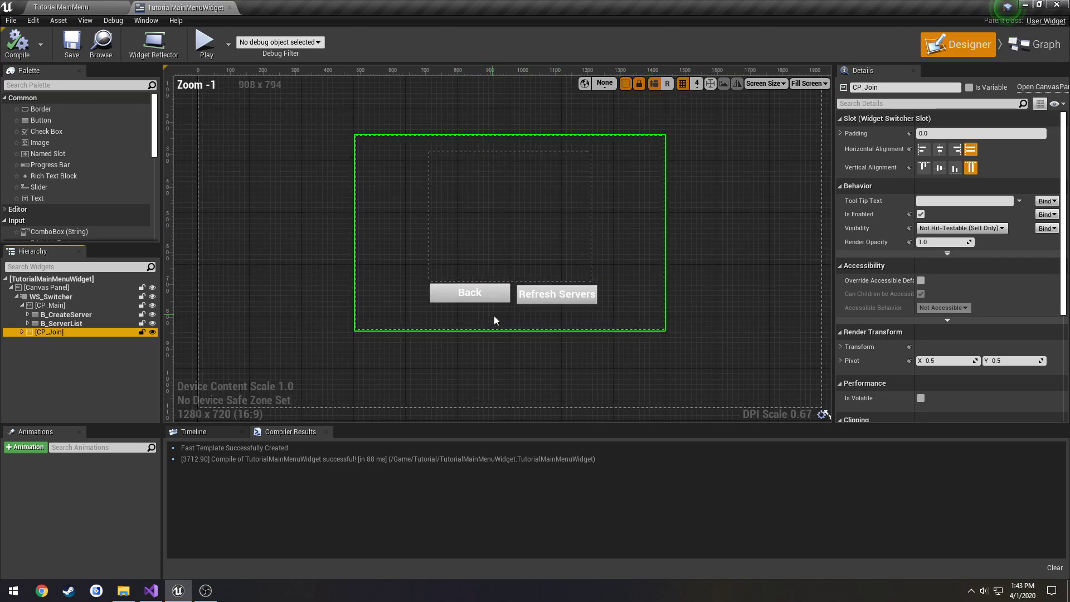
pyautogui.click(469, 292)
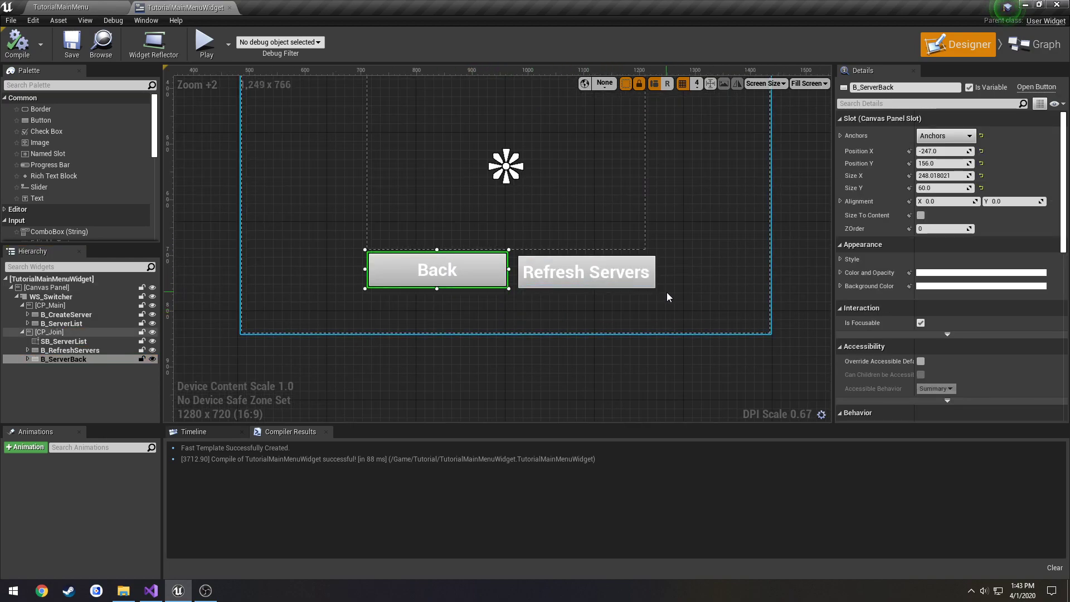
pyautogui.click(585, 272)
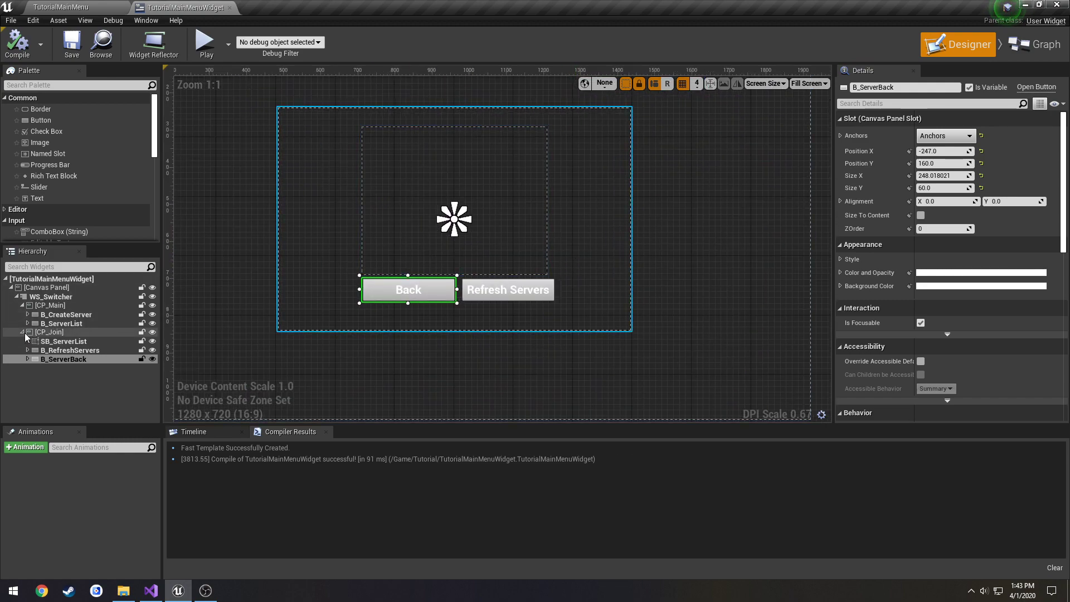
# - Duplicate CP_Main under WS_Switcher and rename the copy CP_CreateServer
pyautogui.click(22, 332)
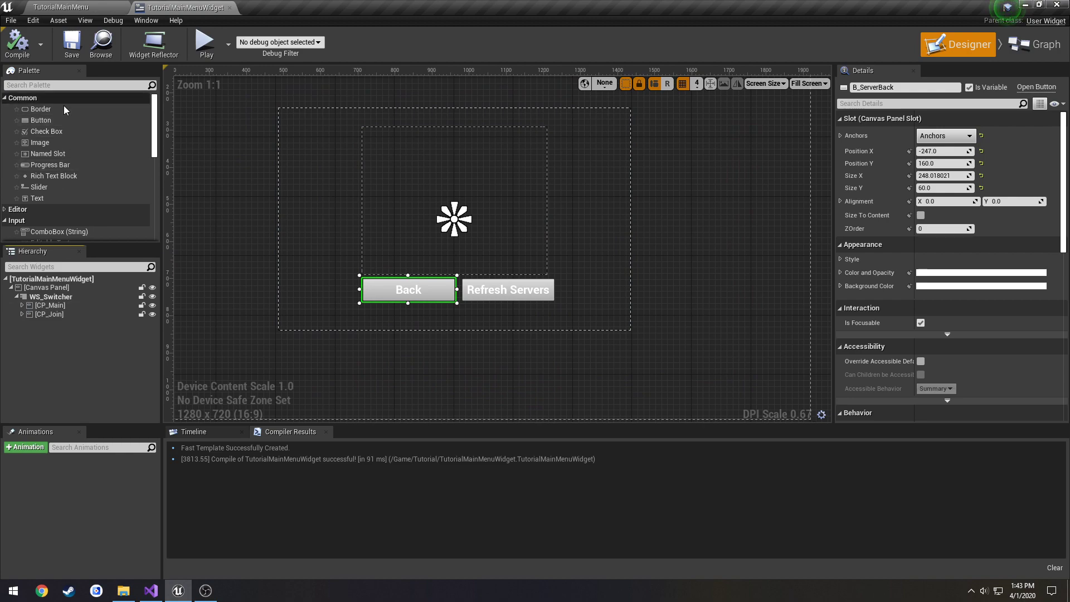
pyautogui.scroll(-3)
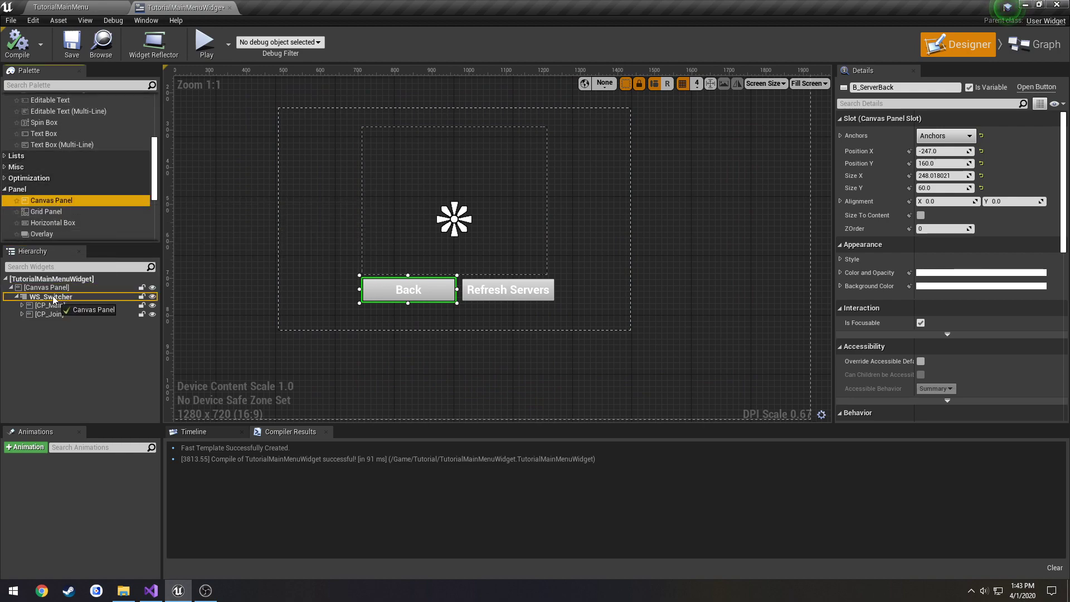
pyautogui.click(23, 315)
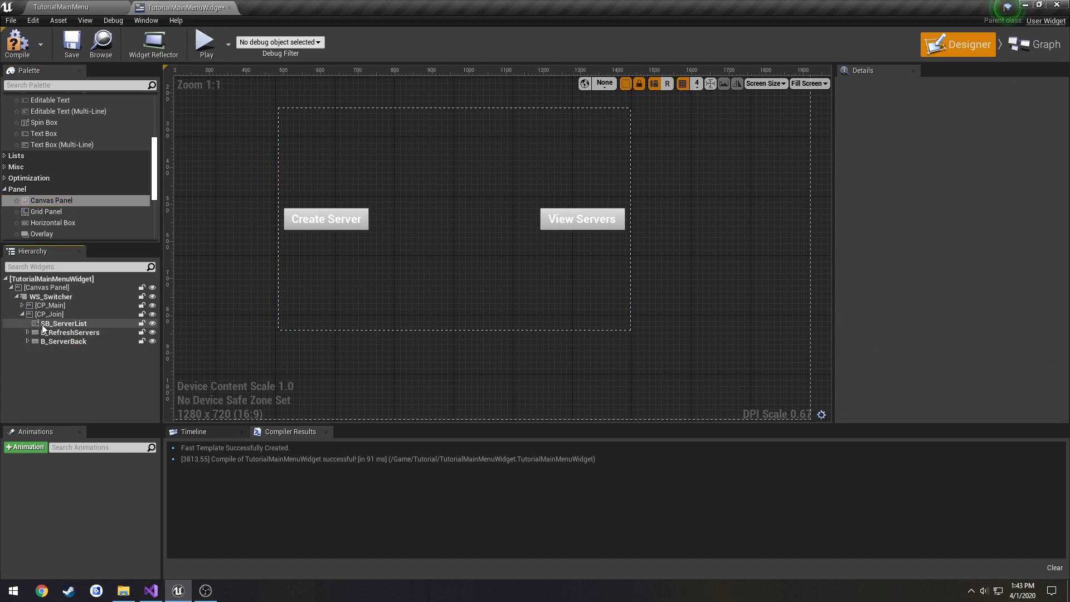
pyautogui.click(50, 306)
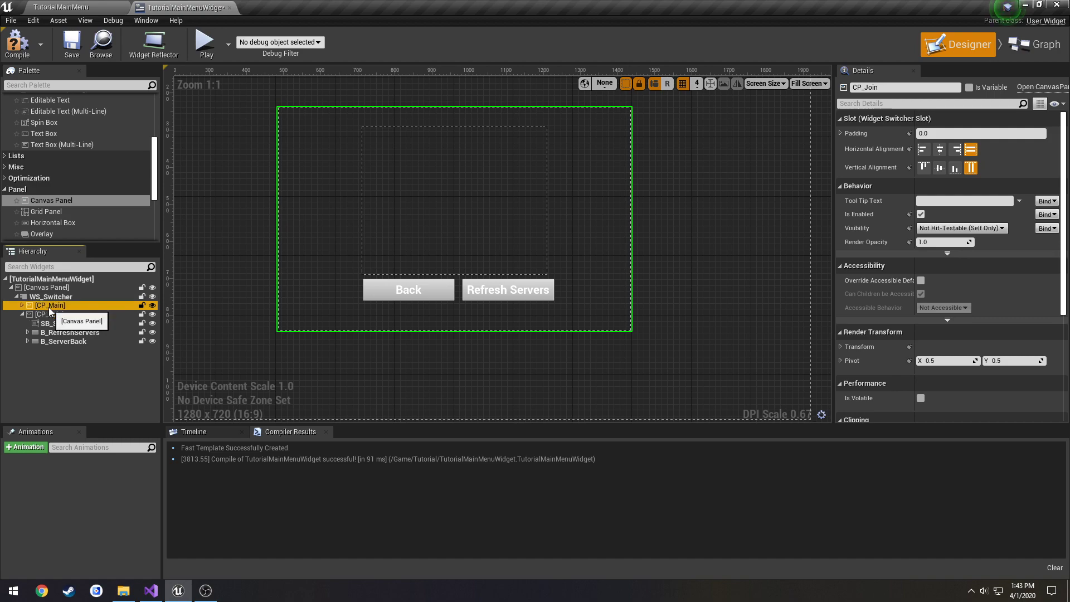
pyautogui.click(52, 296)
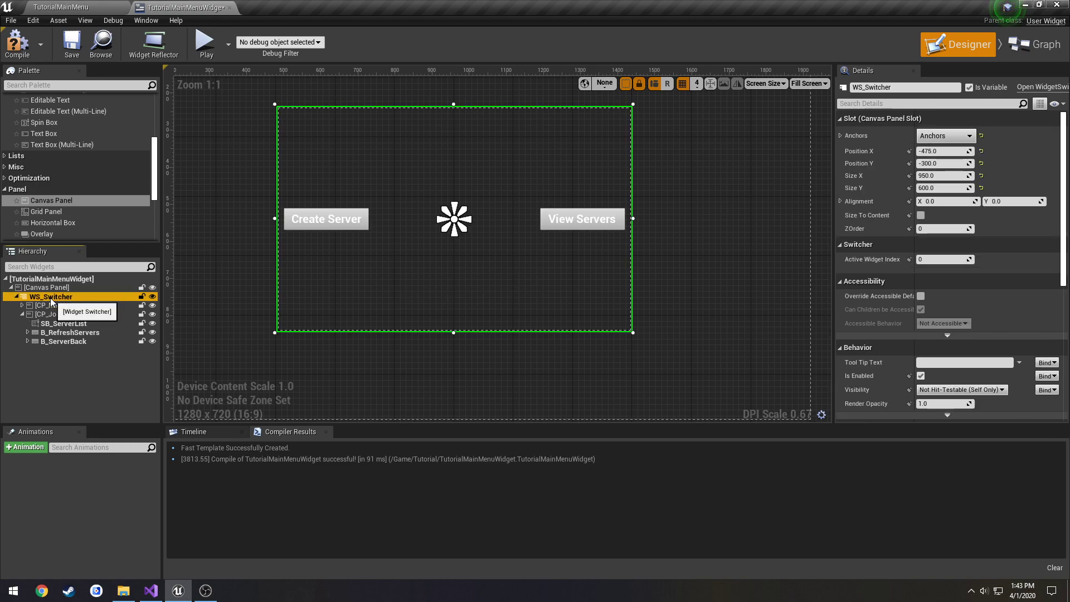
pyautogui.click(52, 324)
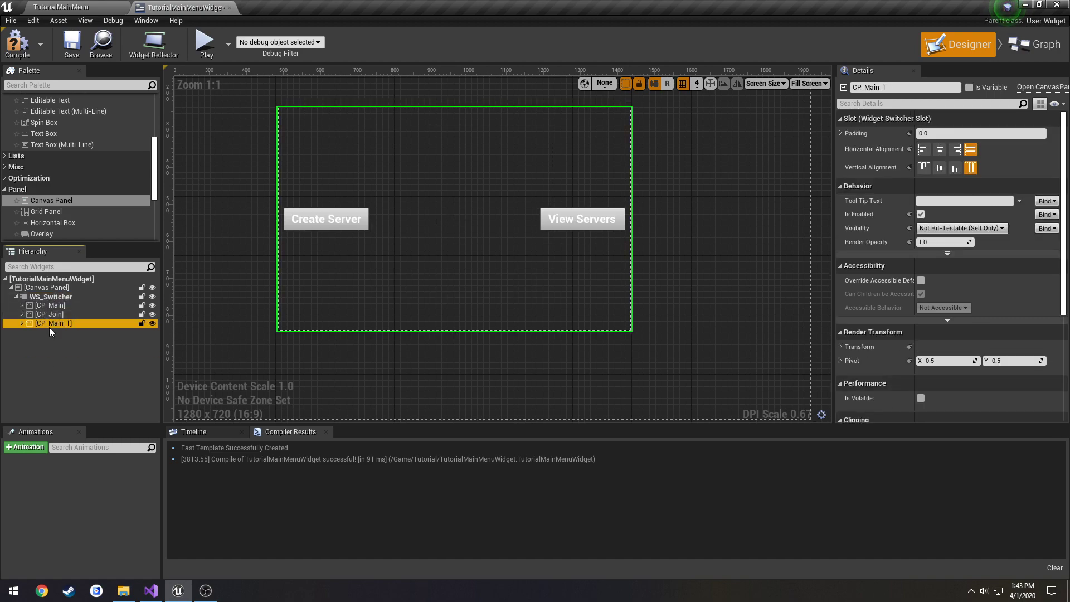
pyautogui.doubleClick(52, 323)
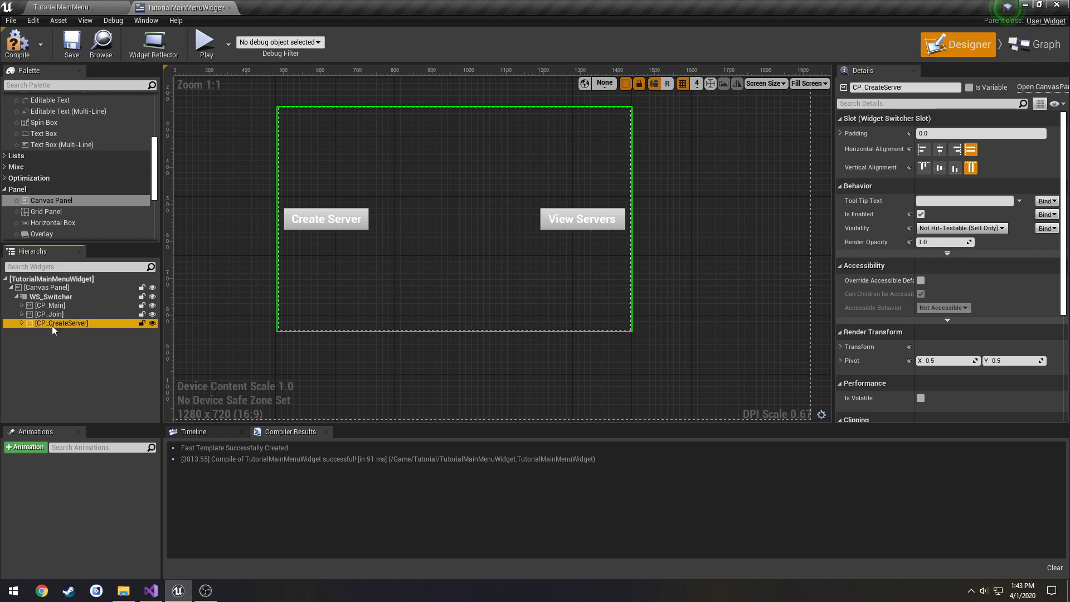
# - Reposition CP_CreateServer's two copied buttons to the bottom of the panel
pyautogui.click(21, 323)
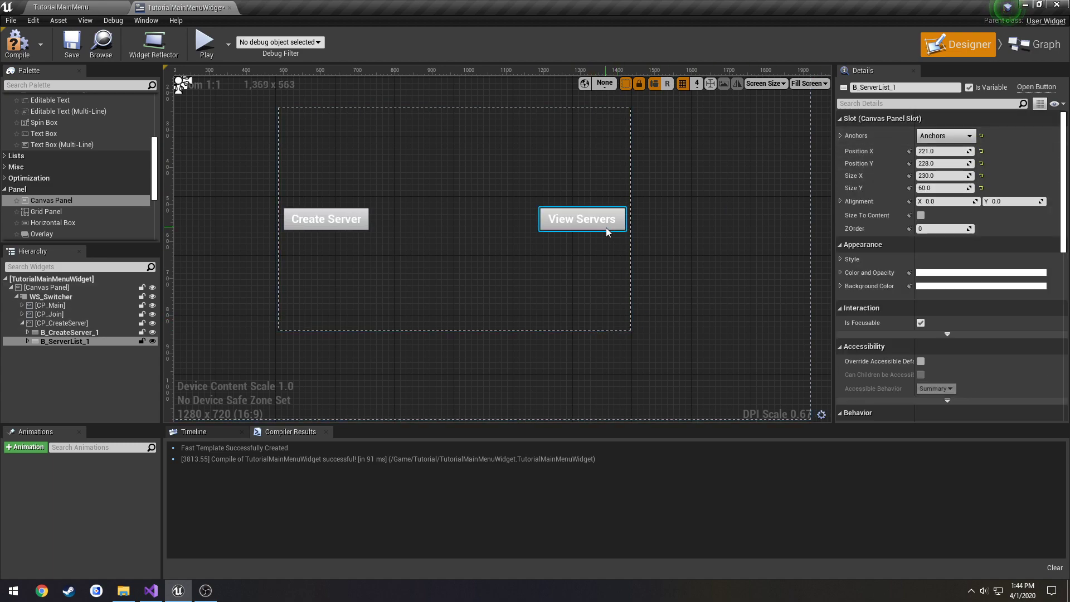
pyautogui.click(68, 332)
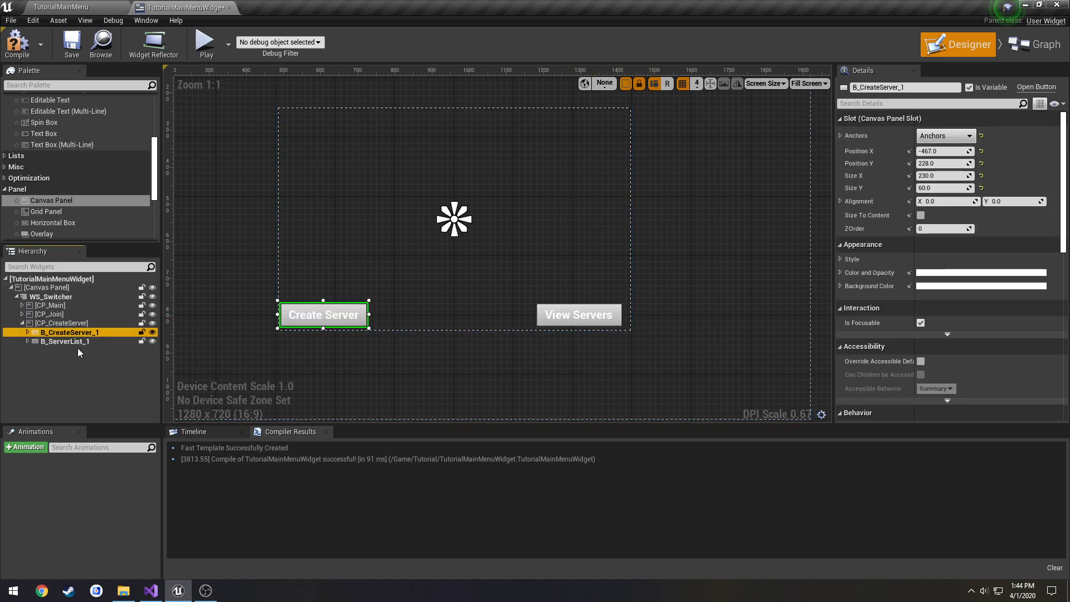
pyautogui.click(65, 341)
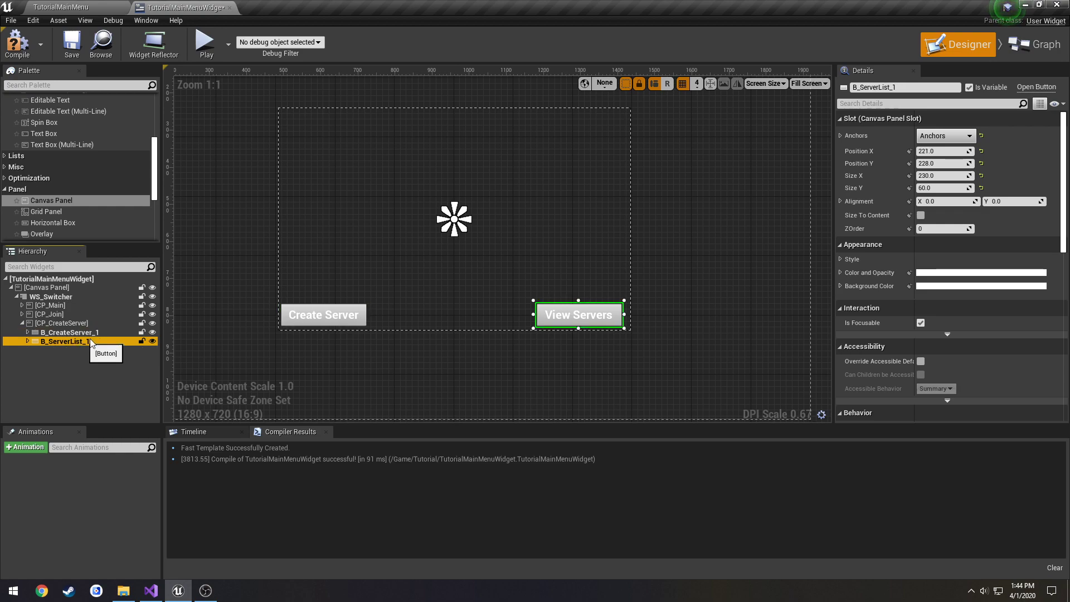
pyautogui.moveTo(946, 163)
pyautogui.write('100')
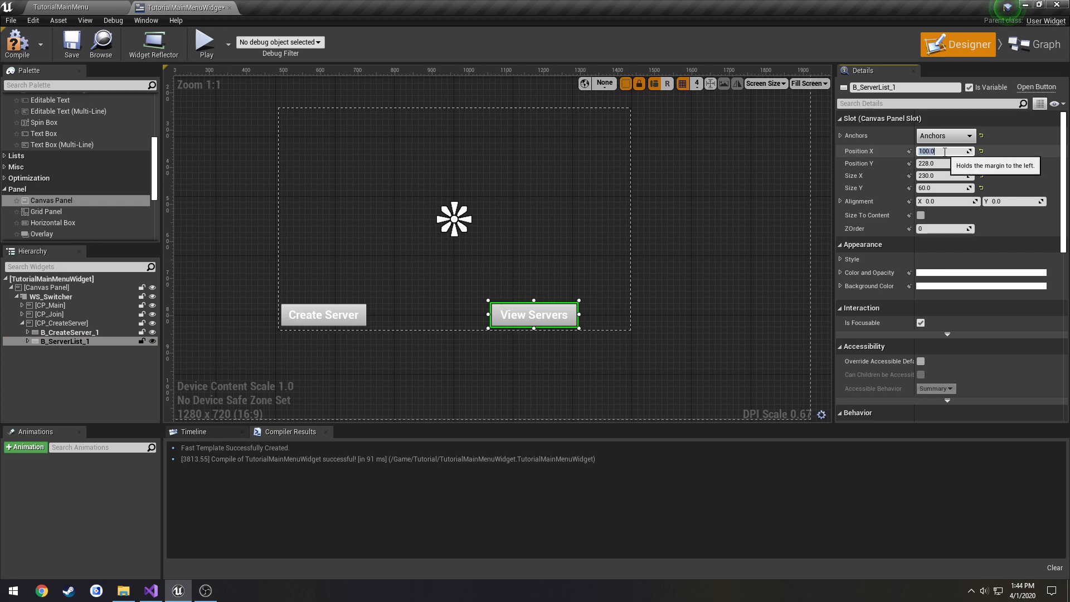
pyautogui.click(70, 332)
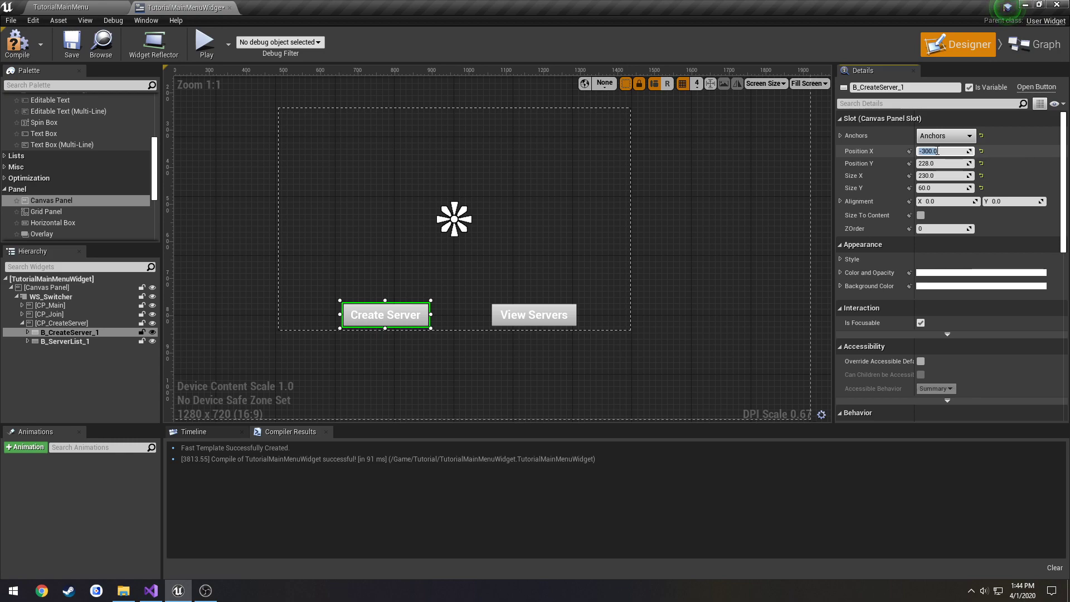
pyautogui.click(944, 163)
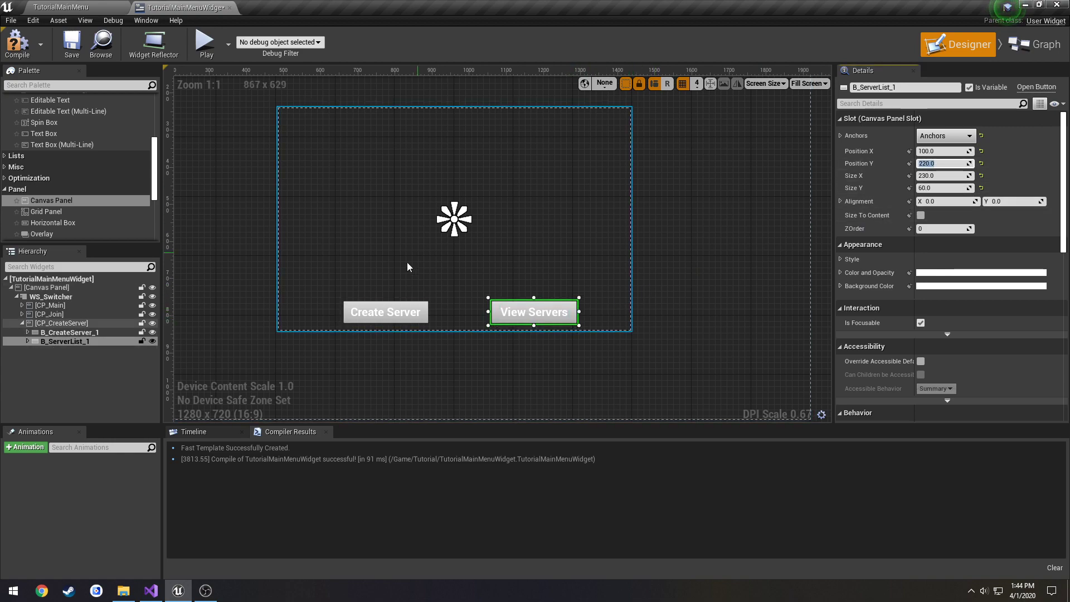
# - Relabel the buttons Back and Create Server and recompile the widget
pyautogui.click(385, 312)
pyautogui.write('Bac')
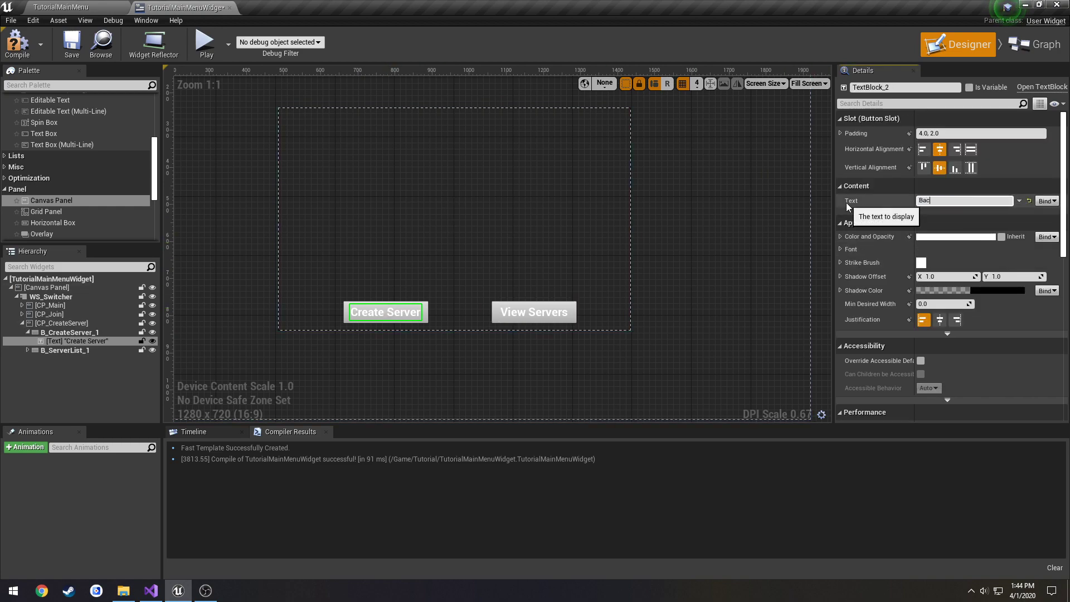
pyautogui.click(534, 312)
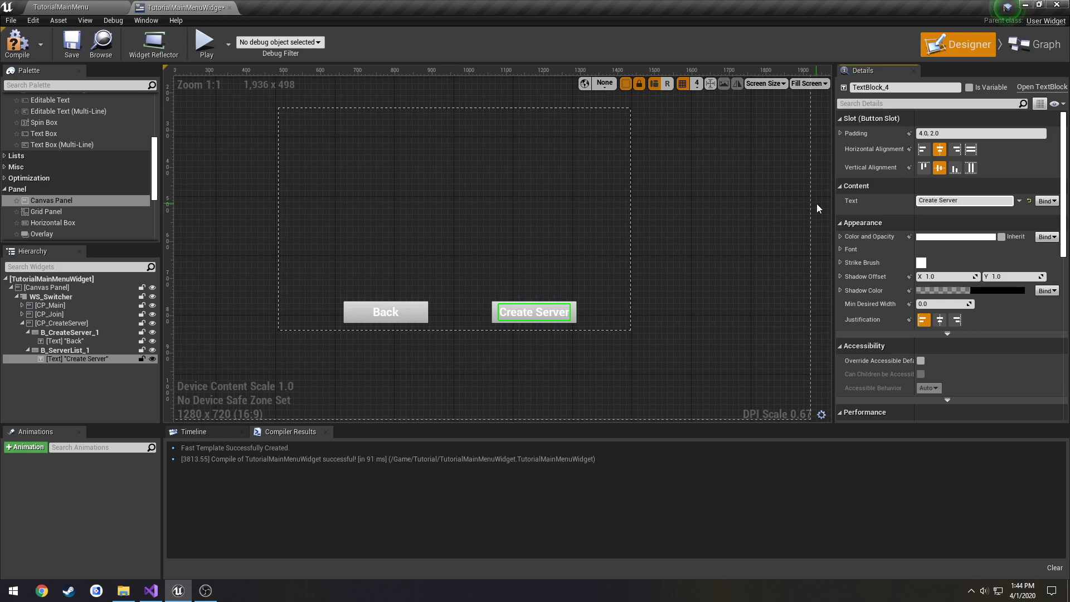
pyautogui.click(71, 42)
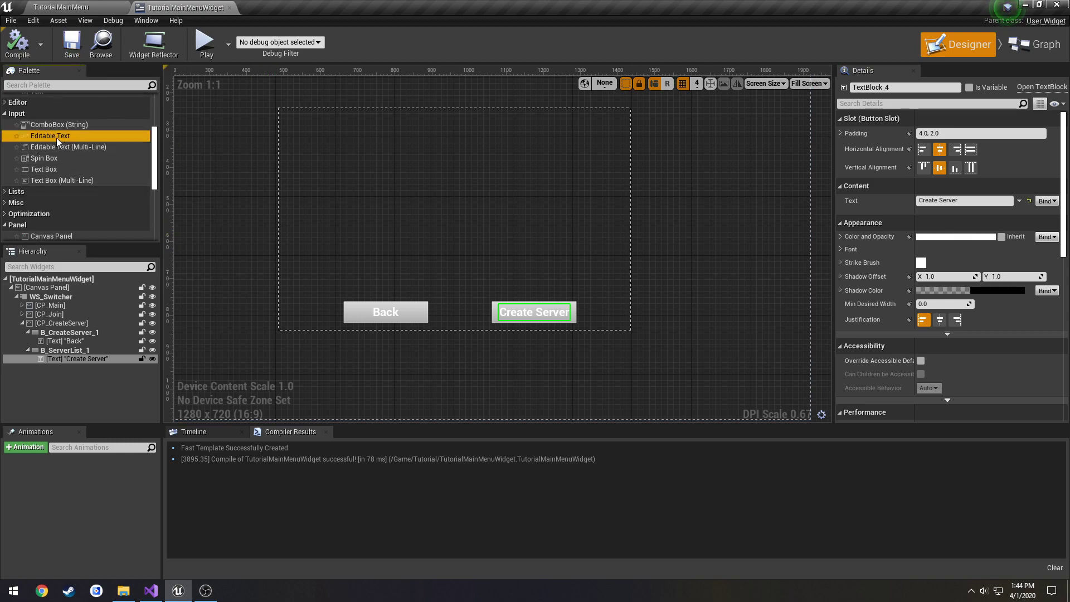
# - Add a widened editable text field above the buttons with hint text Server Name
pyautogui.moveTo(49, 134); pyautogui.dragTo(383, 233)
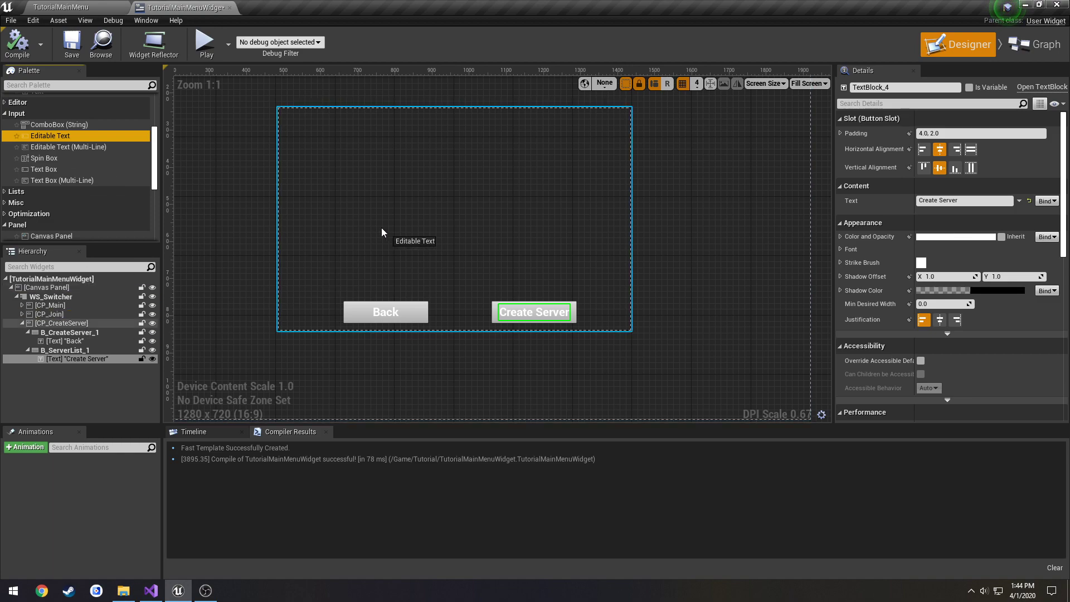
pyautogui.moveTo(50, 135); pyautogui.dragTo(308, 221)
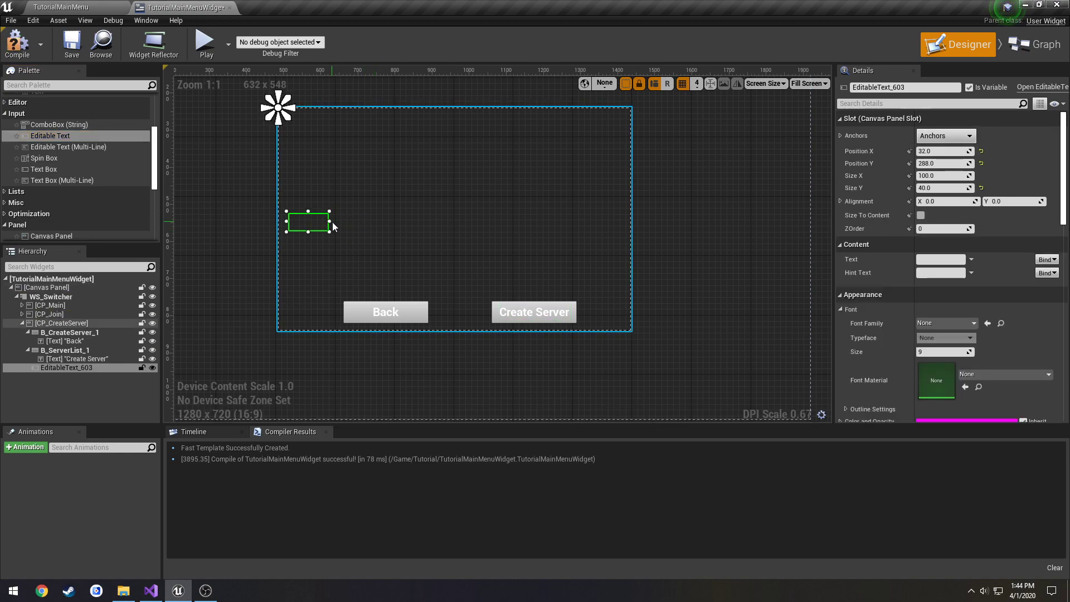
pyautogui.moveTo(330, 224); pyautogui.dragTo(416, 224)
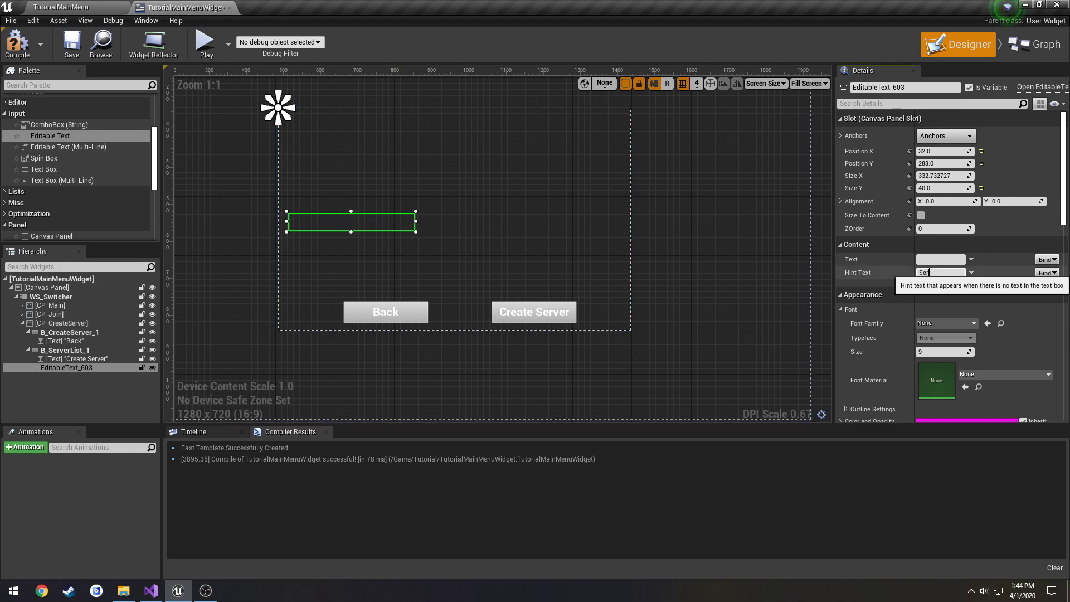
pyautogui.write('Server Name')
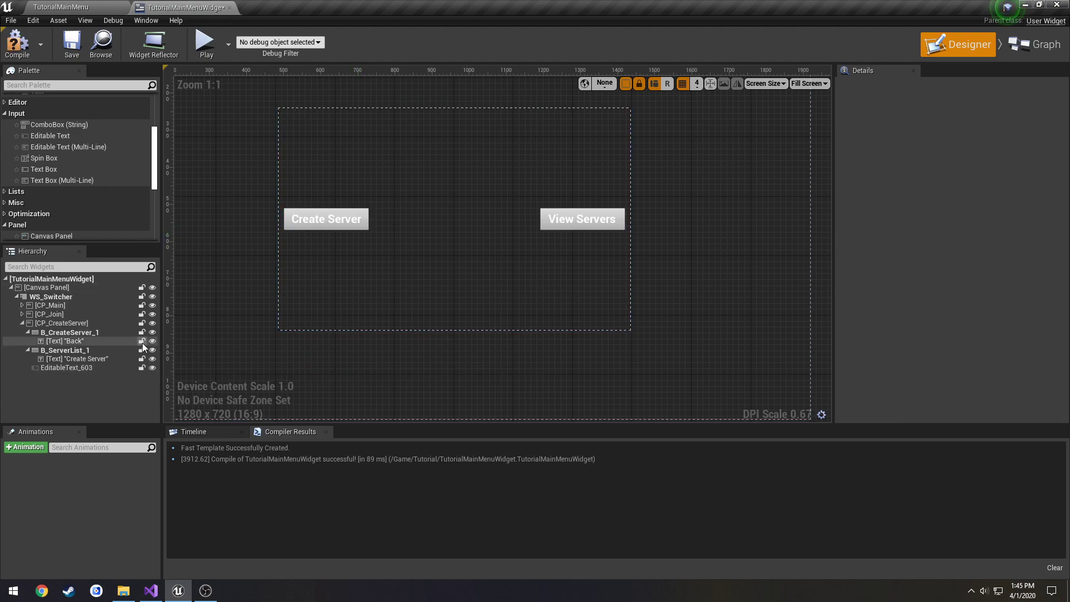
# - Give the second editable text field the hint text Host Name
pyautogui.click(65, 350)
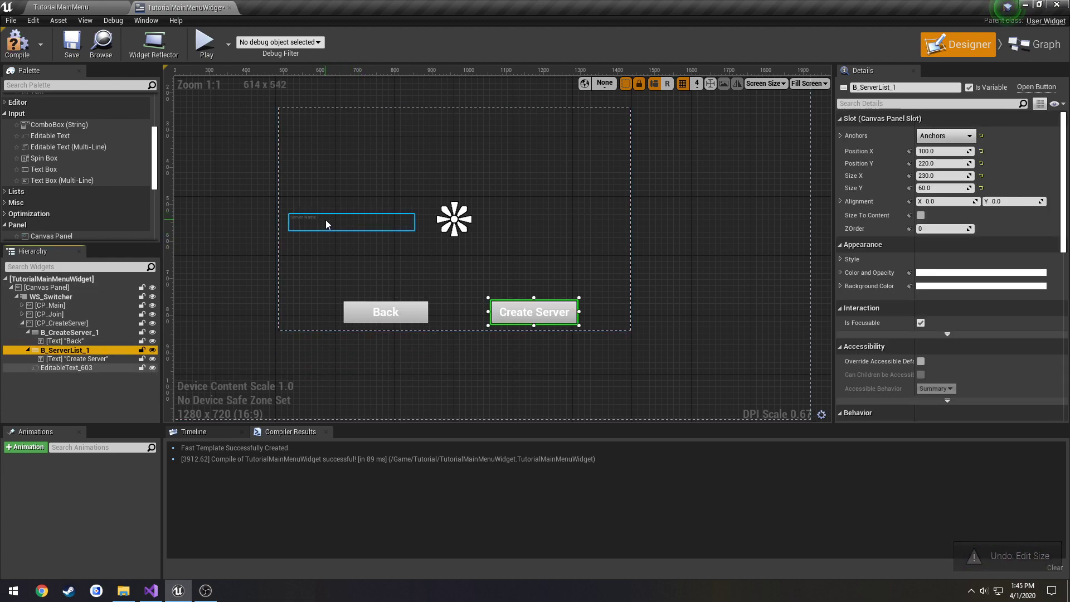
pyautogui.click(66, 366)
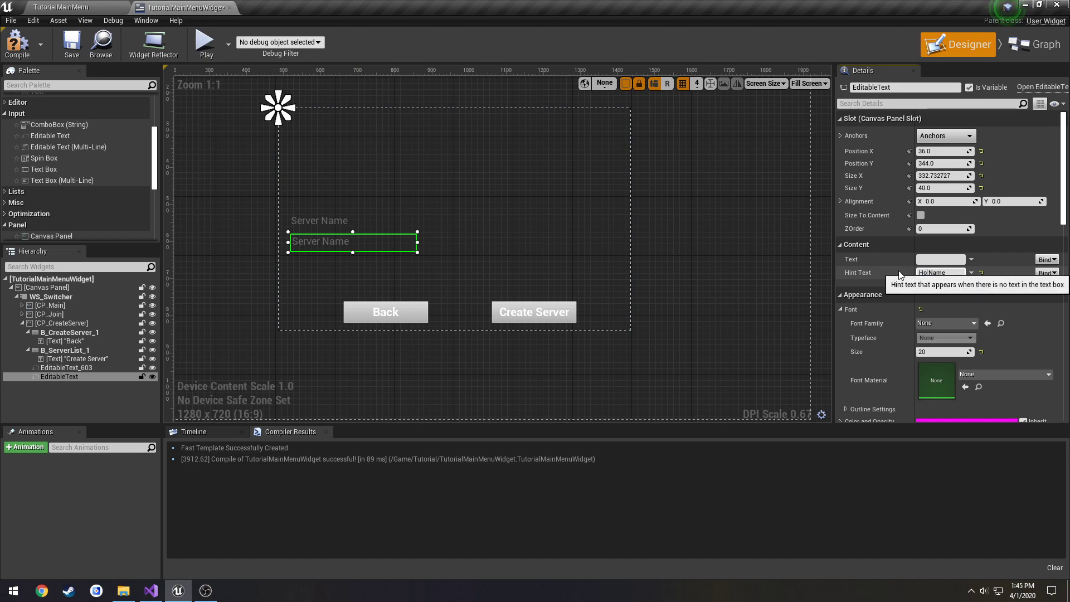
pyautogui.click(17, 43)
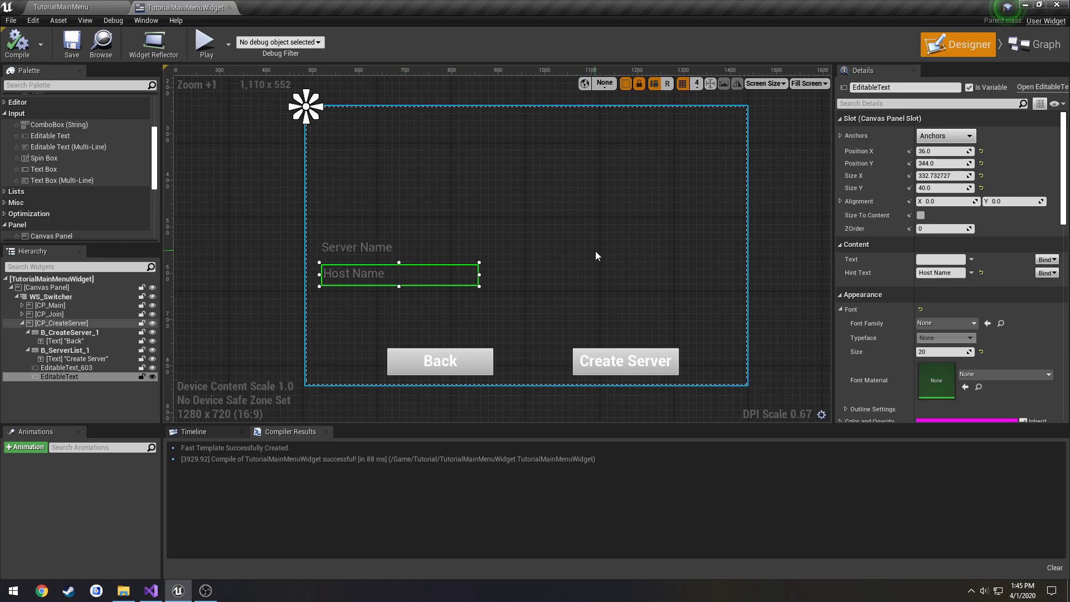
# - Review the create-server Back button's On Clicked event and return to the Designer
pyautogui.click(439, 361)
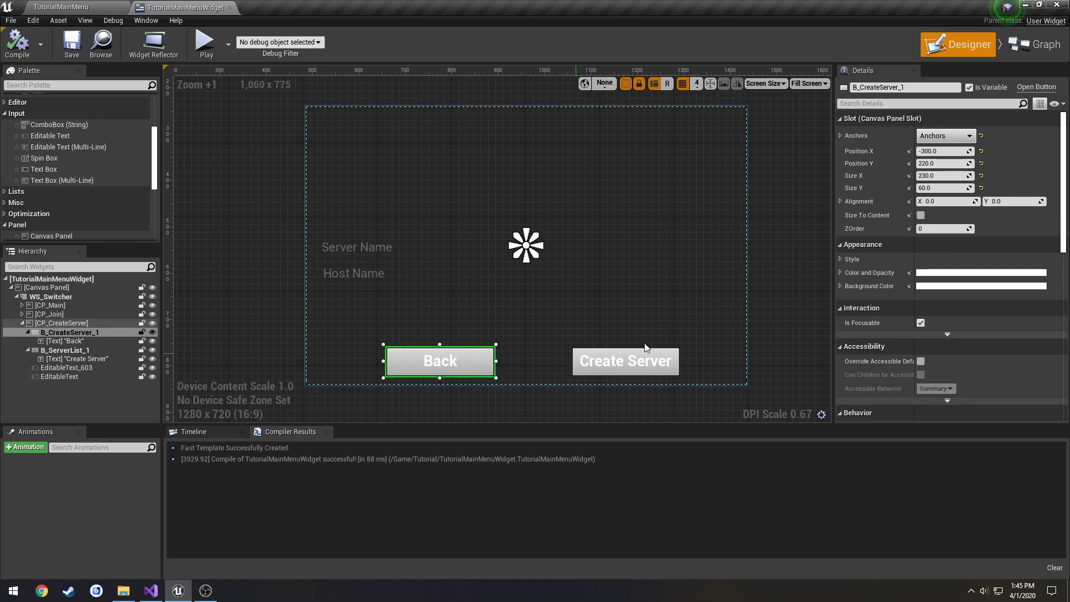
pyautogui.scroll(-3)
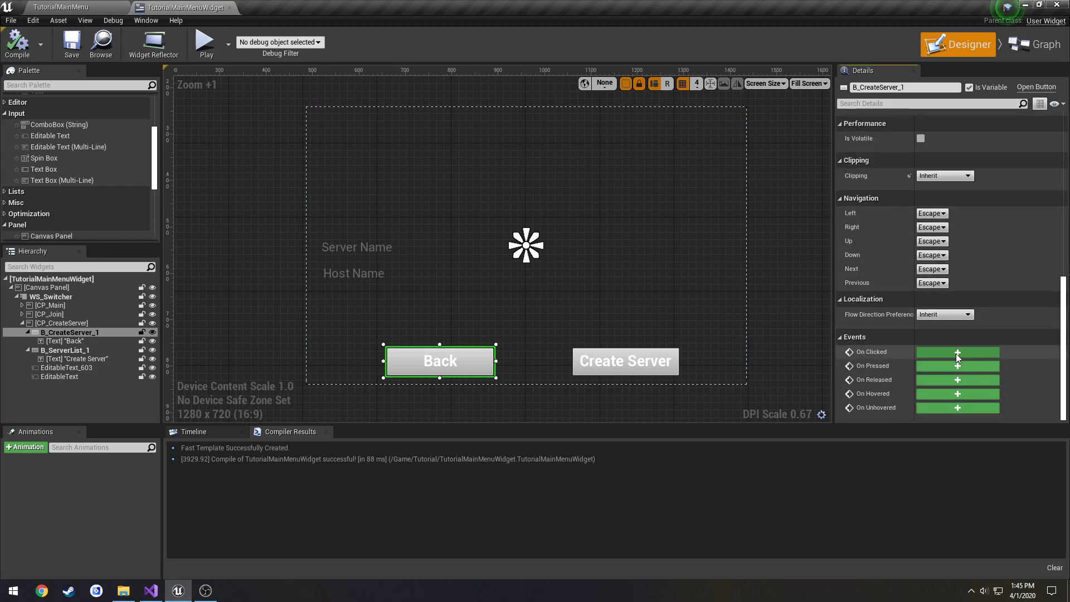
pyautogui.click(1039, 43)
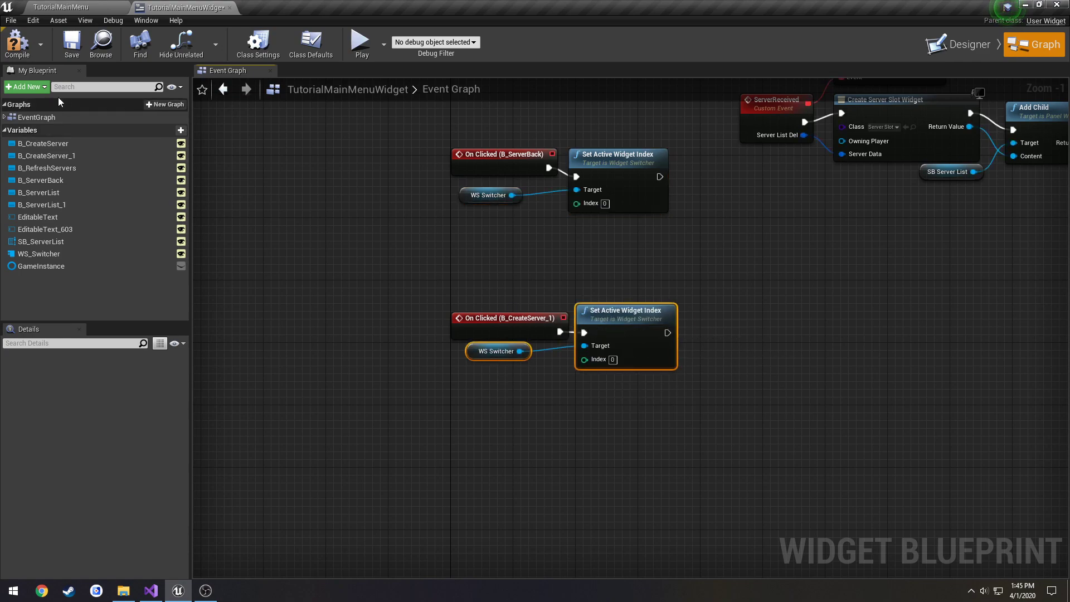
pyautogui.click(966, 44)
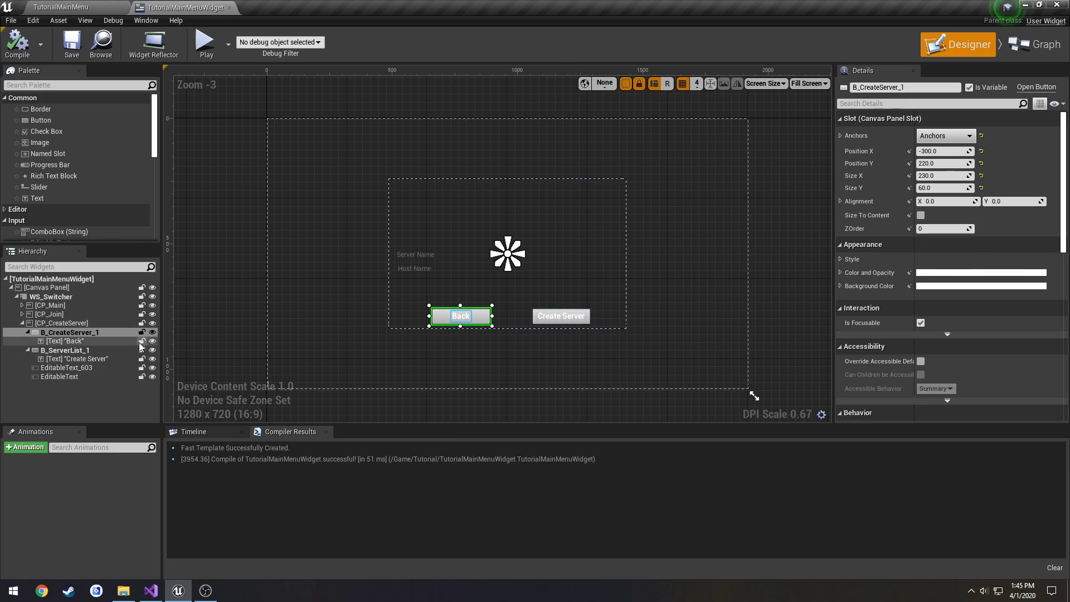
# - Show CP_Main, review B_CreateServer's On Clicked event, and return to the Designer
pyautogui.click(48, 306)
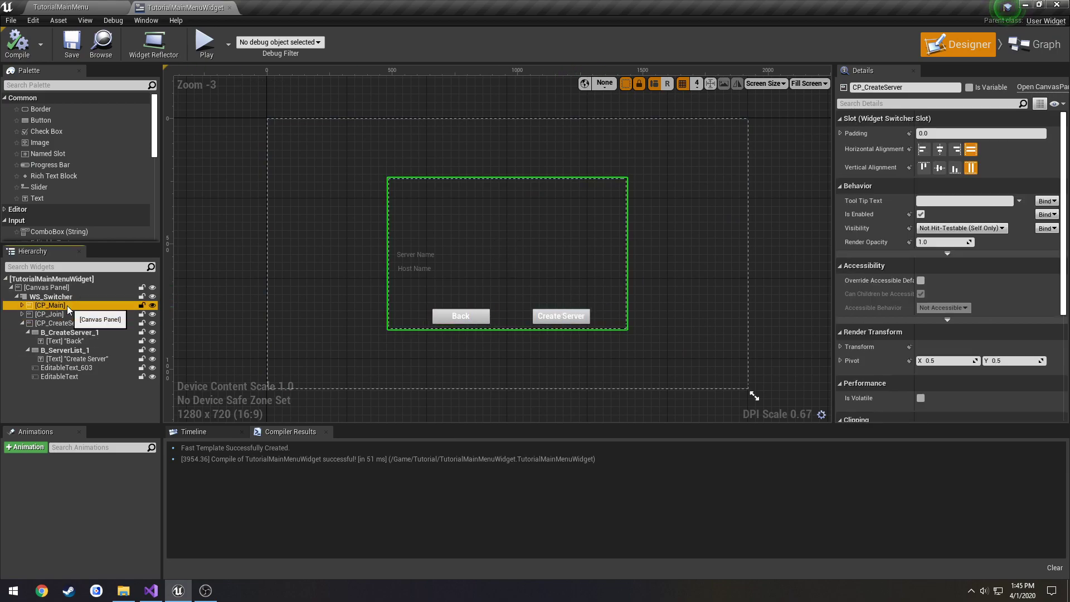
pyautogui.click(49, 305)
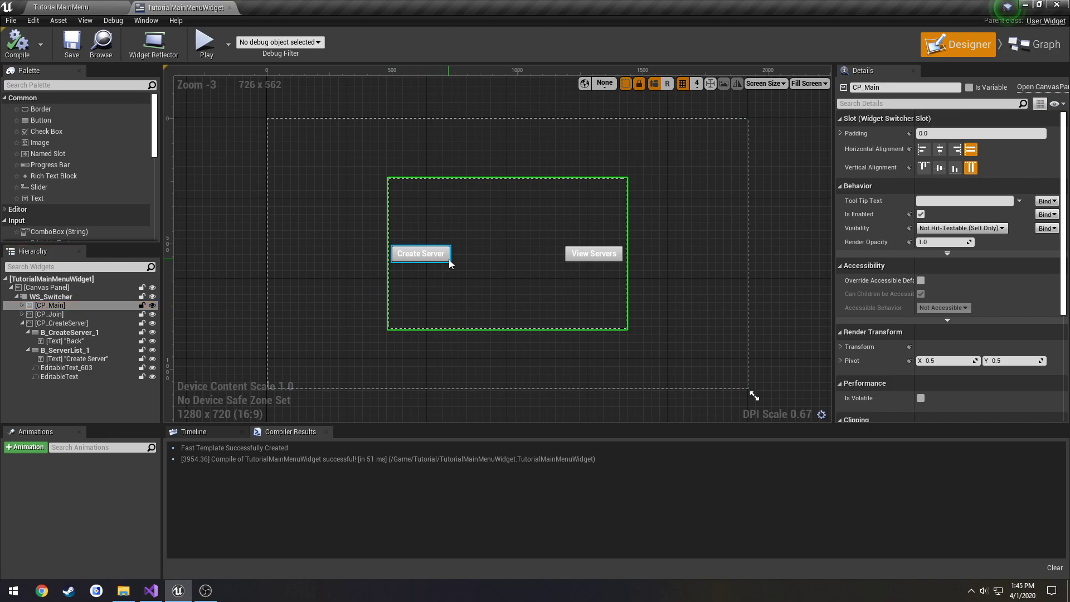
pyautogui.click(420, 253)
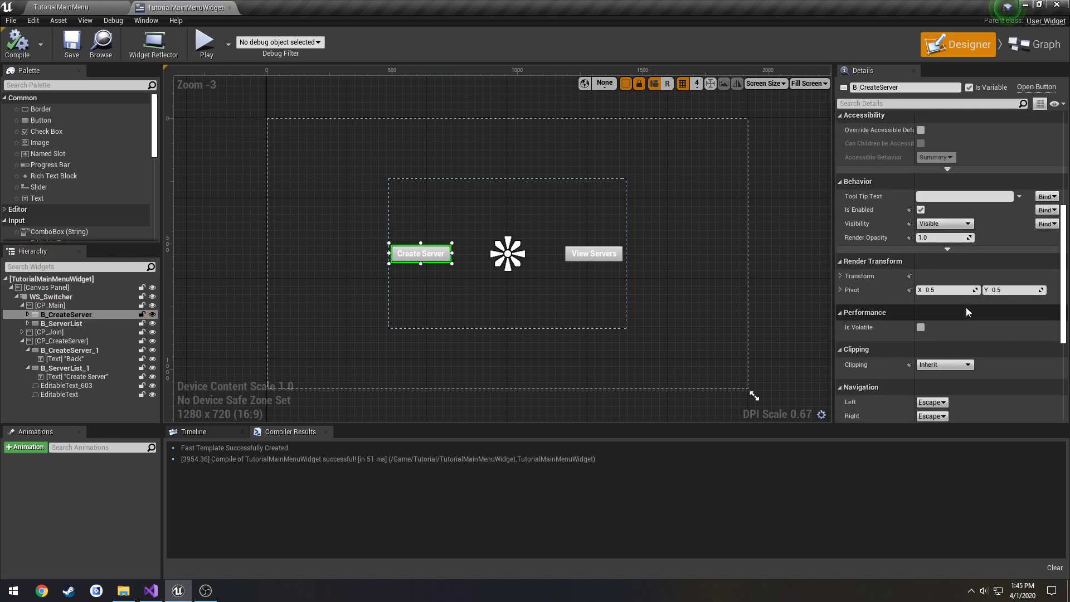
pyautogui.click(1035, 44)
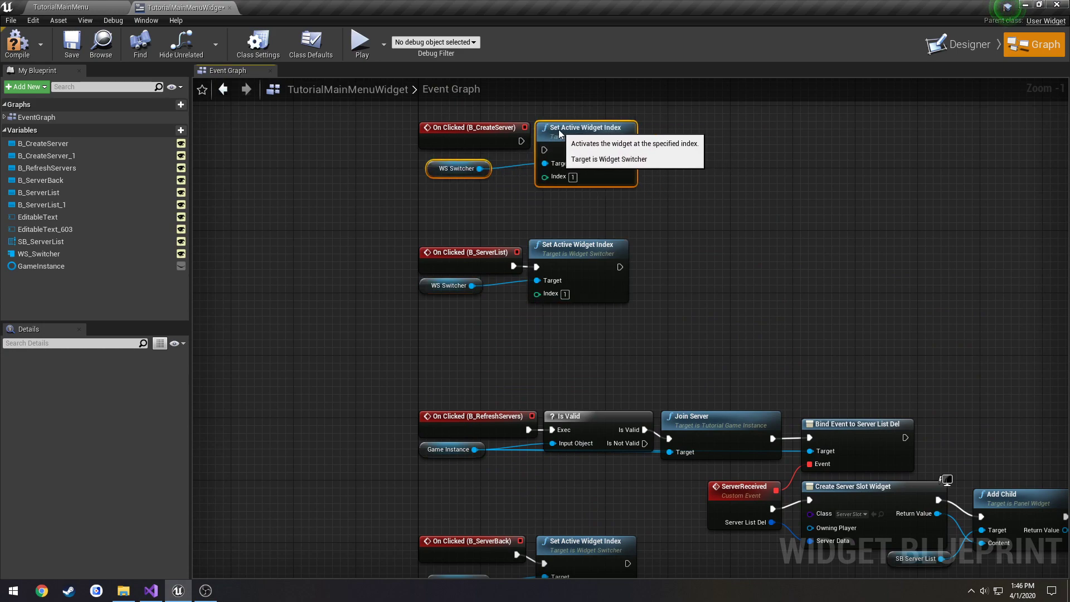
pyautogui.moveTo(963, 43)
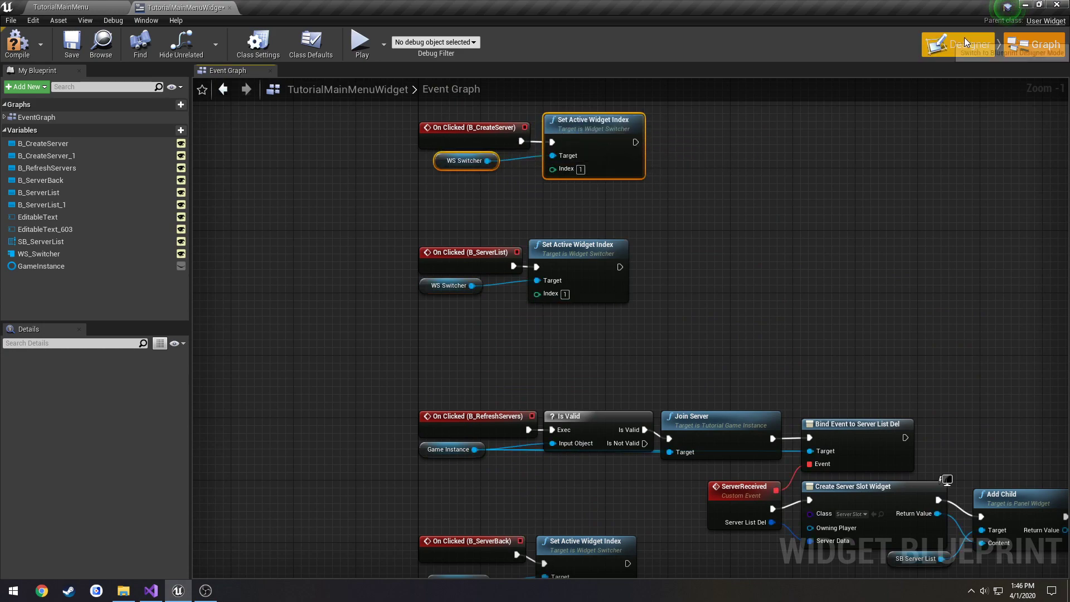
pyautogui.click(965, 45)
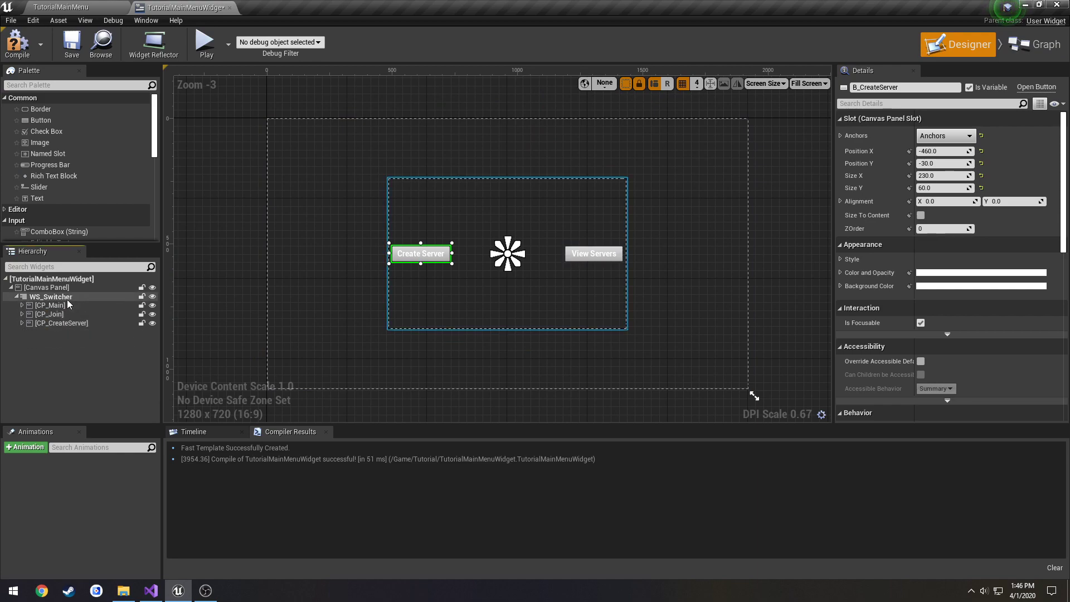
pyautogui.moveTo(61, 323)
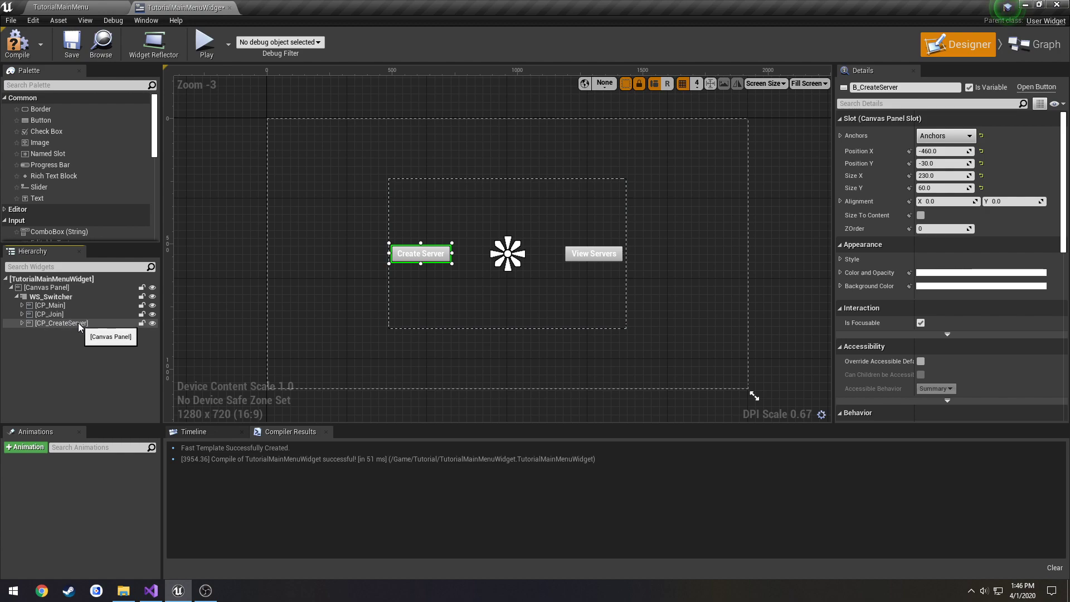
# - Rename the create-server panel's buttons B_CreateServerBack and B_CreateServerFinal
pyautogui.click(60, 324)
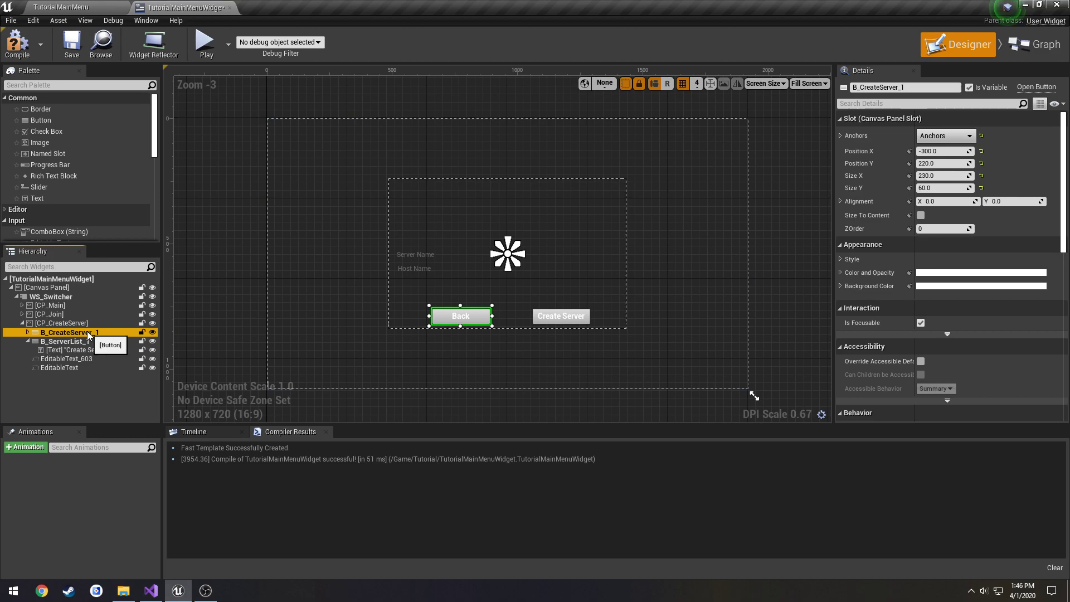
pyautogui.doubleClick(65, 332)
pyautogui.write('Back')
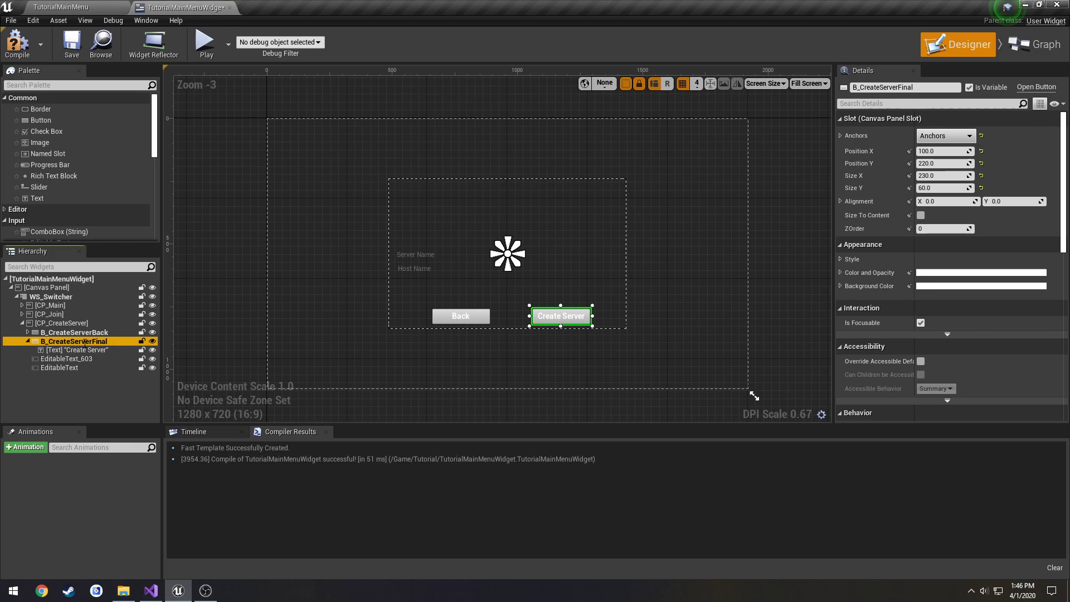
pyautogui.click(29, 341)
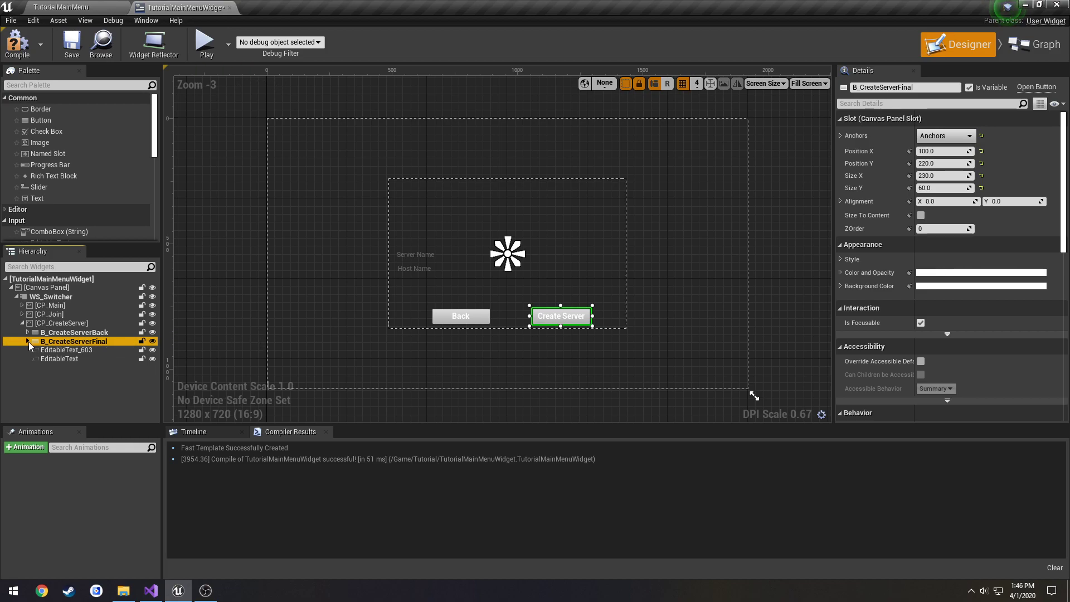
# - Rename the text boxes ETB_ServerName and ETB_HostName and compile the widget
pyautogui.click(66, 349)
pyautogui.write('T')
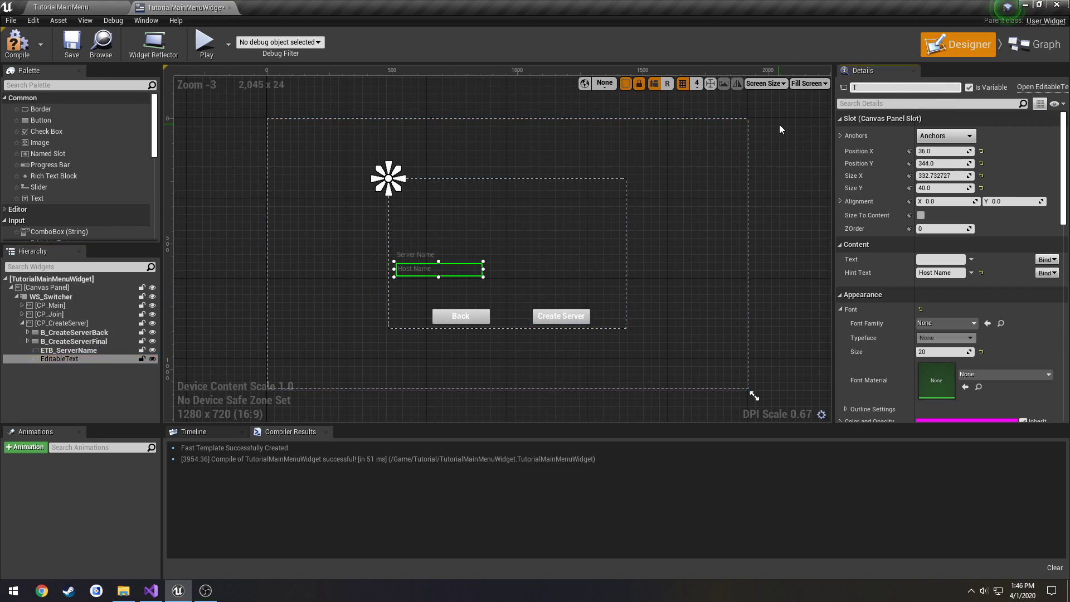
pyautogui.write('ETB_HostName')
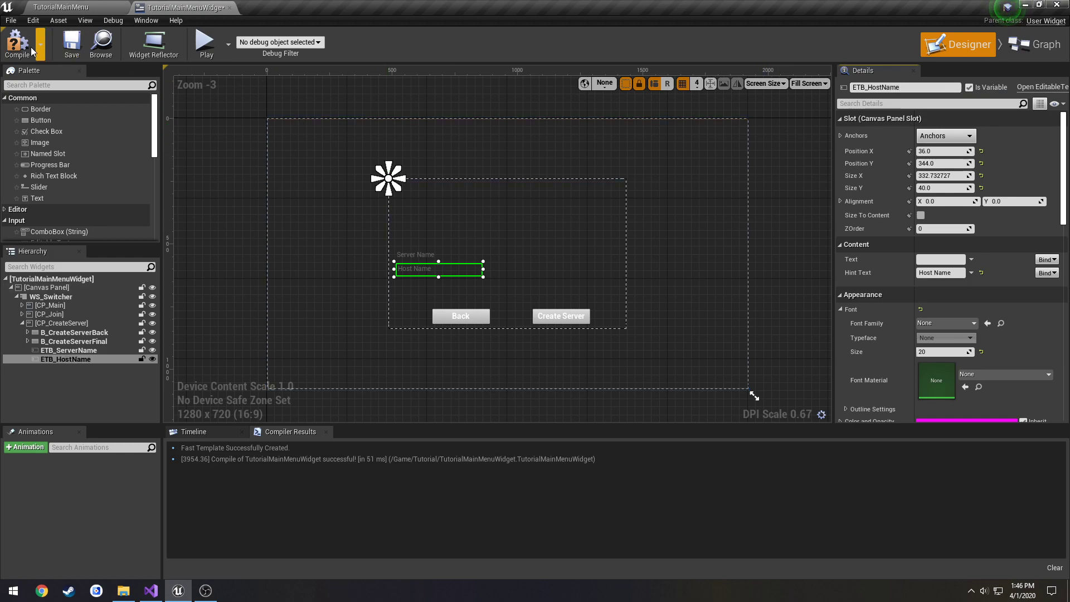
pyautogui.click(68, 341)
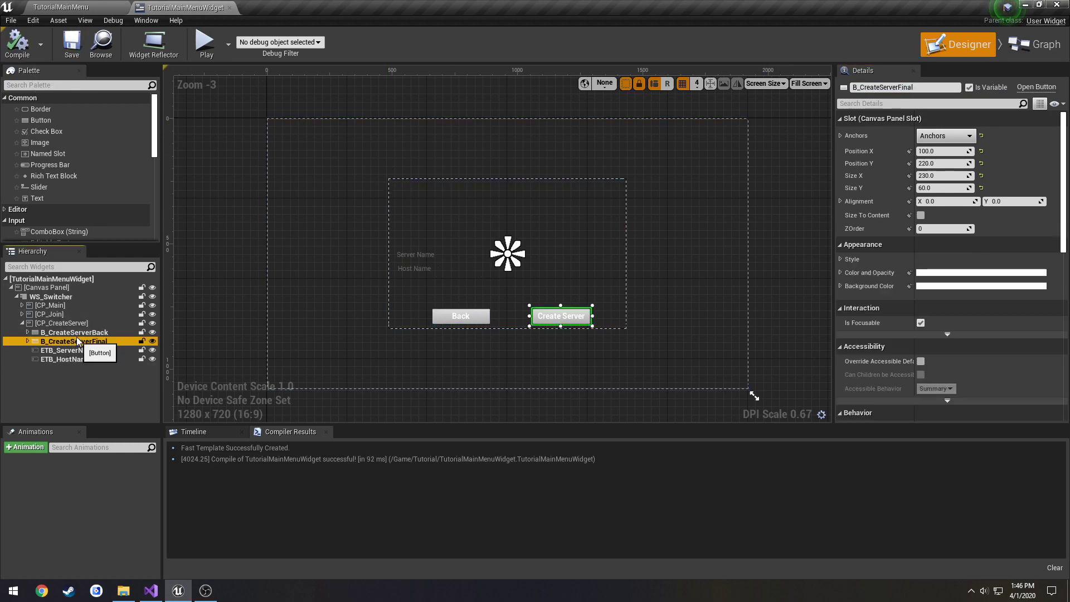
pyautogui.scroll(-3)
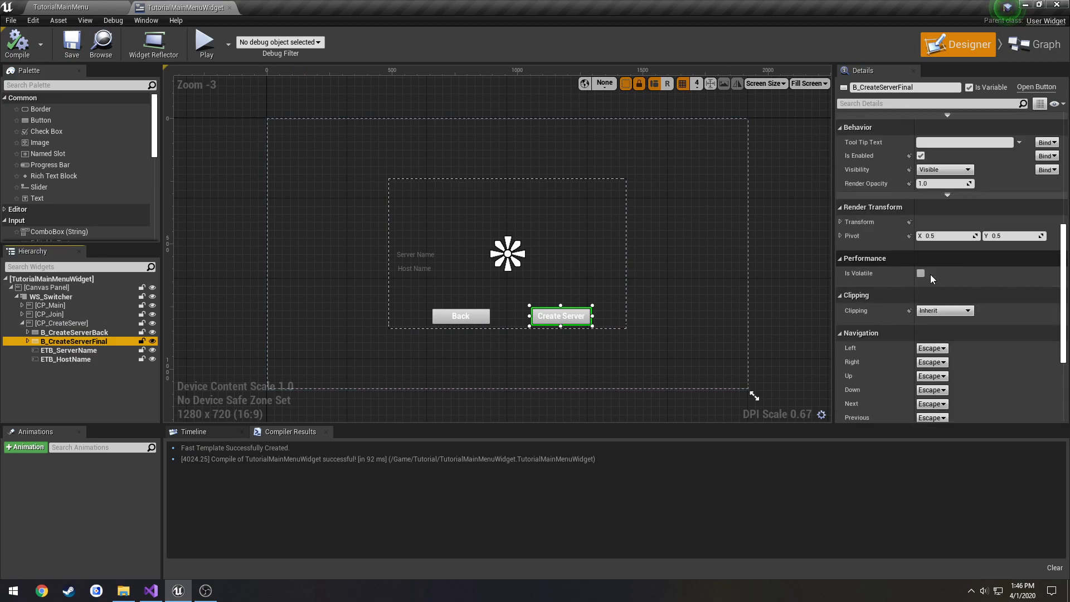
pyautogui.scroll(-3)
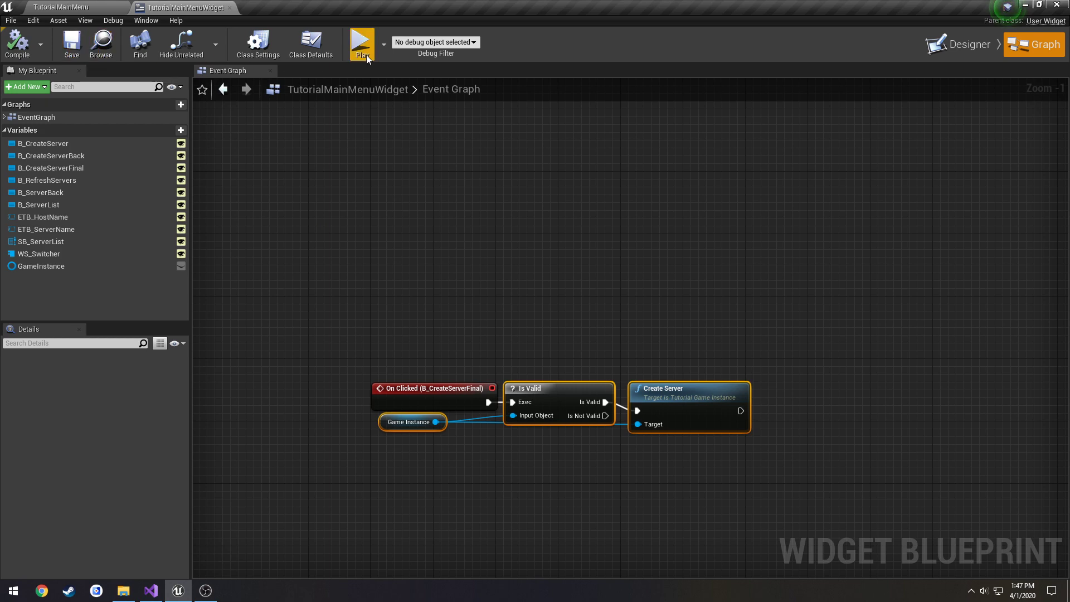
pyautogui.click(361, 43)
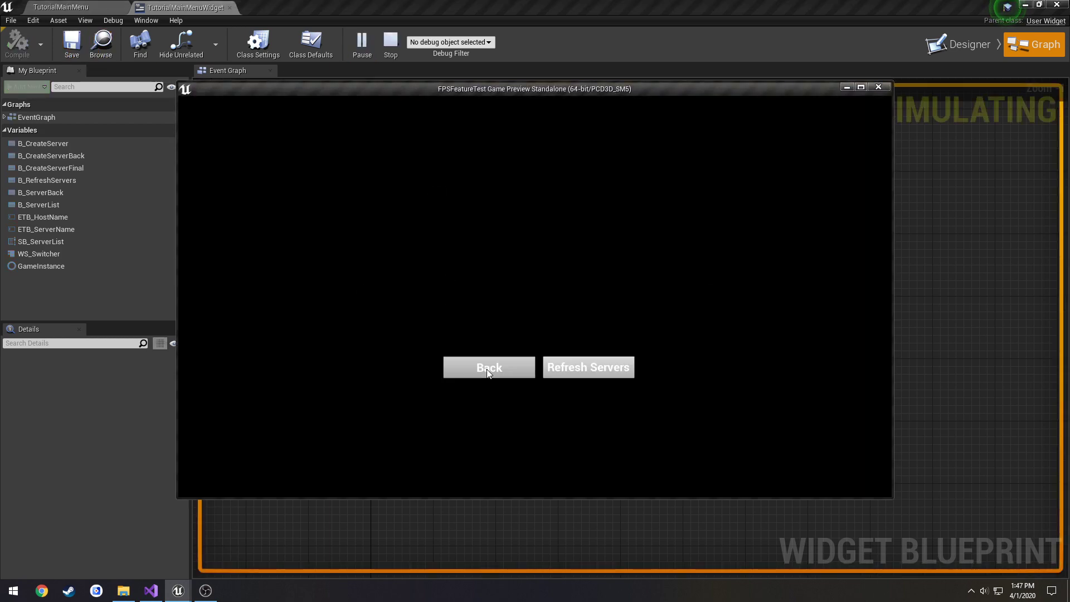
pyautogui.moveTo(486, 388)
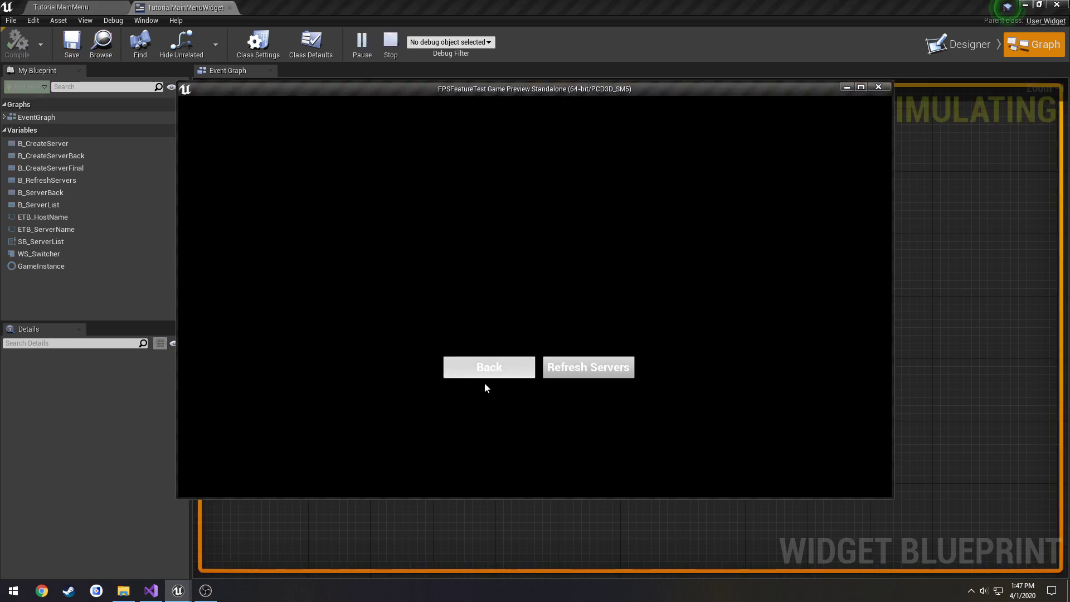
pyautogui.click(390, 40)
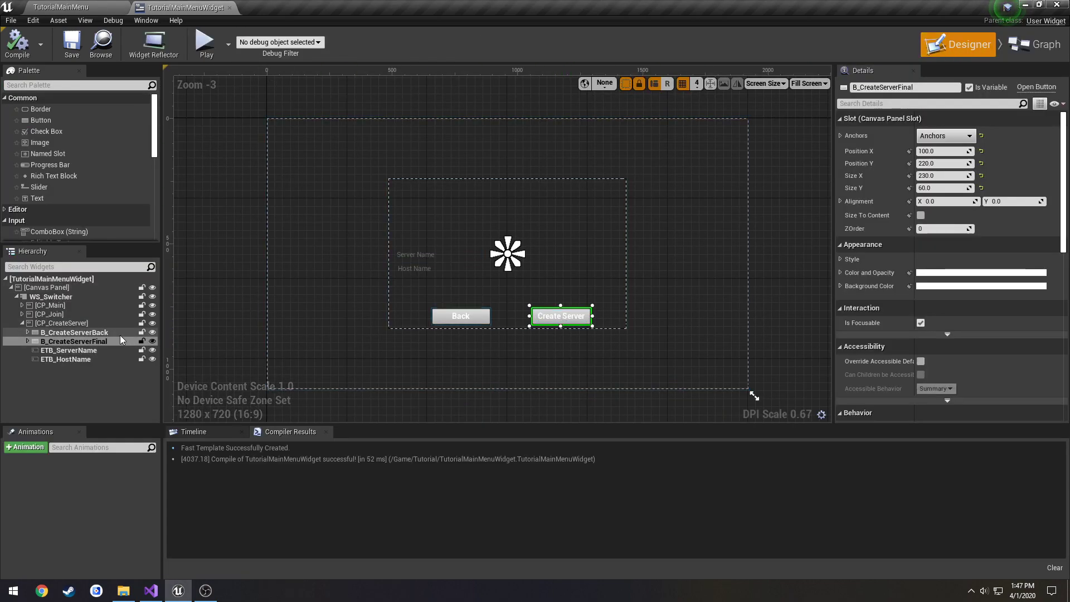
pyautogui.click(206, 41)
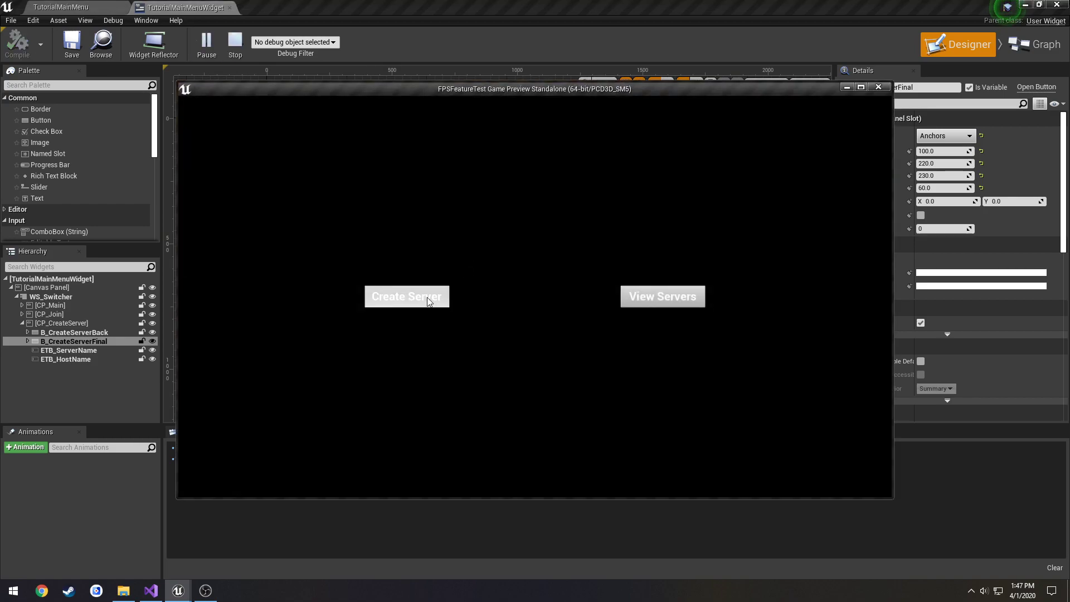
pyautogui.click(662, 296)
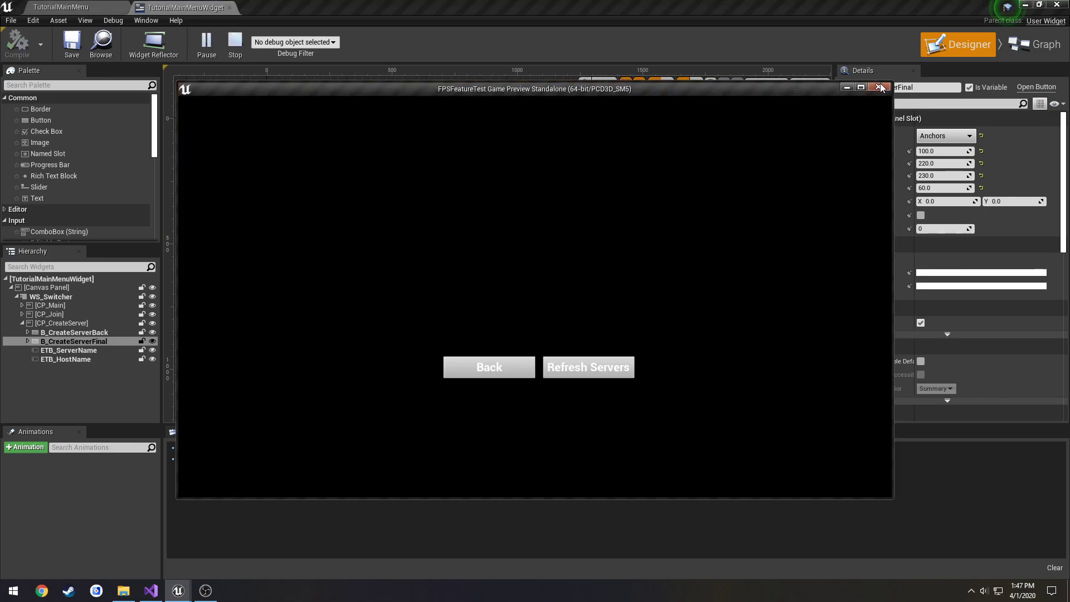
pyautogui.click(1032, 44)
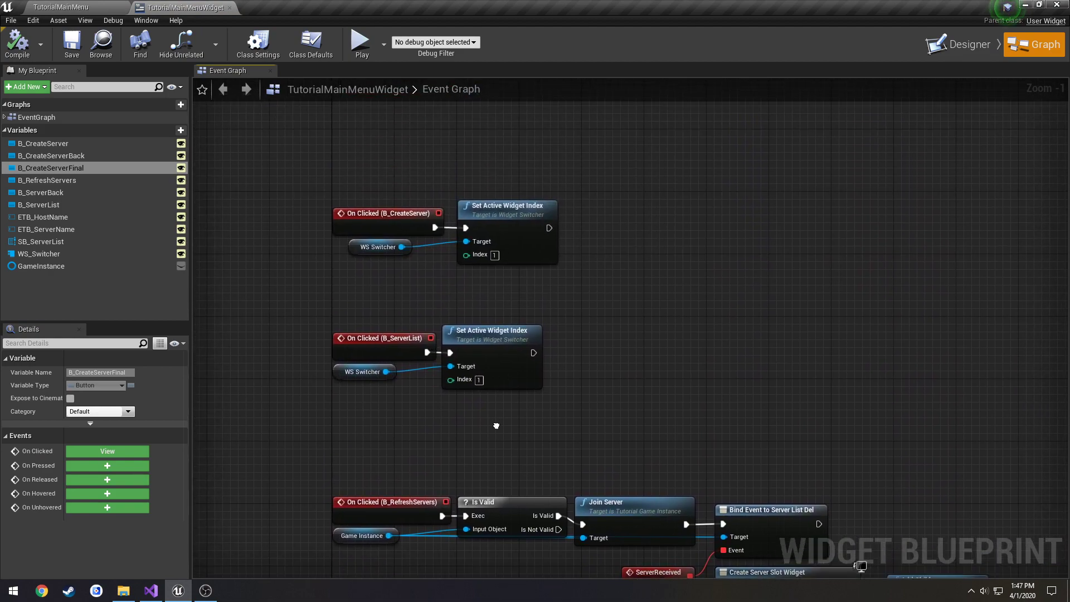
pyautogui.moveTo(480, 254)
pyautogui.write('2')
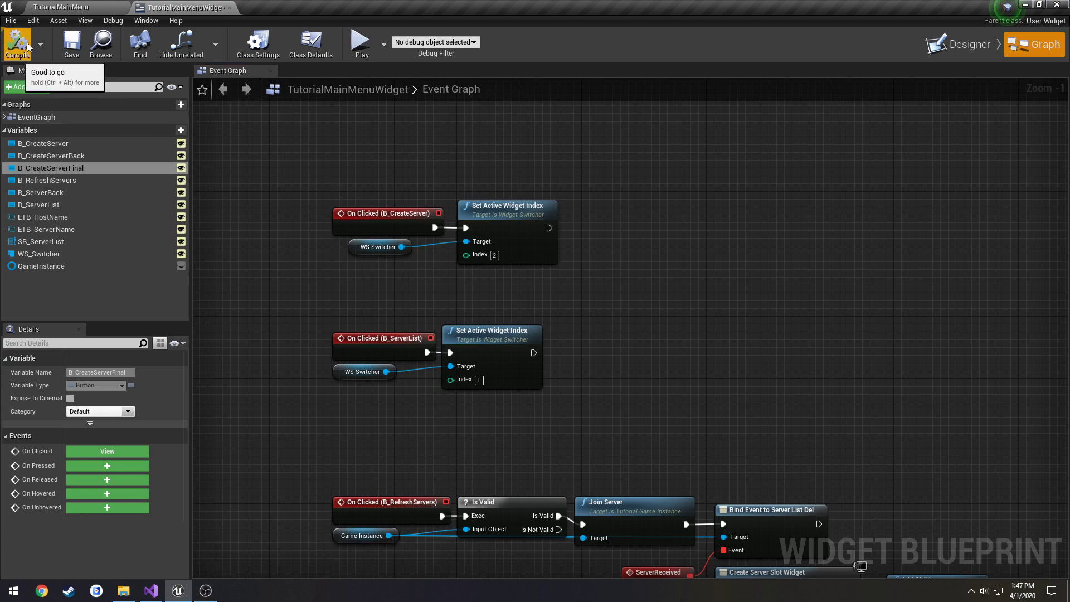
# - Compile the blueprint with B_CreateServer switching to widget index 2
pyautogui.click(360, 42)
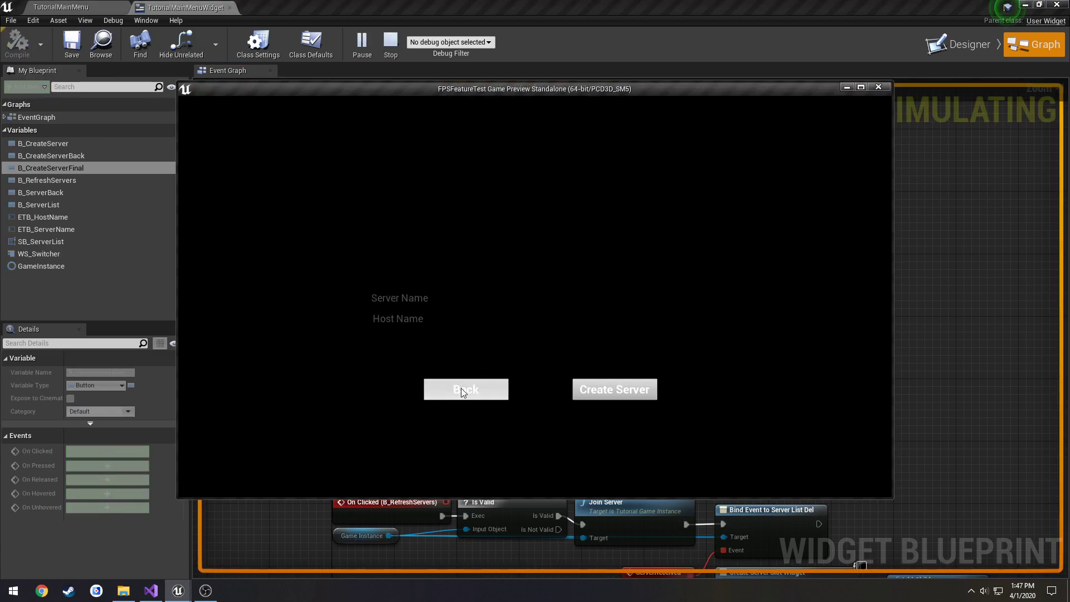
pyautogui.moveTo(574, 432)
pyautogui.write('print')
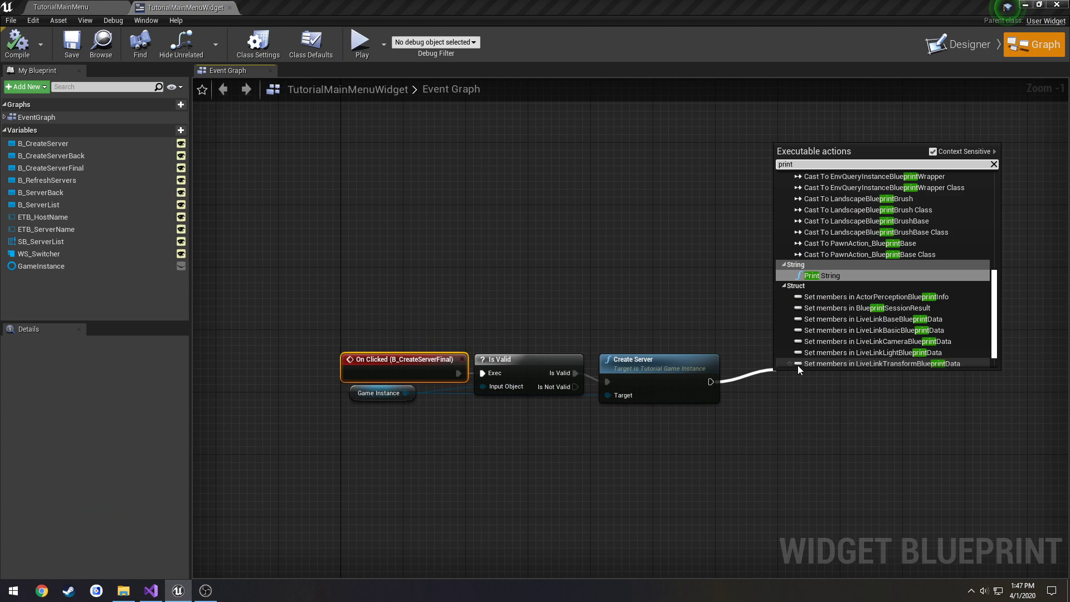
# - Delete the Print String node after Create Server, glance at the C++ source, and return
pyautogui.click(812, 276)
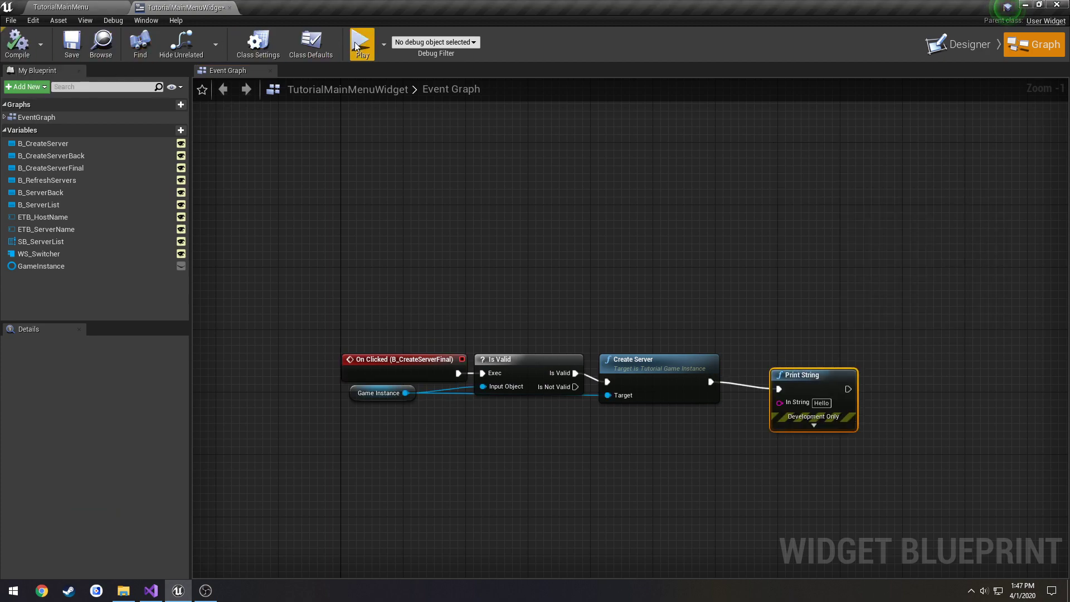
pyautogui.click(361, 44)
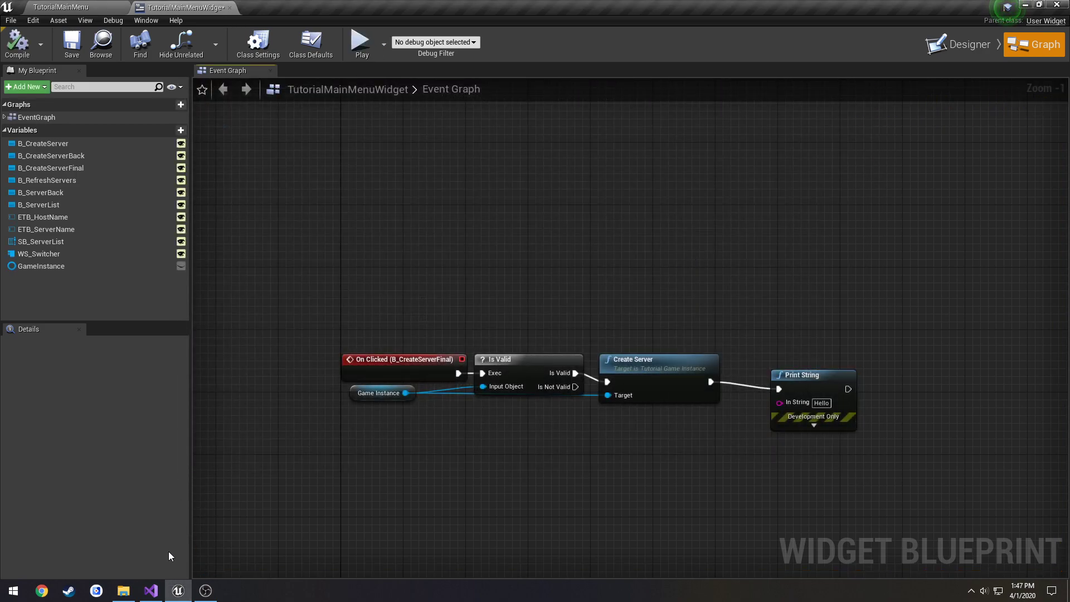
pyautogui.moveTo(813, 375)
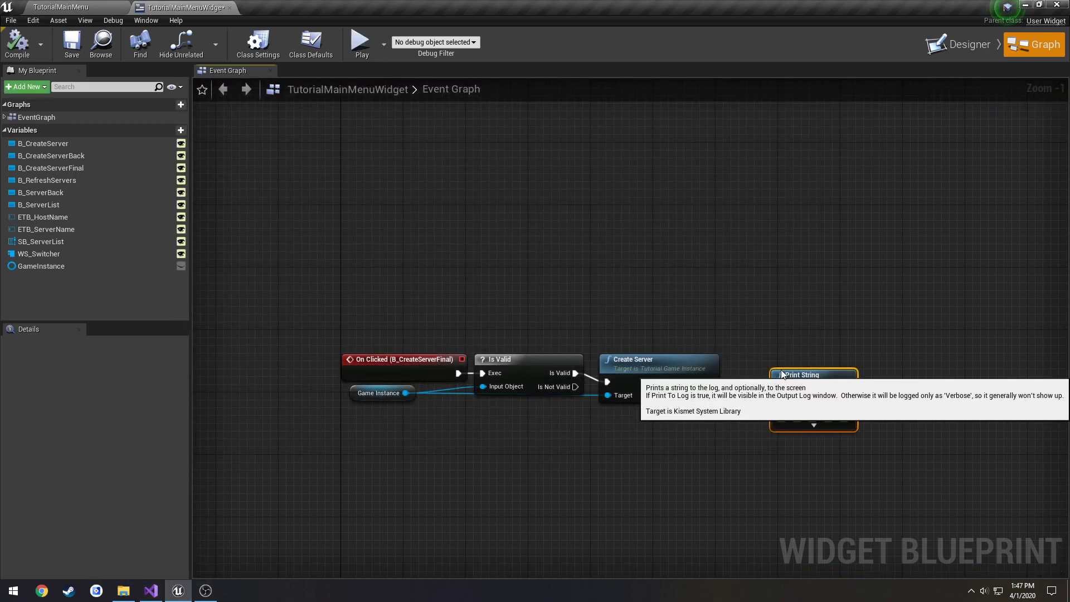
pyautogui.click(150, 591)
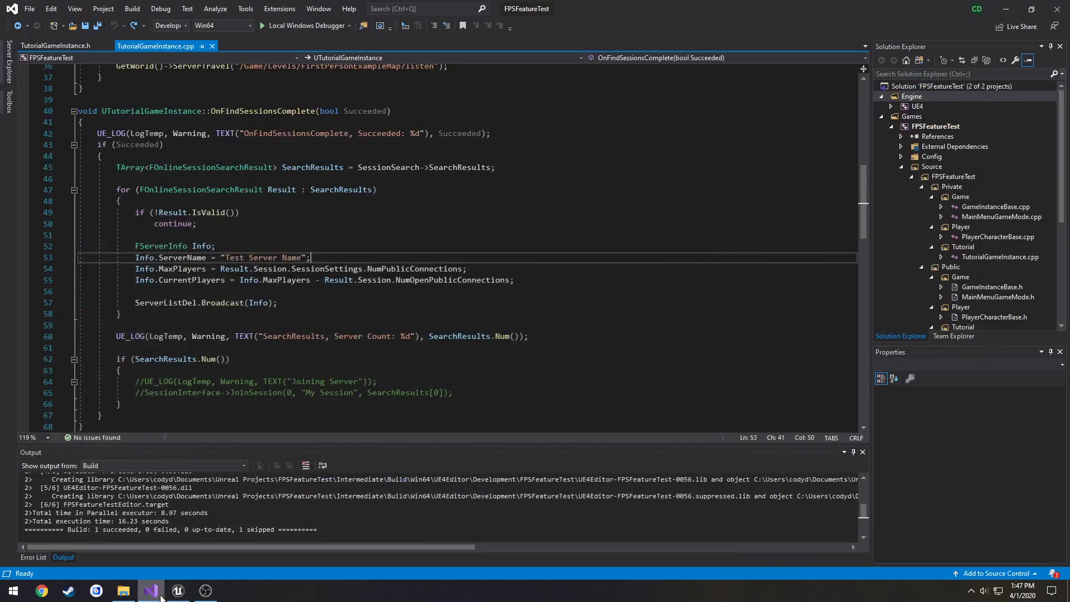
pyautogui.scroll(-3)
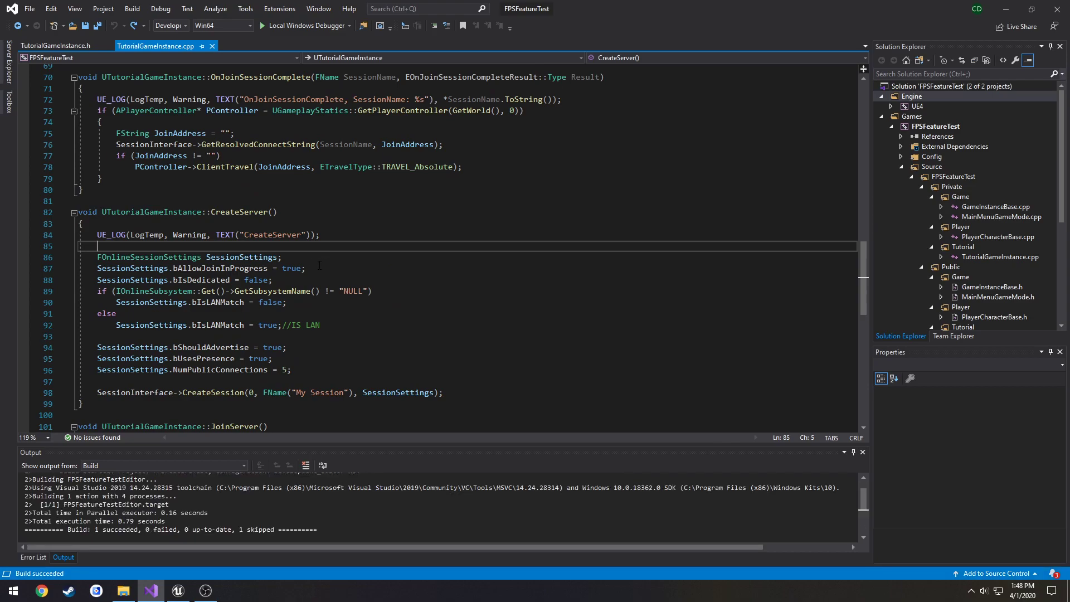
pyautogui.click(177, 591)
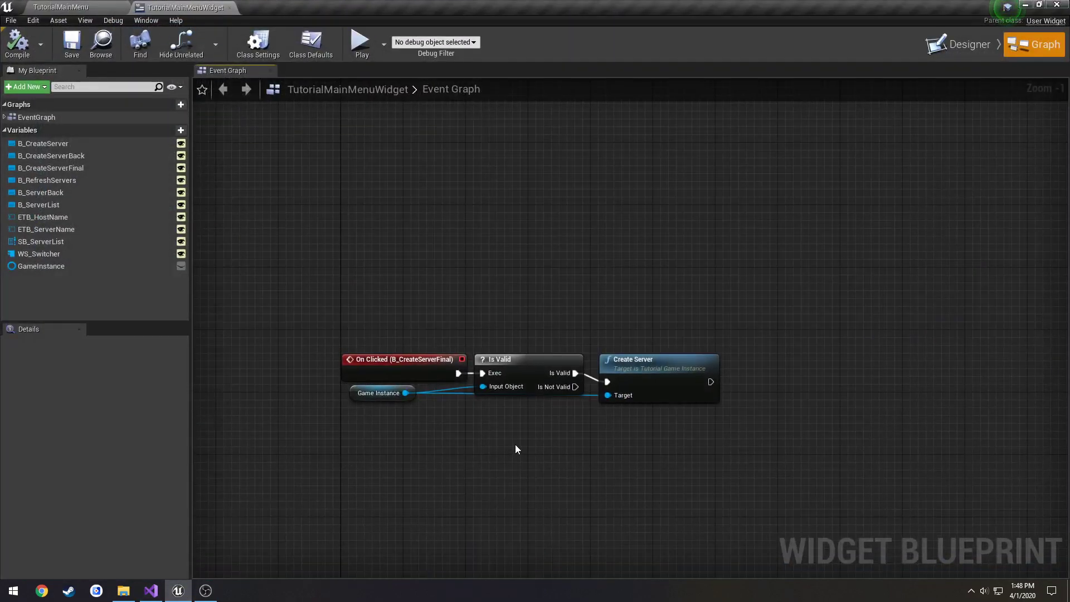
pyautogui.moveTo(607, 395)
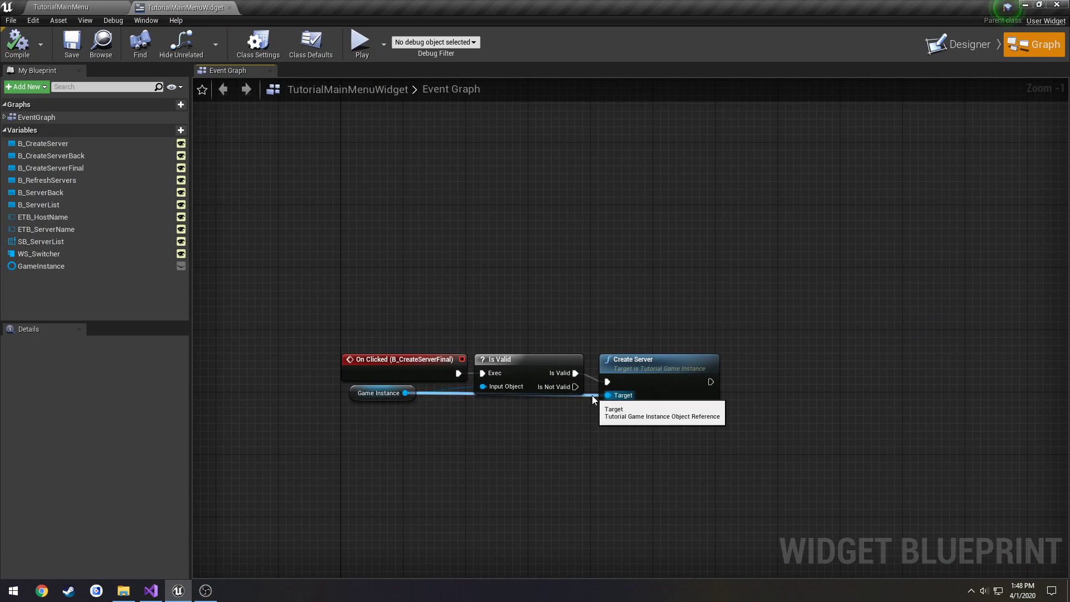
pyautogui.moveTo(492, 408)
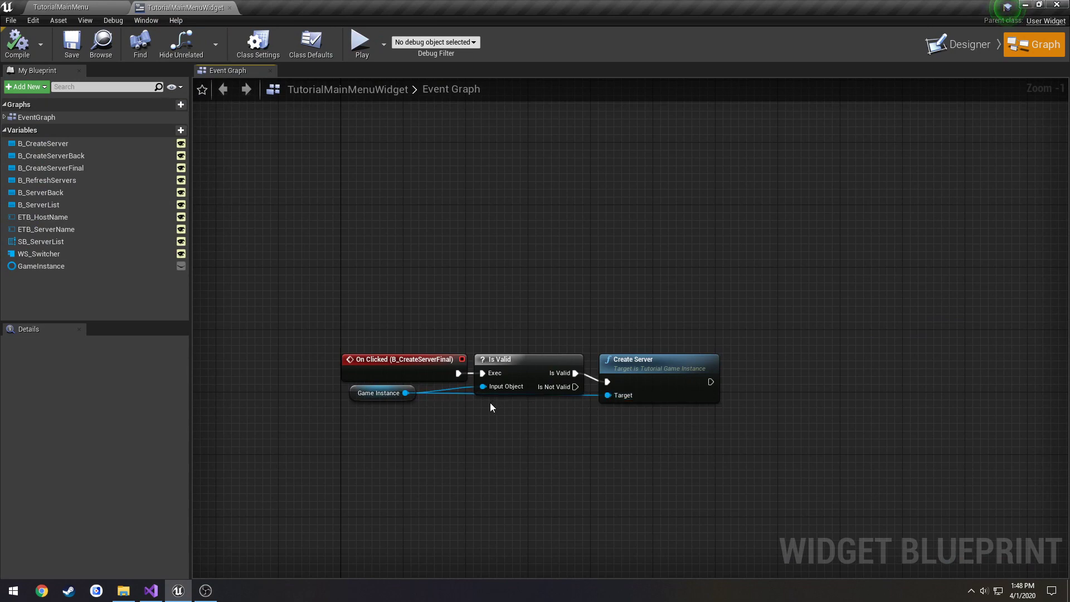
pyautogui.moveTo(488, 410)
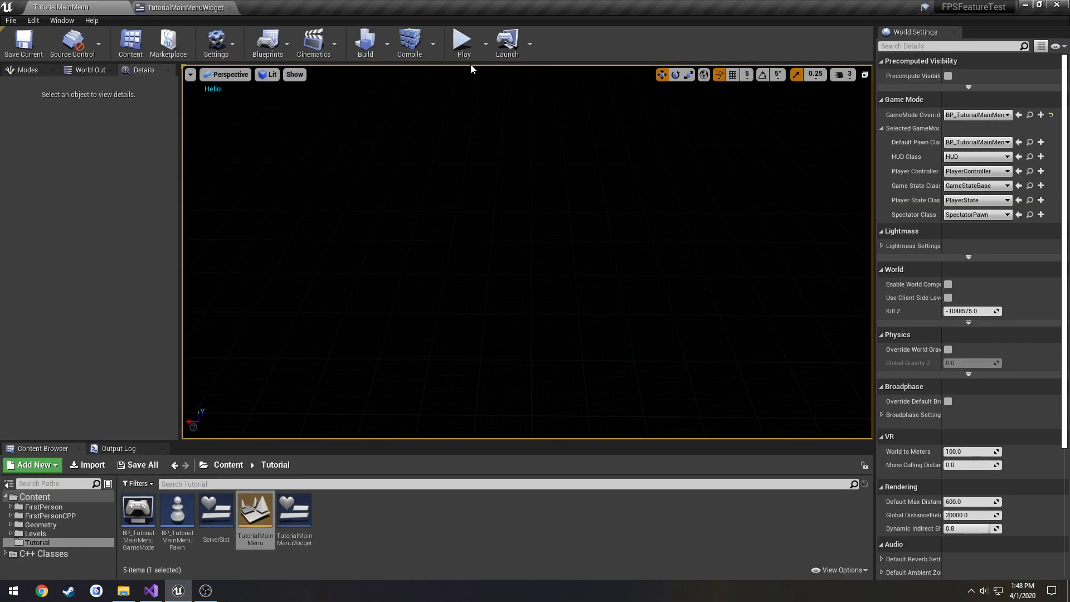
# - Play-test the menu's Create Server into the game, close it with Alt+F4, return to the editor
pyautogui.click(464, 39)
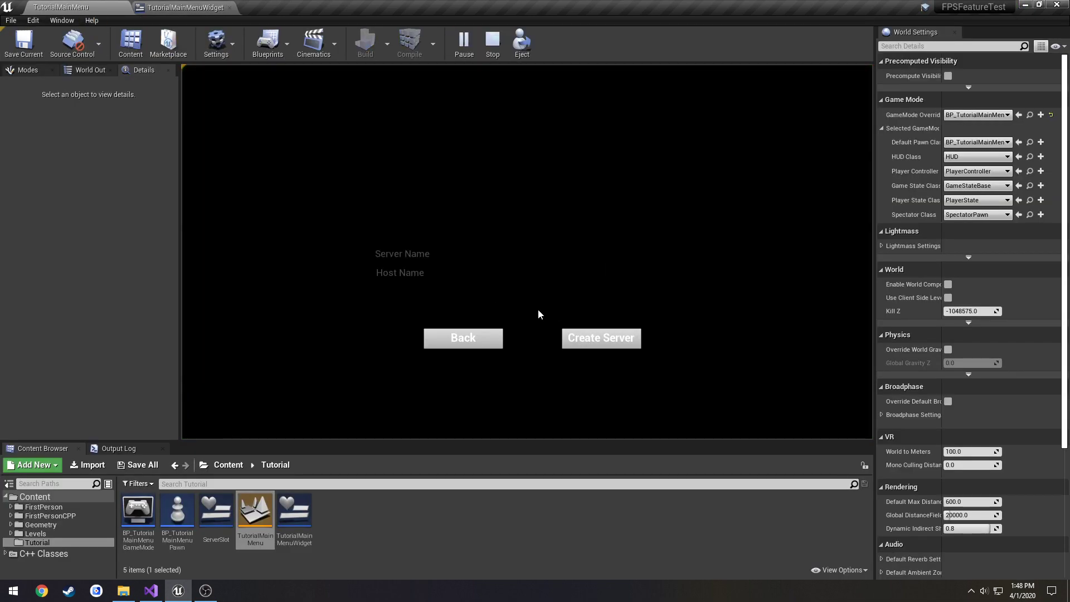
pyautogui.click(540, 314)
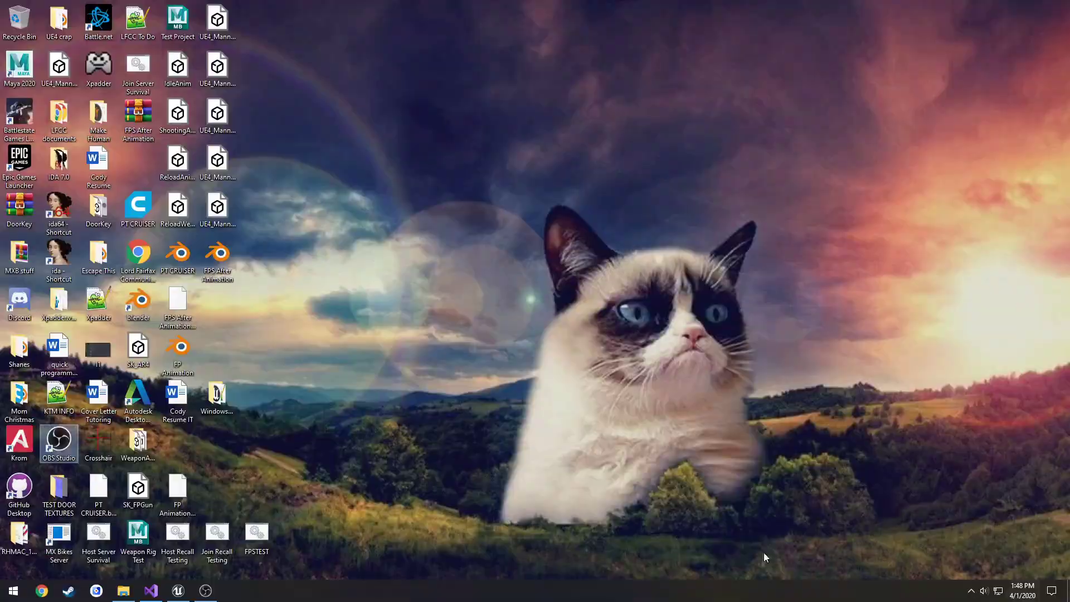
pyautogui.click(233, 591)
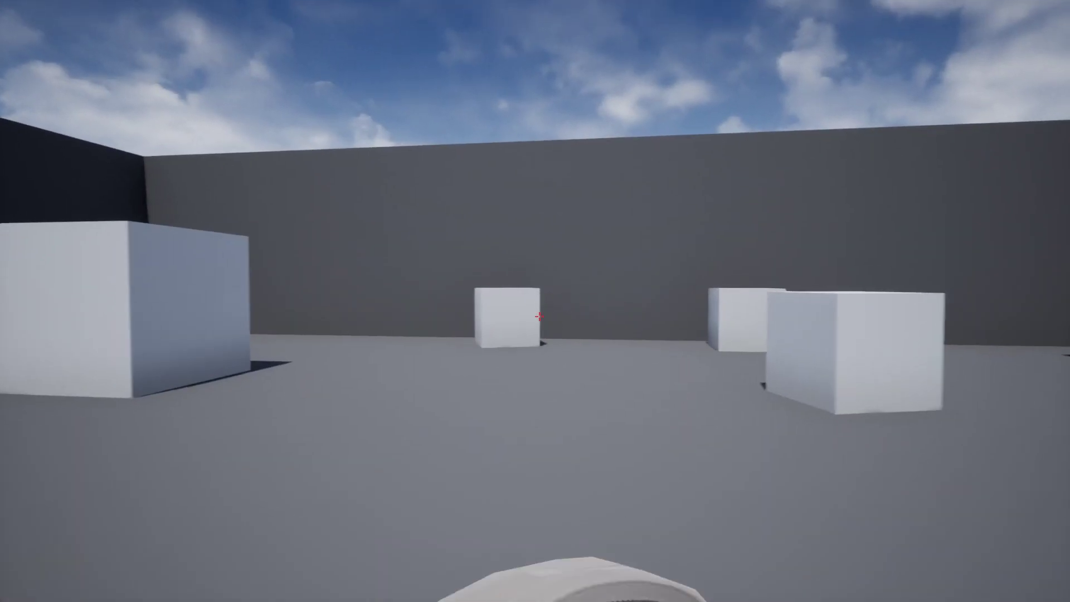
pyautogui.press('alt+F4')
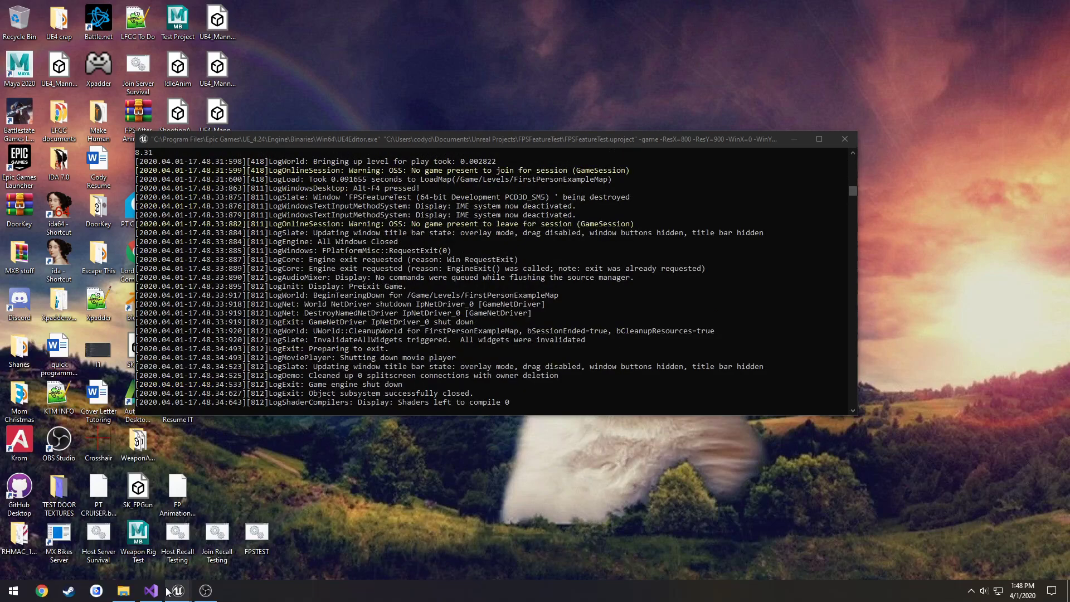
pyautogui.click(176, 591)
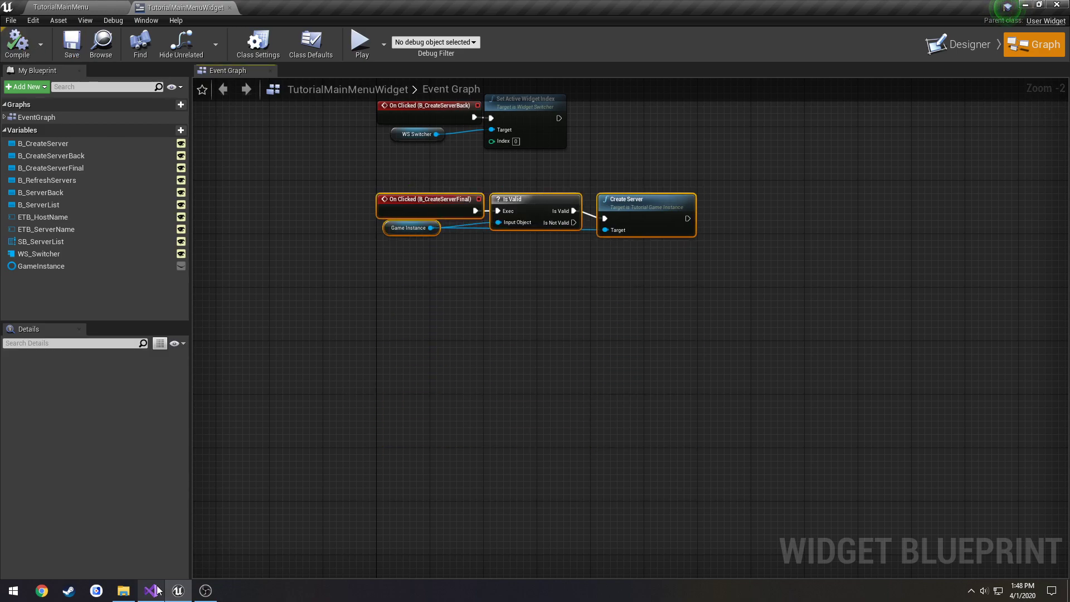
# - In TutorialGameInstance.h, declare CreateServer(FString ServerName, FString HostName)
pyautogui.click(151, 591)
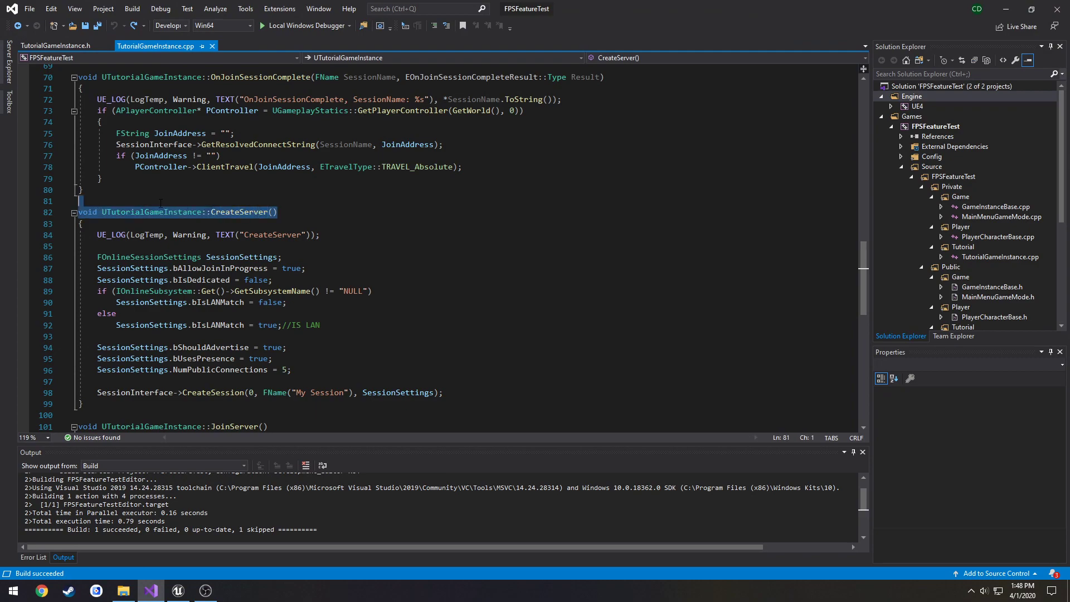
pyautogui.click(55, 46)
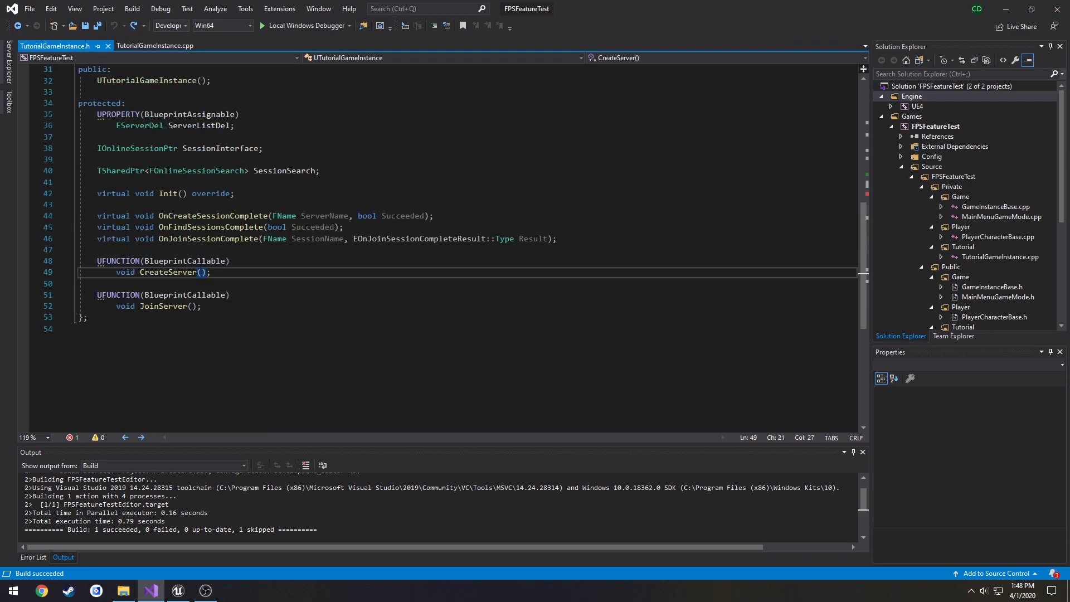
pyautogui.write('FString')
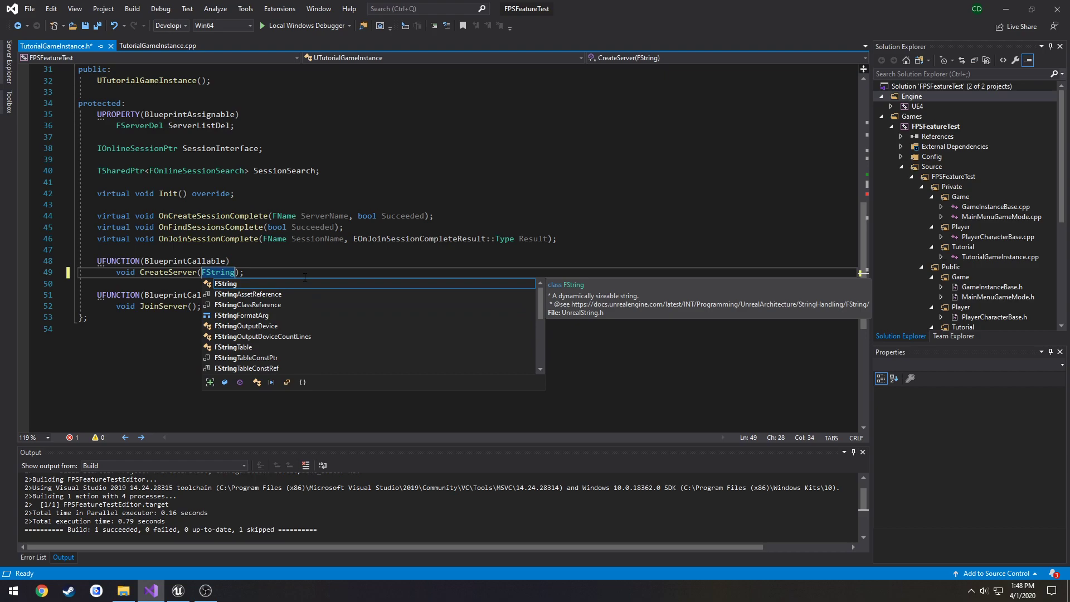
pyautogui.write('ServerNam')
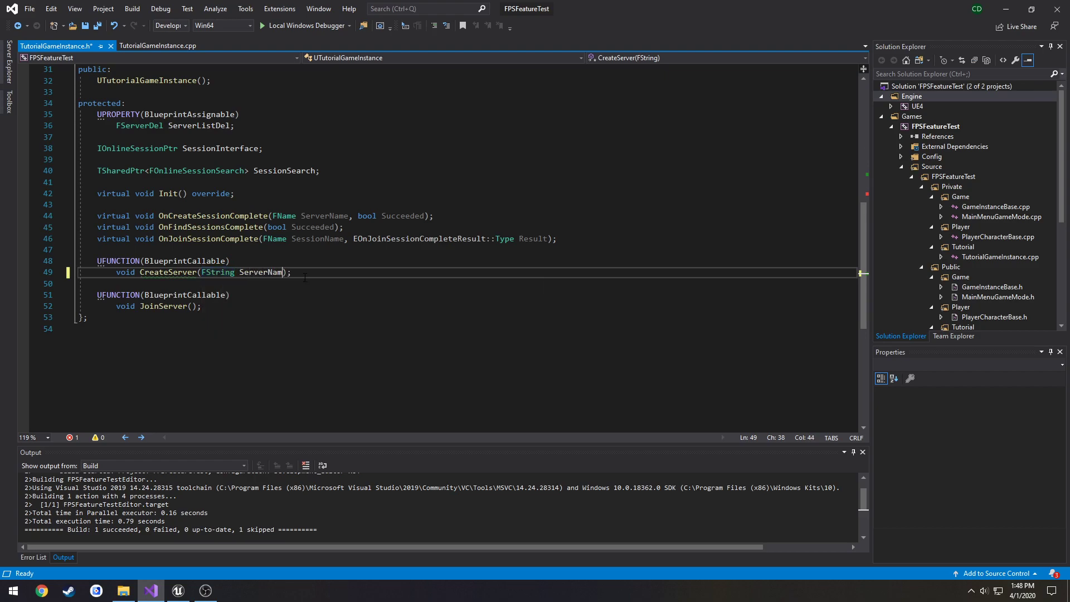
pyautogui.write(', FString')
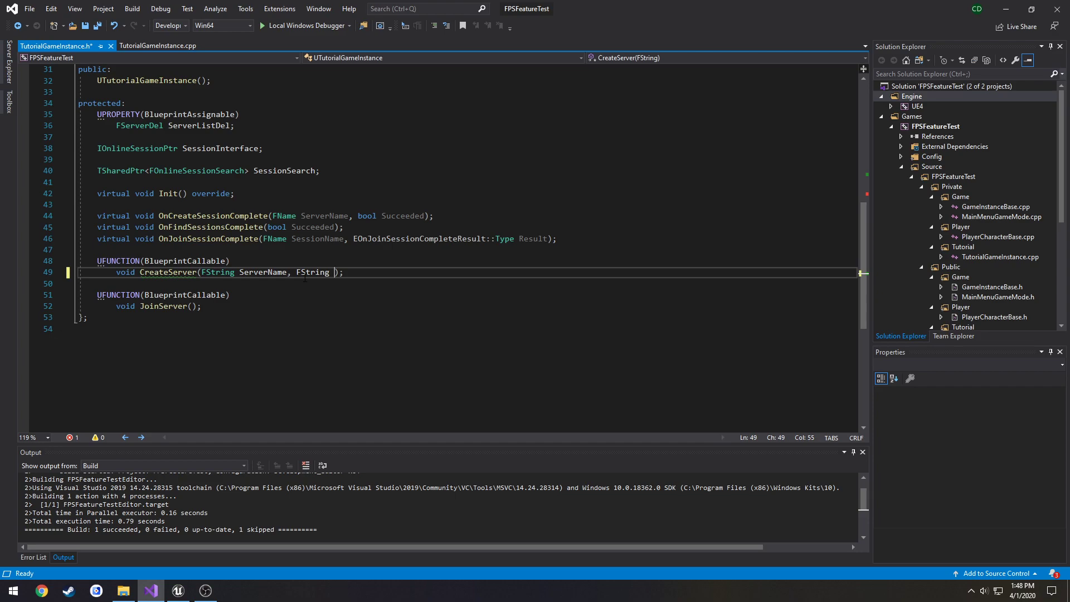
pyautogui.write('HostName')
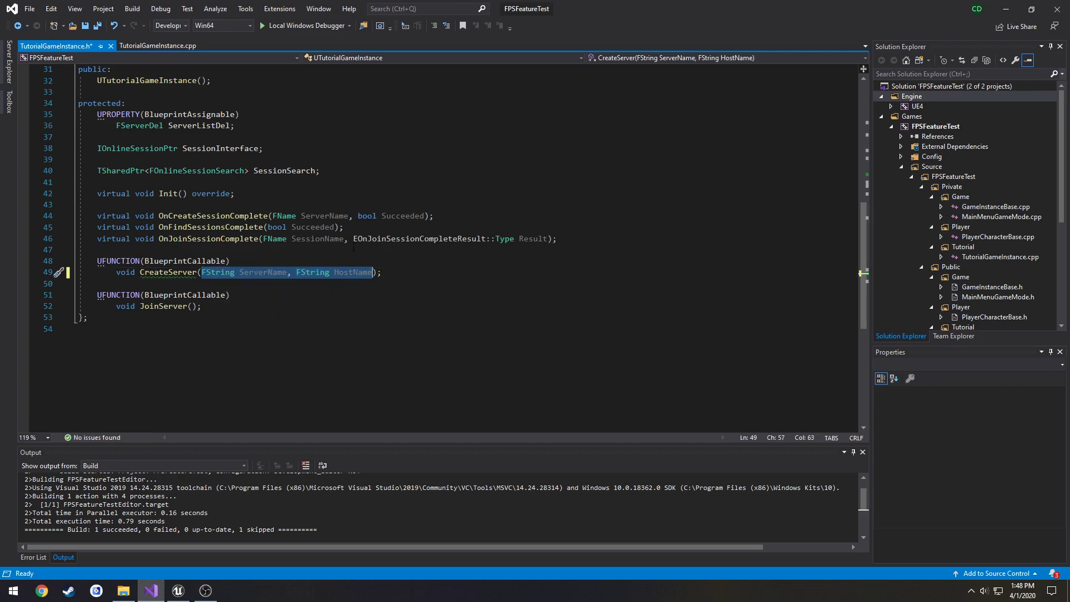
pyautogui.click(157, 46)
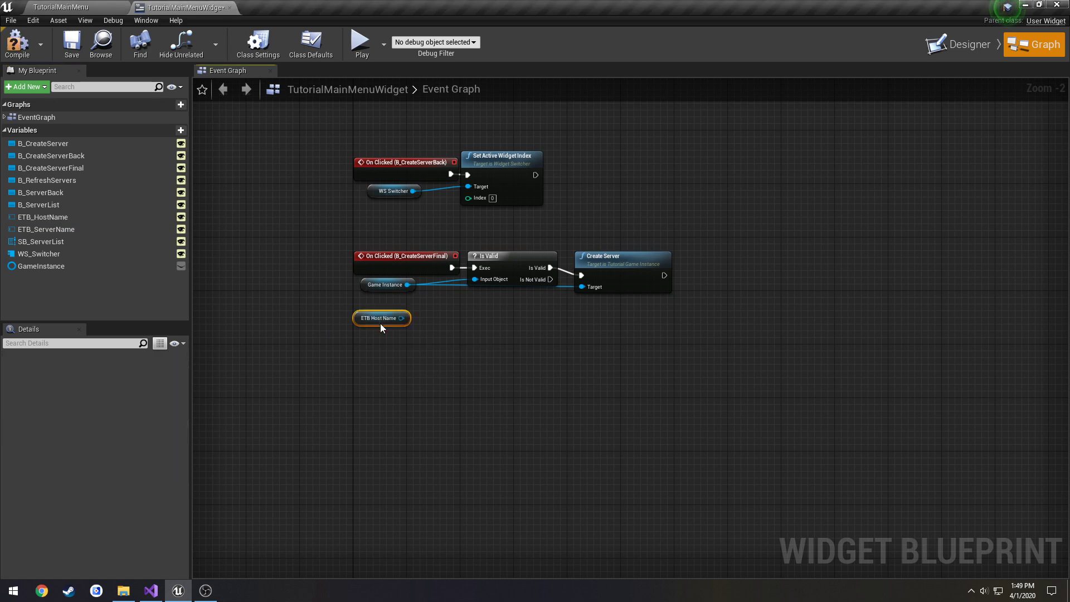
# - Place the ETB_ServerName and ETB_HostName getters, each feeding a GetText (Editable Text) node
pyautogui.click(381, 318)
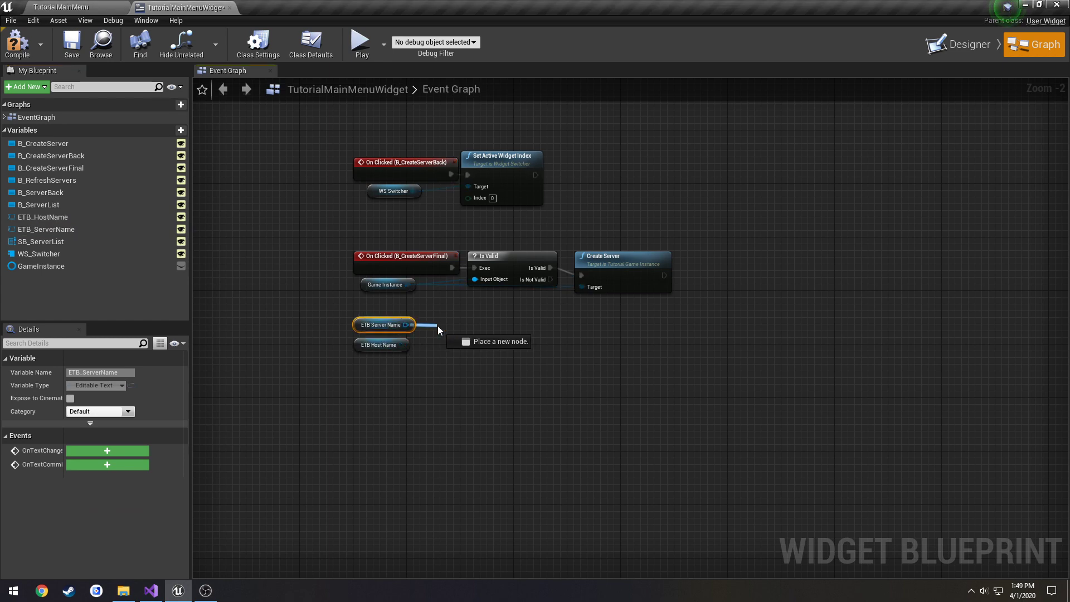
pyautogui.write('gett')
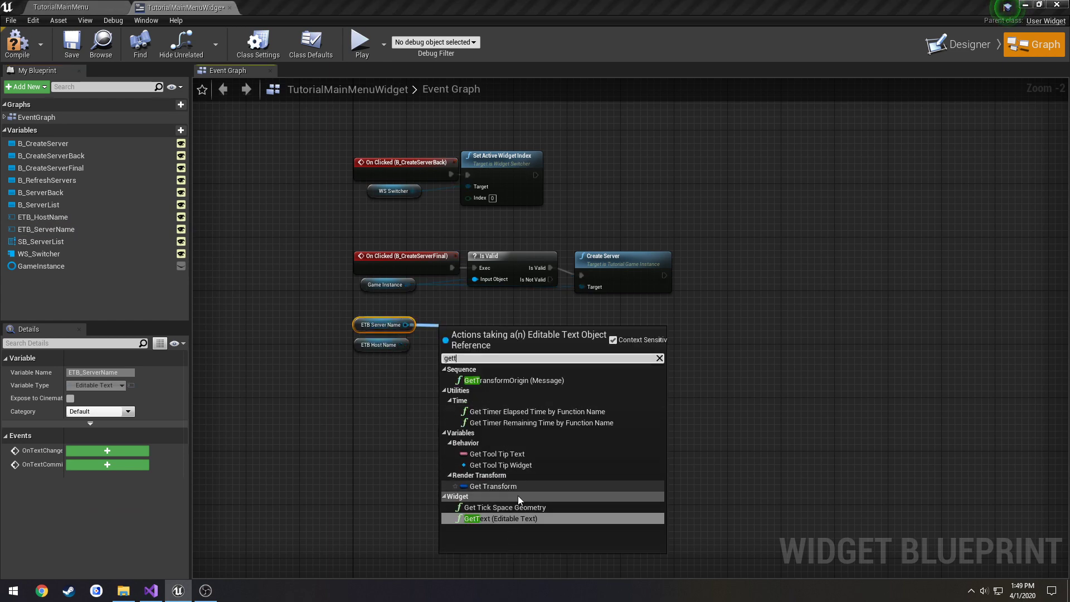
pyautogui.click(501, 518)
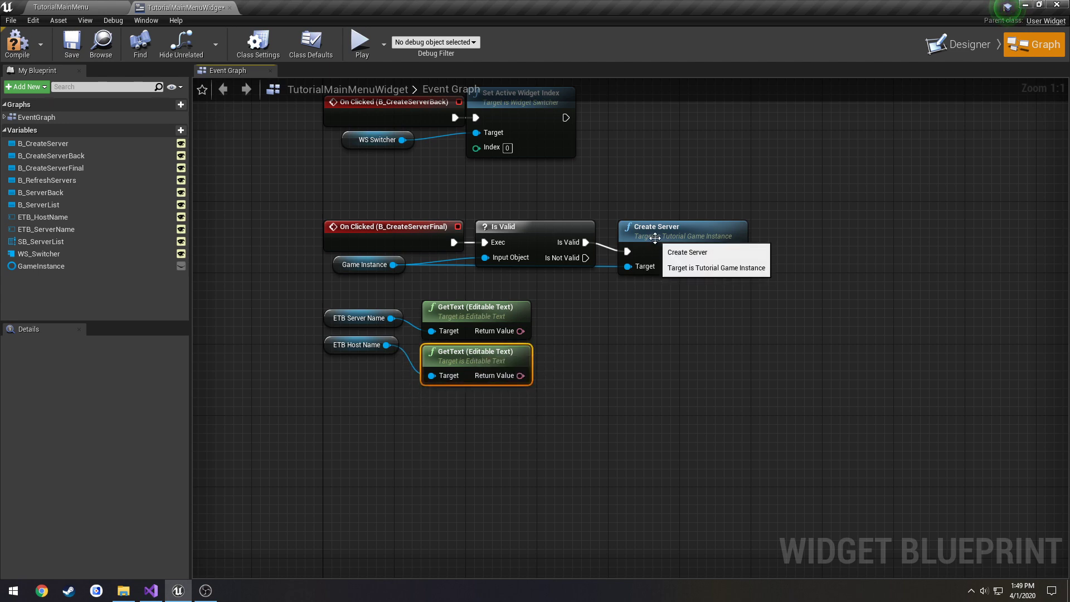
pyautogui.rightClick(654, 236)
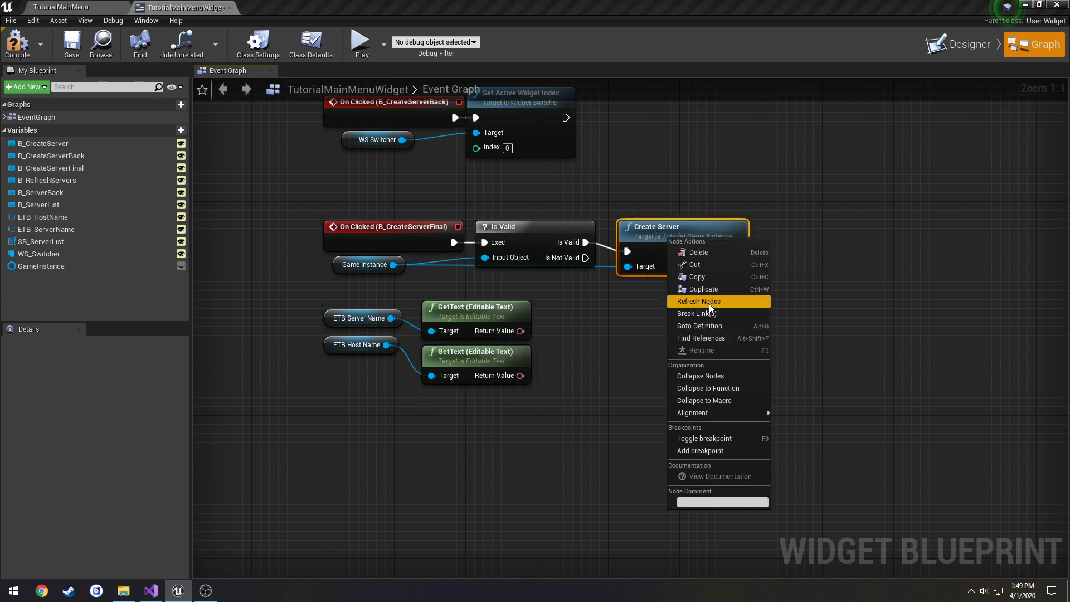
# - Refresh Create Server and wire both GetText values into Server Name and Host Name via To String
pyautogui.click(701, 301)
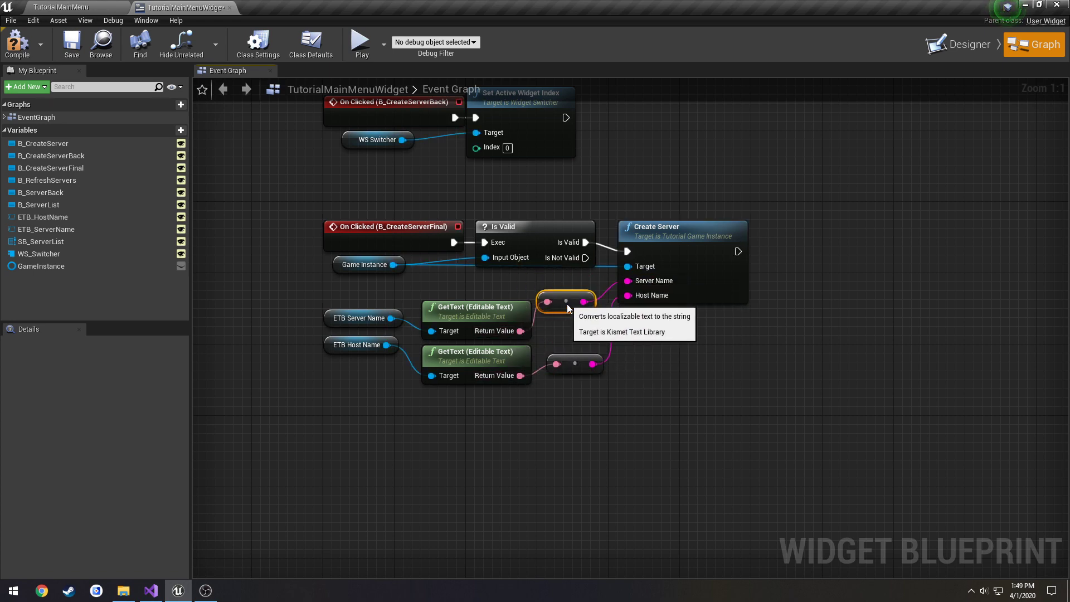
pyautogui.moveTo(119, 86)
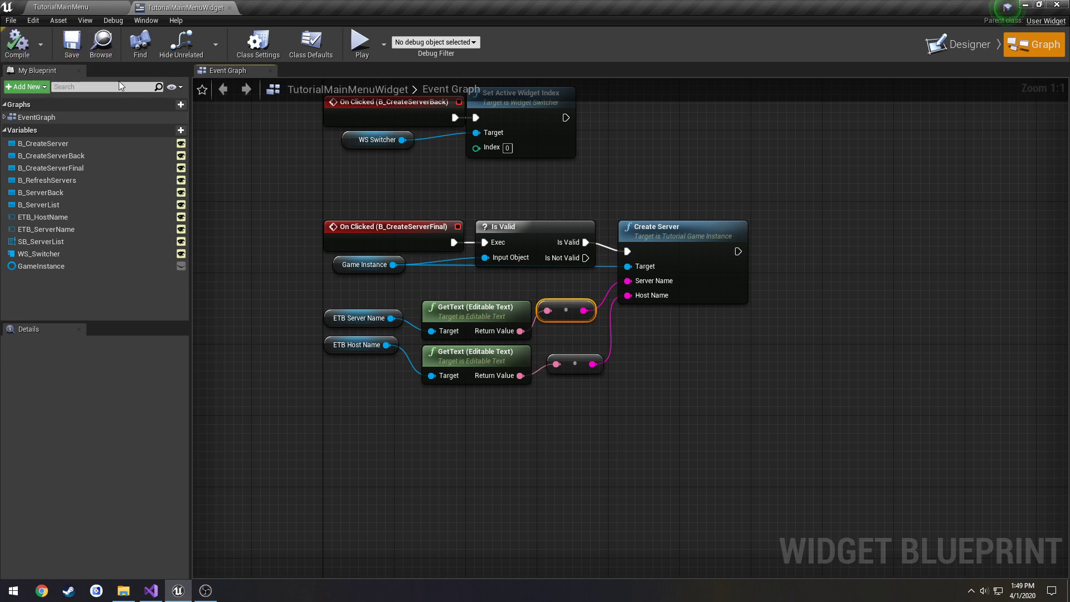
pyautogui.click(150, 591)
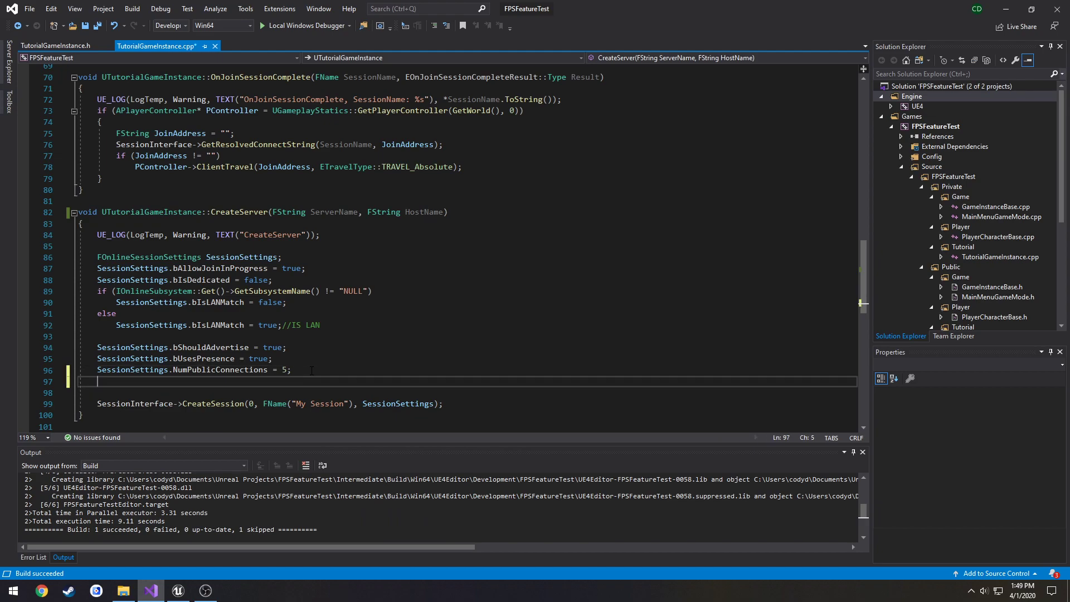
# - Add SessionSettings.Set lines storing ServerName and HostName under their name keys with ViaOnlineServiceAndPing
pyautogui.write('SessionSettings.Set(')
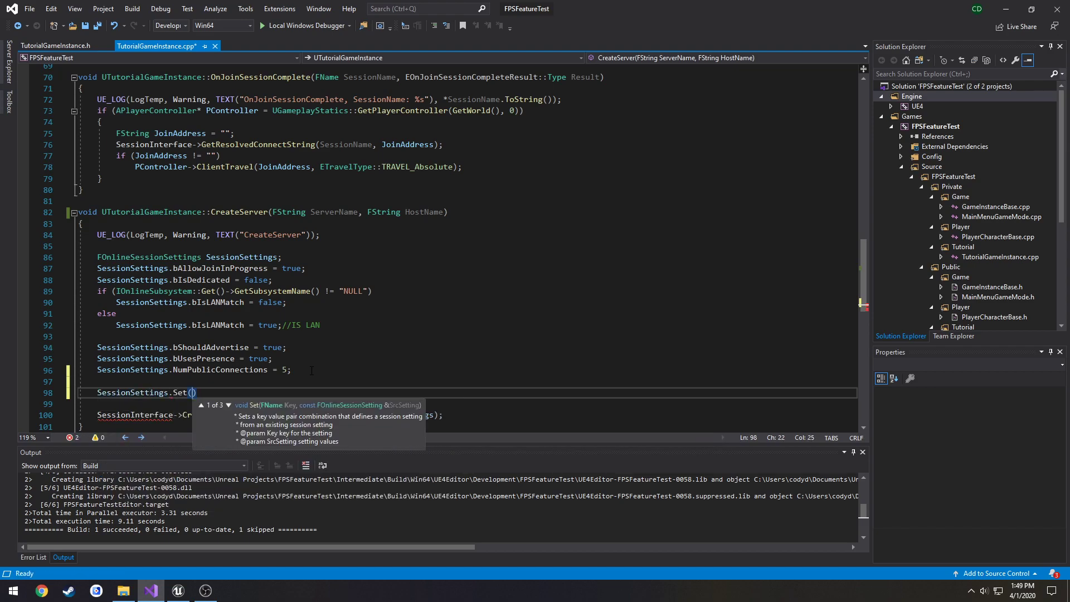
pyautogui.click(229, 406)
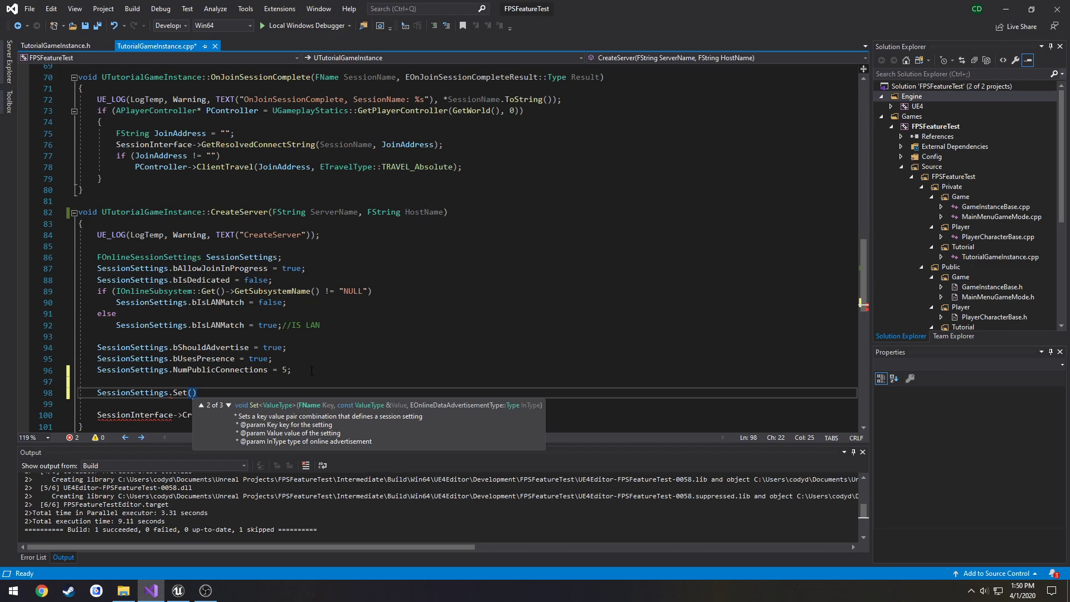
pyautogui.write('FName("SERVER_')
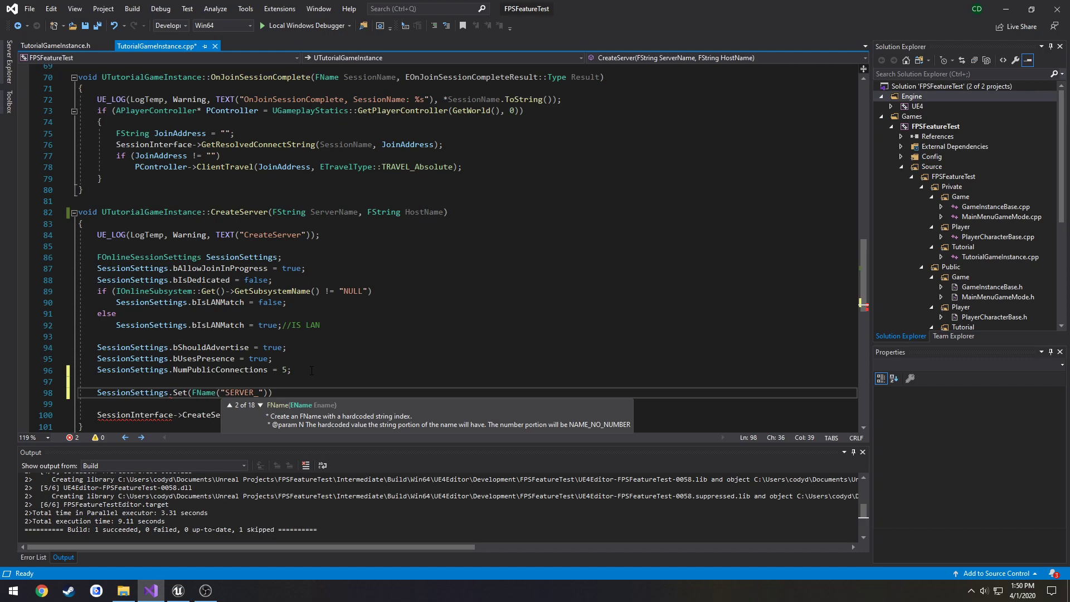
pyautogui.write('NAME_KEY')
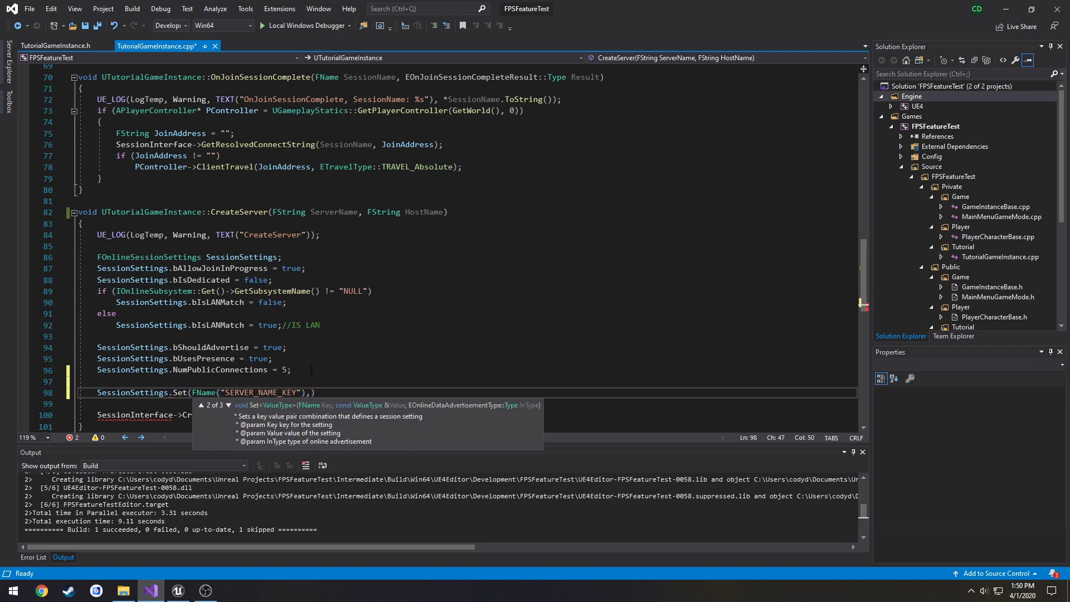
pyautogui.write('ServerName,')
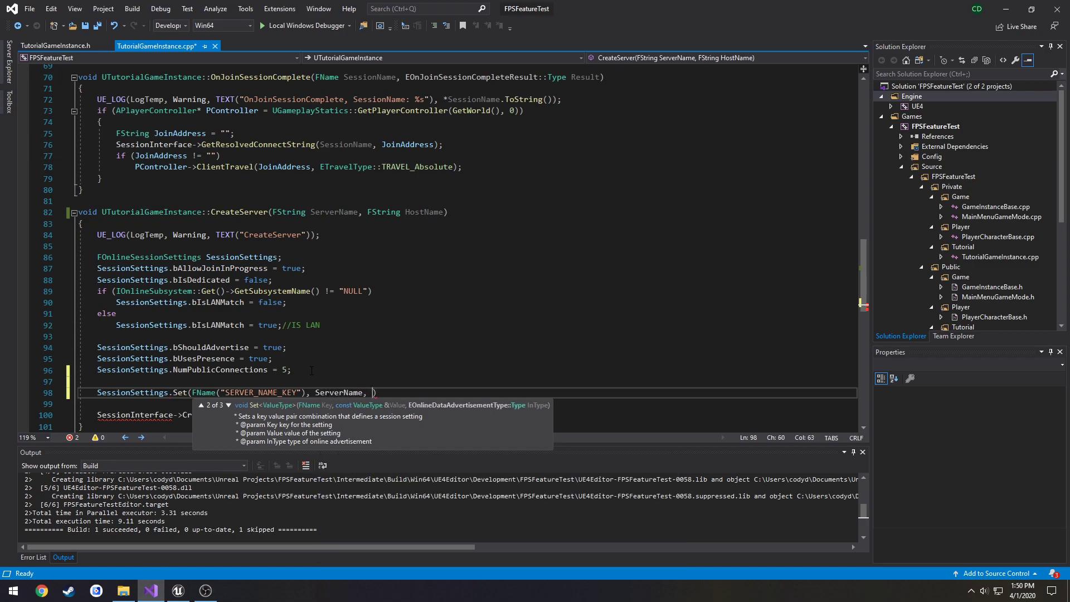
pyautogui.write('EOnlineDataAdvertisementType')
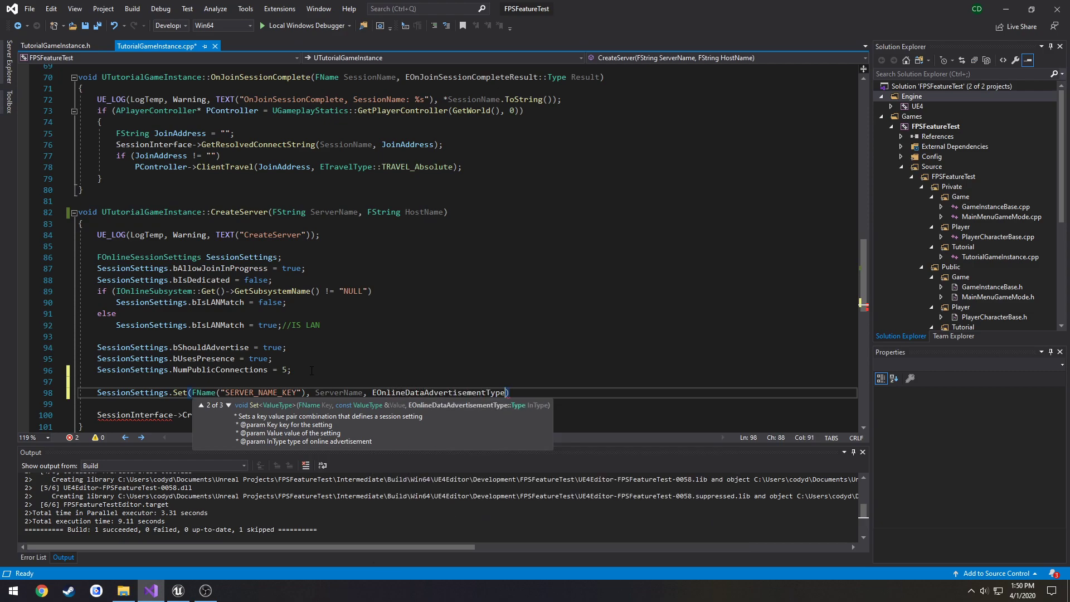
pyautogui.write('::ViaOnlineServiceAndPing')
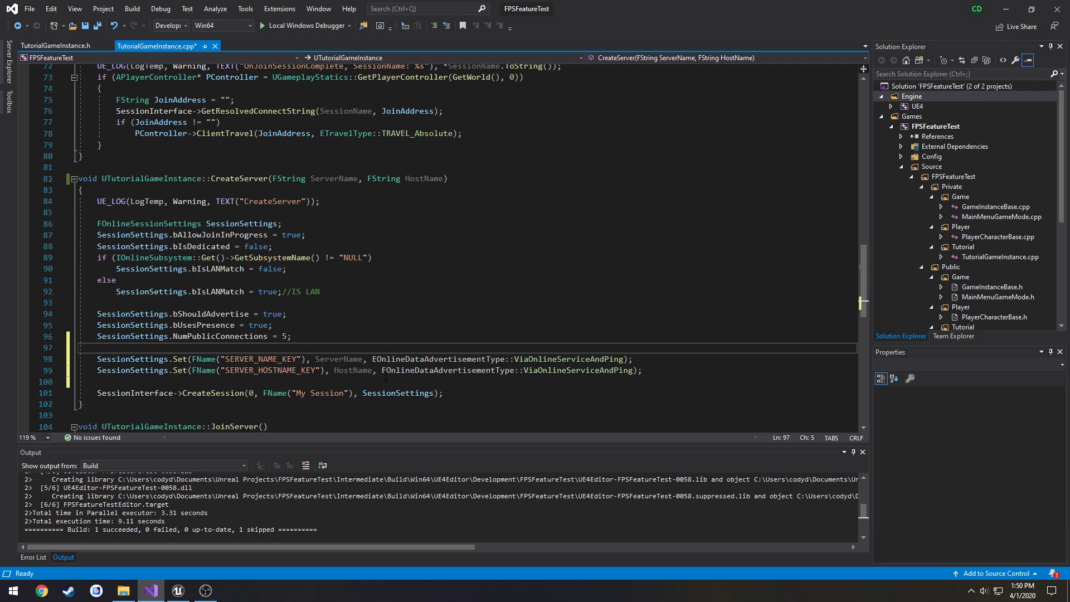
pyautogui.moveTo(449, 370)
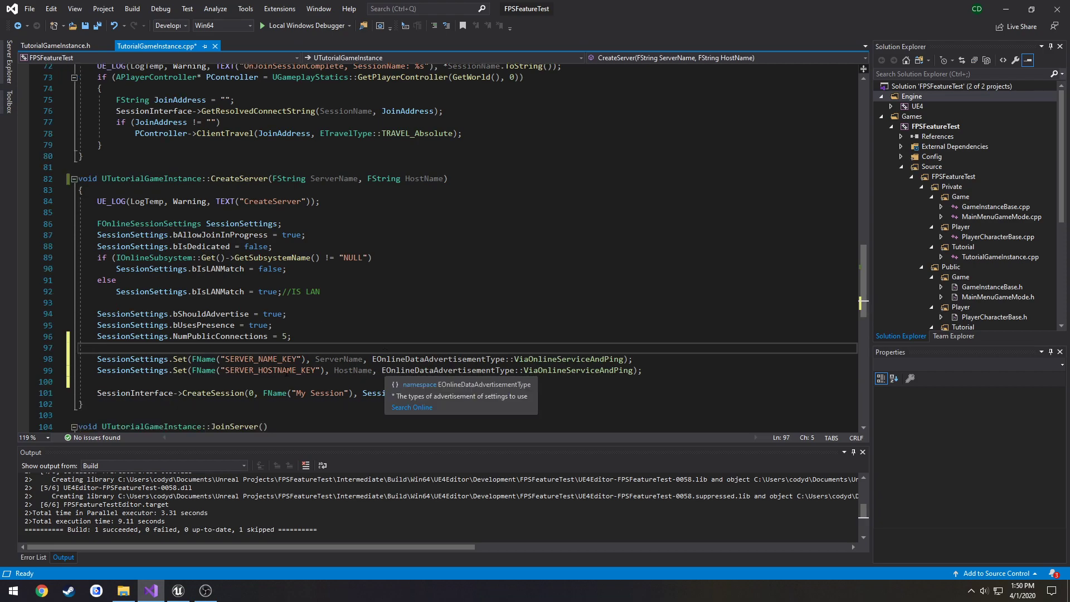
pyautogui.scroll(3)
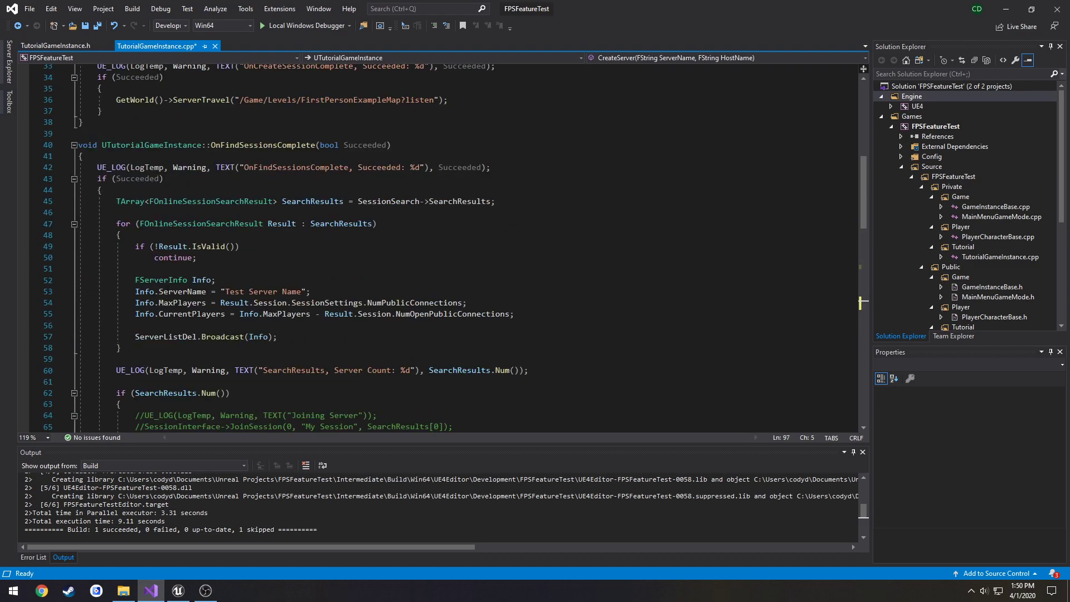
# - Declare local FString ServerName and HostName defaulting to "Empty Server Name" in OnFindSessionsComplete
pyautogui.doubleClick(178, 291)
pyautogui.write('FString')
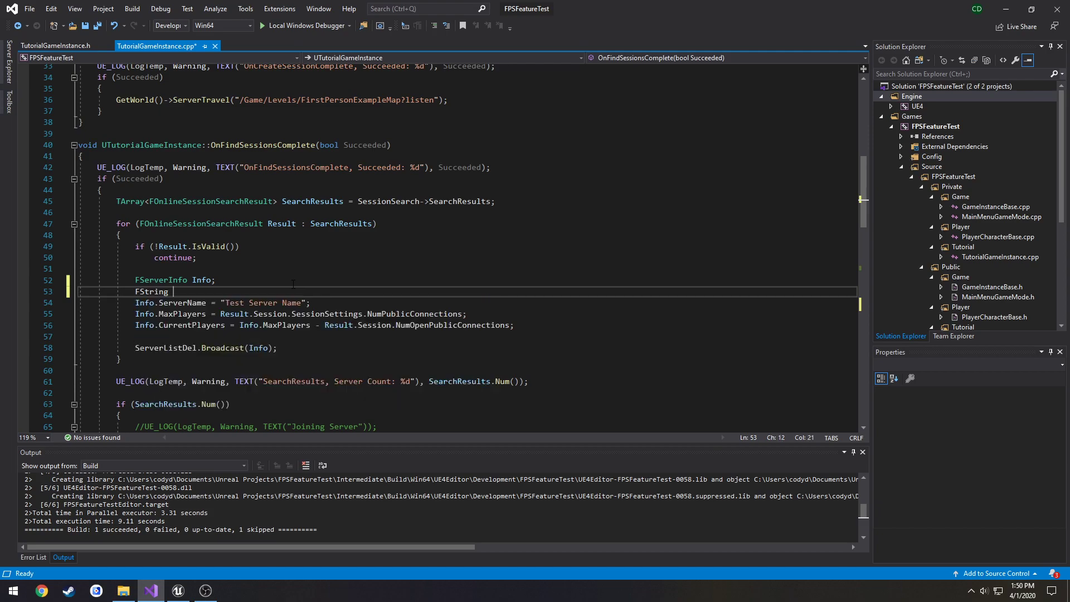
pyautogui.write('ServerName')
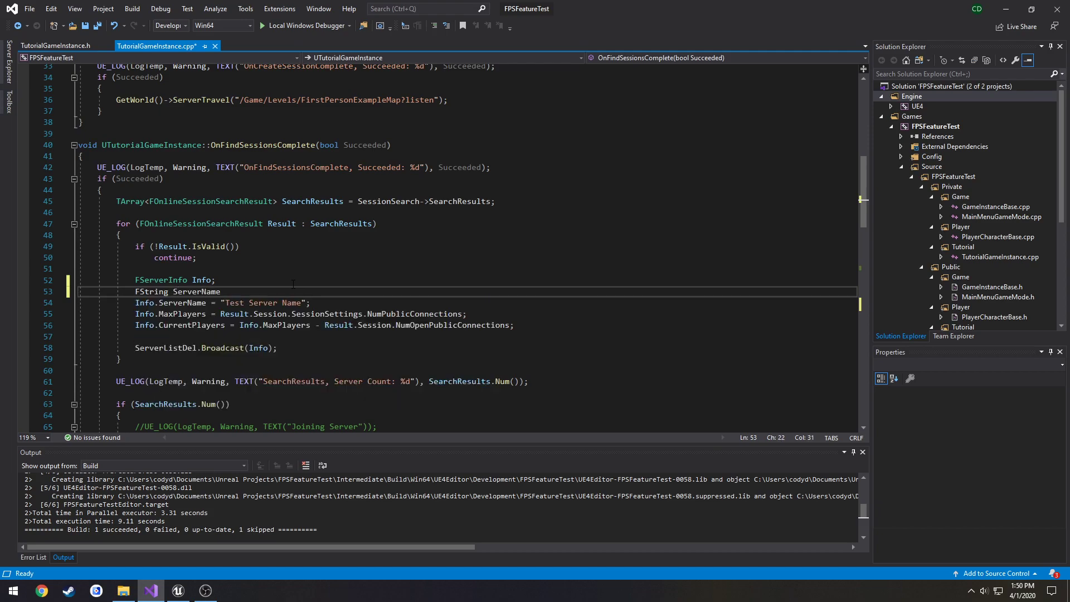
pyautogui.write('= "Empty')
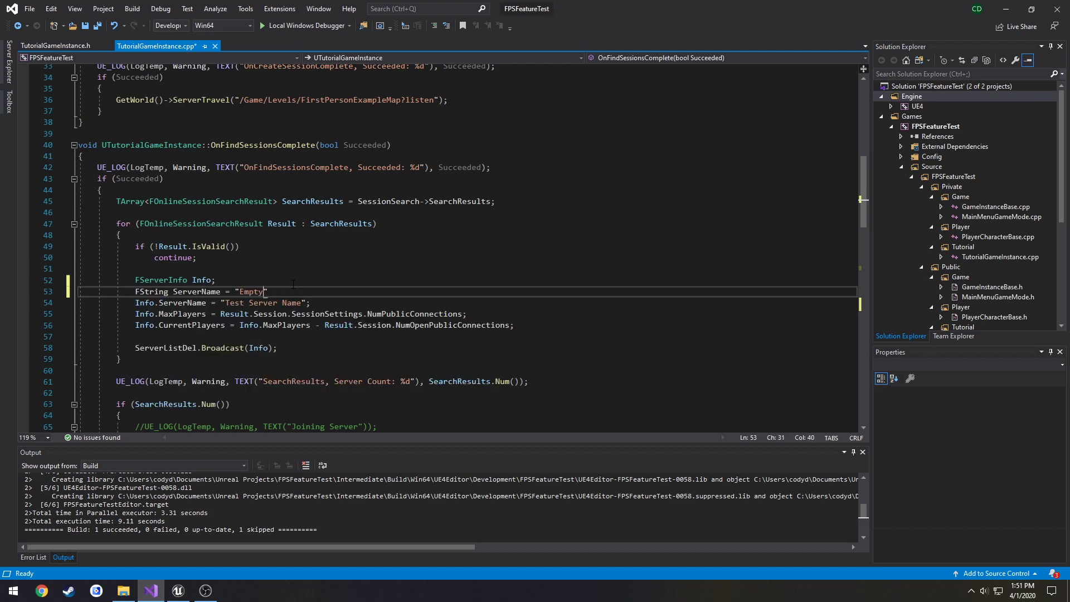
pyautogui.write('Server Name')
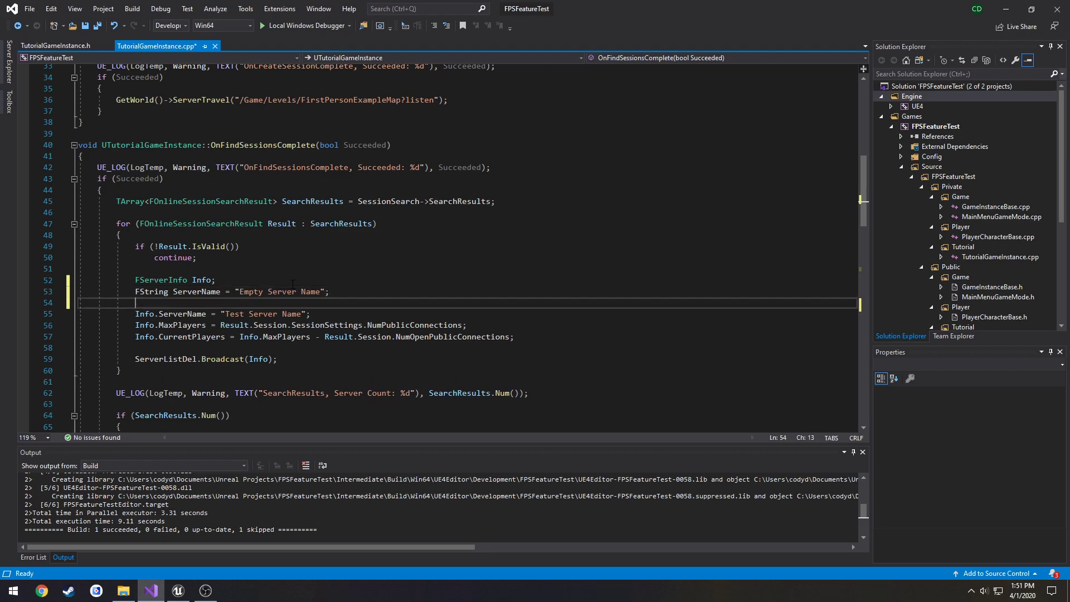
pyautogui.write('FString ServerName = "Empty Server Name";')
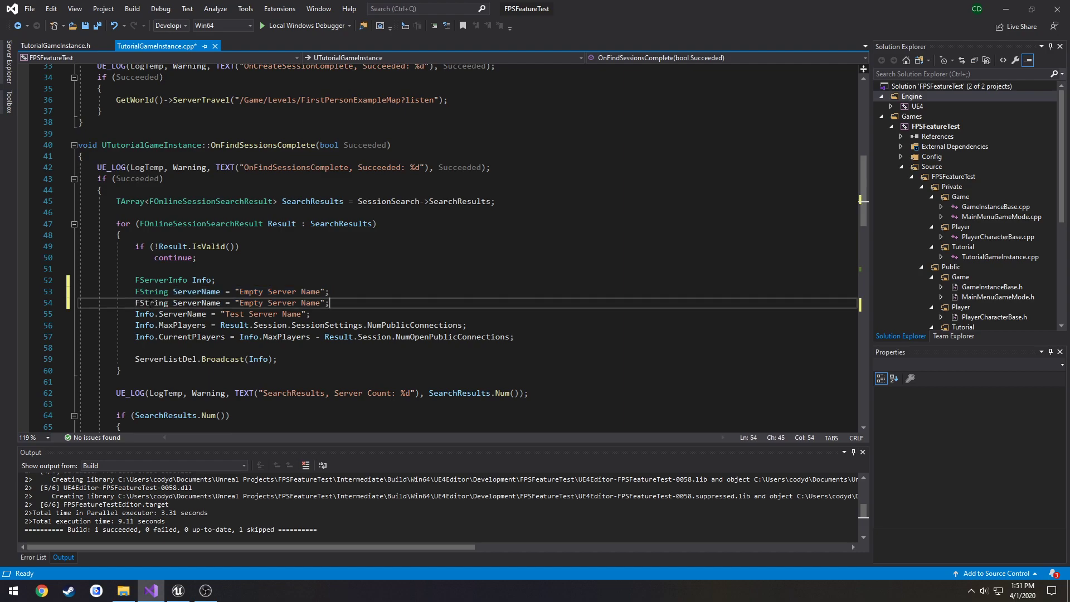
pyautogui.doubleClick(197, 302)
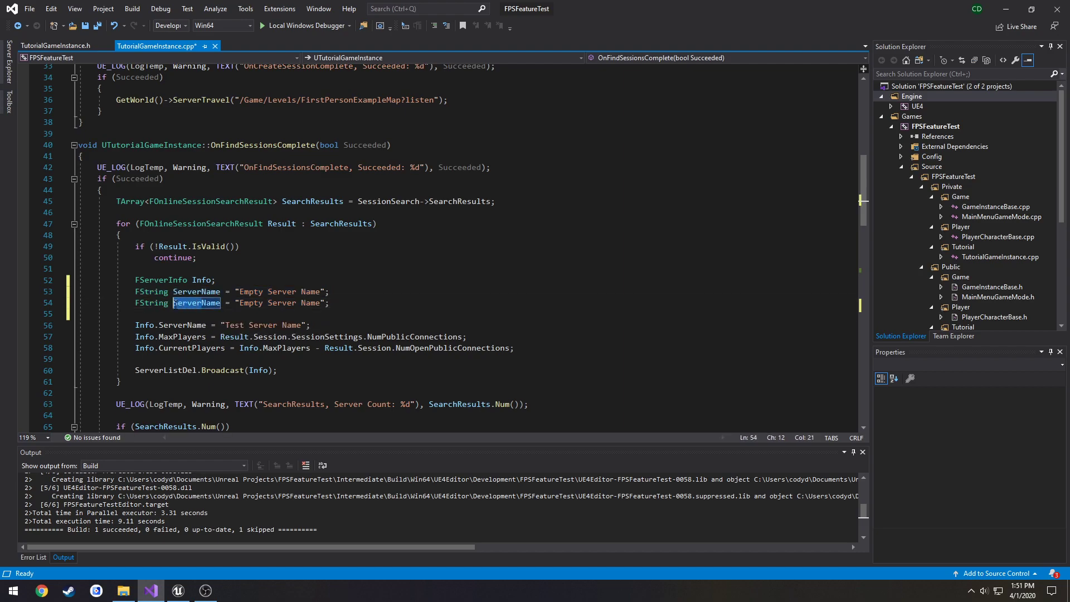
pyautogui.write('HostName')
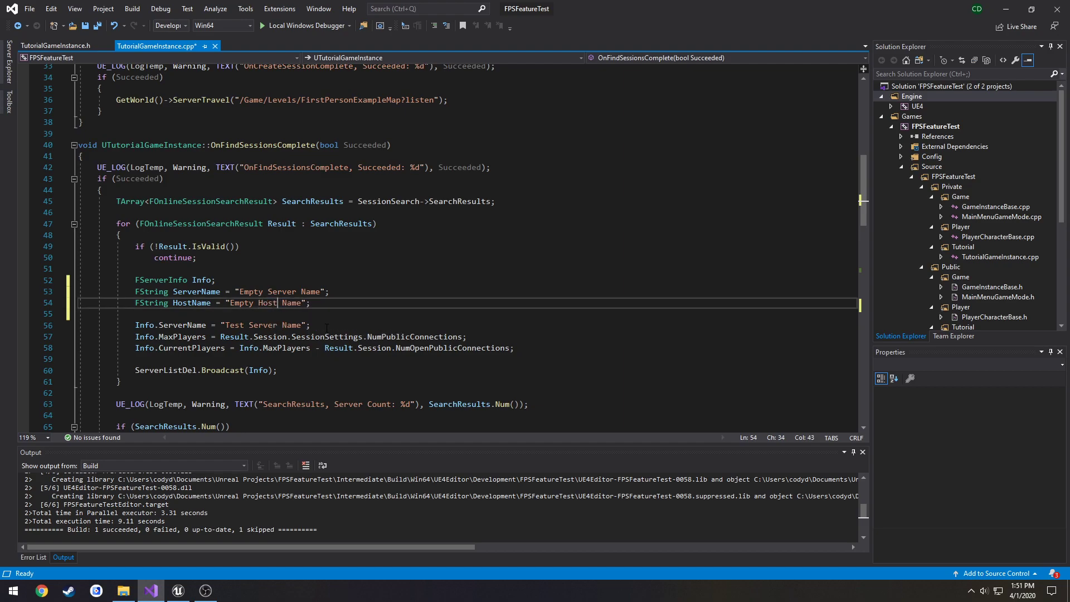
# - Assign Info.ServerName from ServerName and start a Result.Session.SessionSettings.Get(FName(...)) lookup
pyautogui.doubleClick(264, 324)
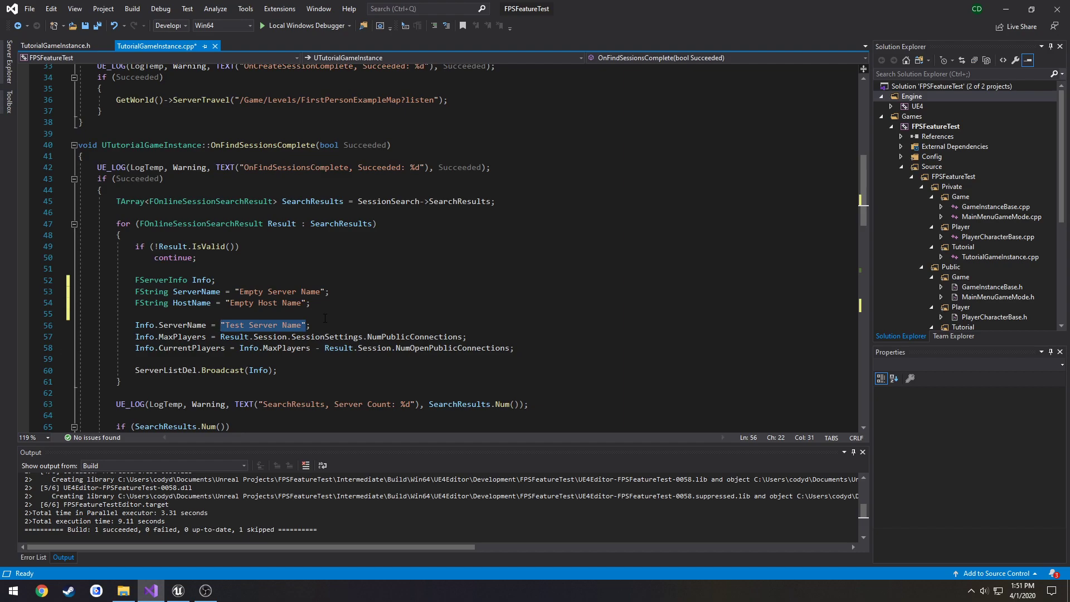
pyautogui.write('ServerName')
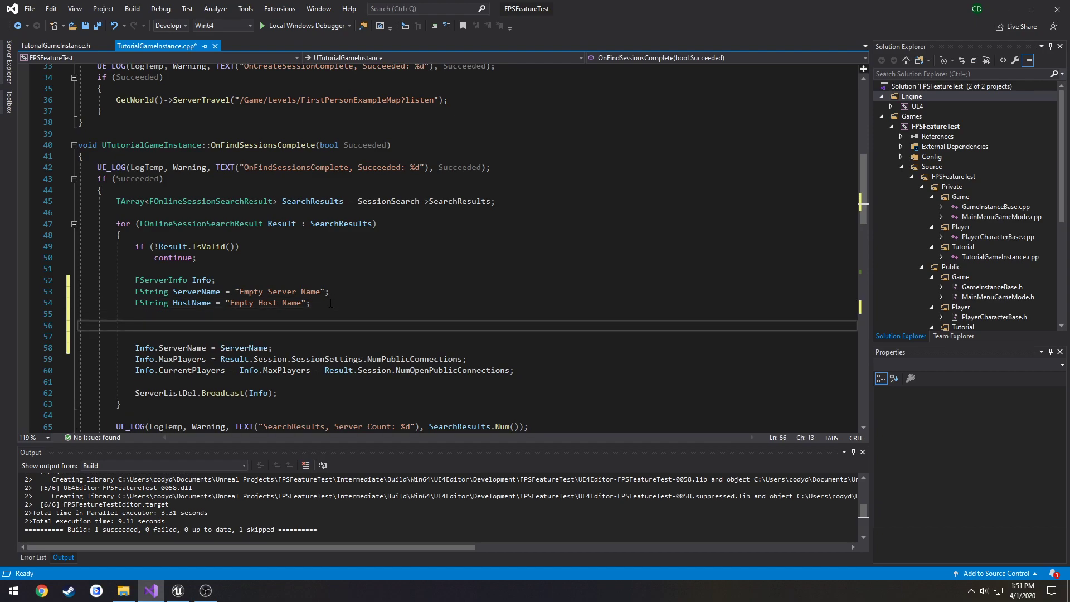
pyautogui.write('Result.')
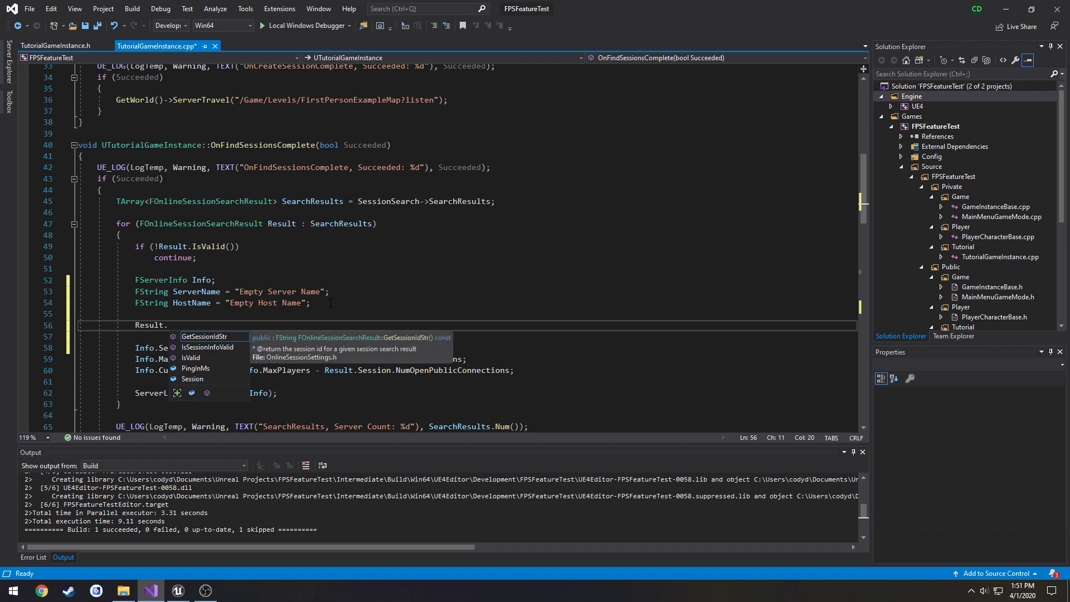
pyautogui.write('Session.SessionSettings')
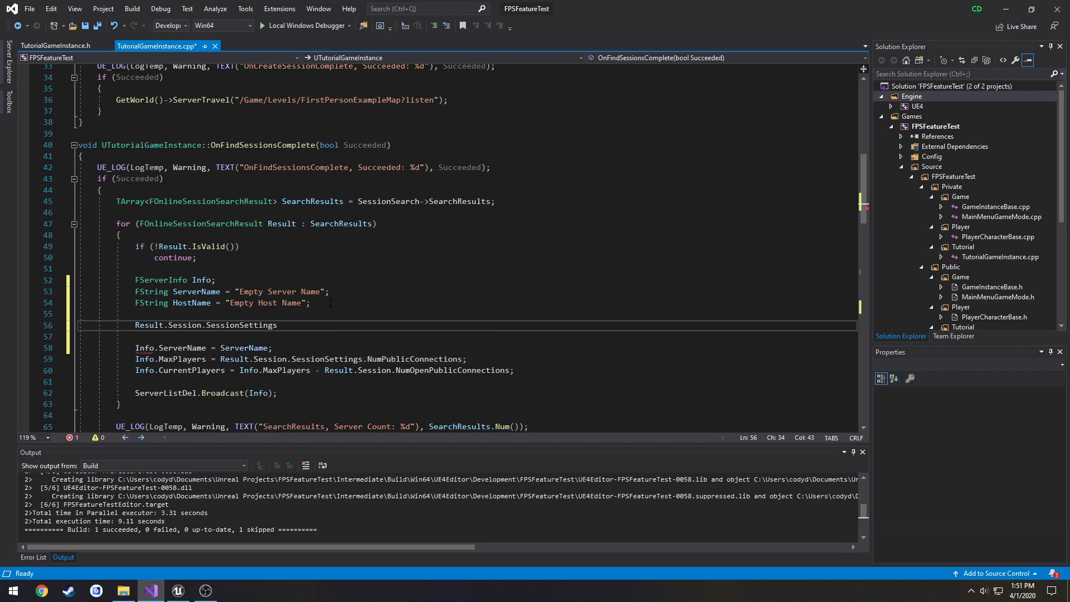
pyautogui.write('.get')
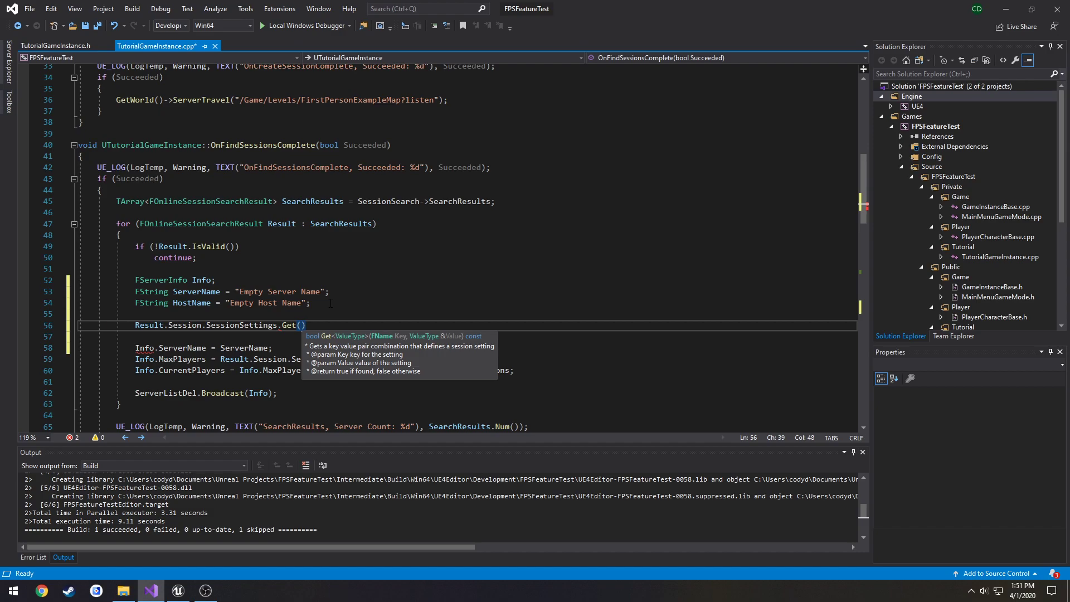
pyautogui.write('FName("')
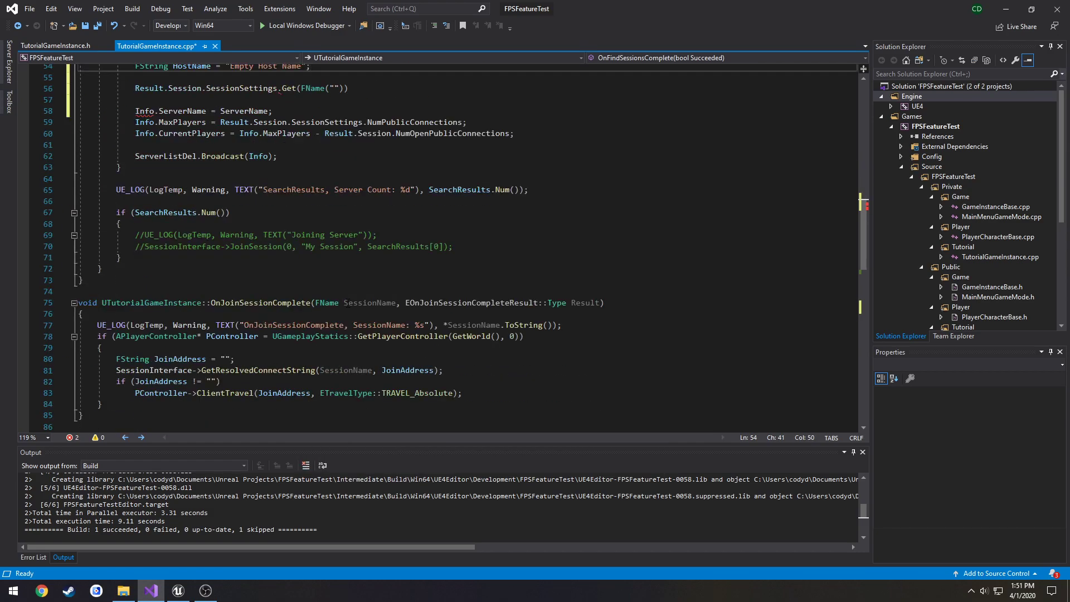
# - Complete the Get lookups for SERVER_NAME_KEY and SERVER_HOSTNAME_KEY into ServerName and HostName, then minimize Visual Studio
pyautogui.scroll(-3)
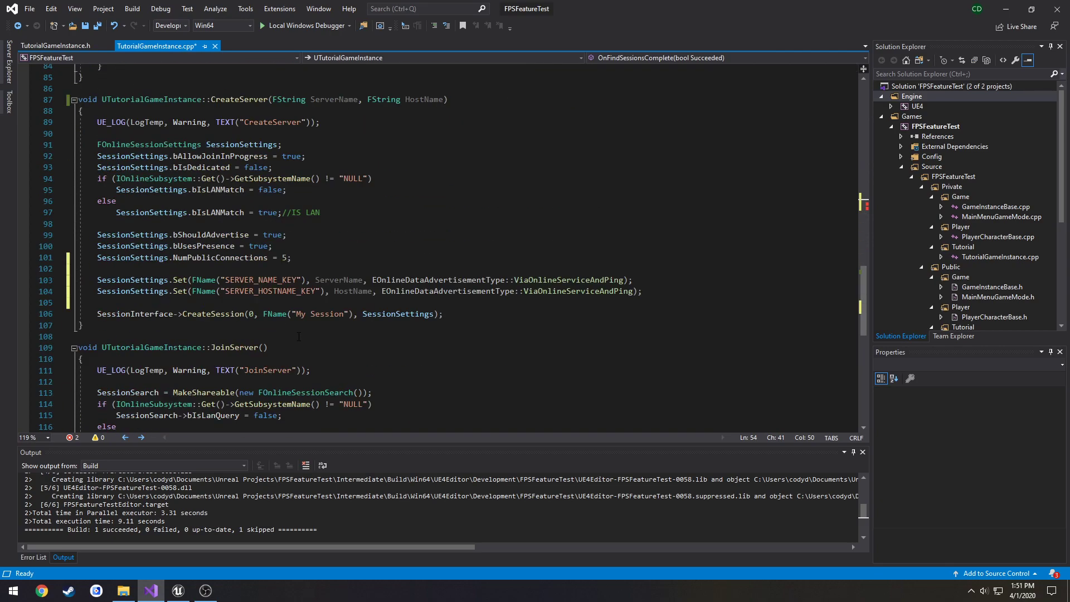
pyautogui.scroll(3)
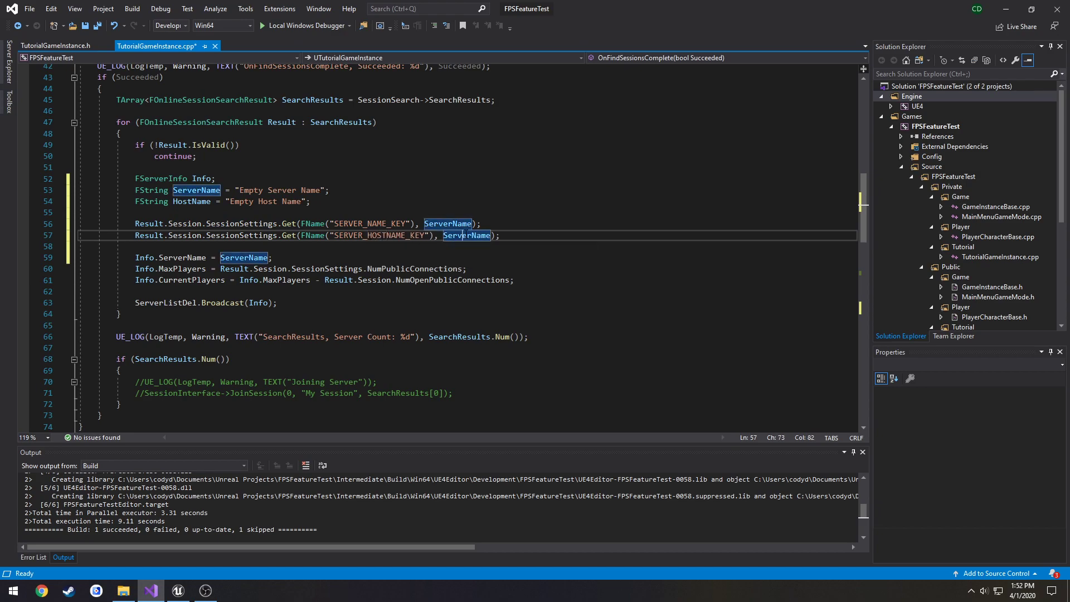
pyautogui.write('HostN')
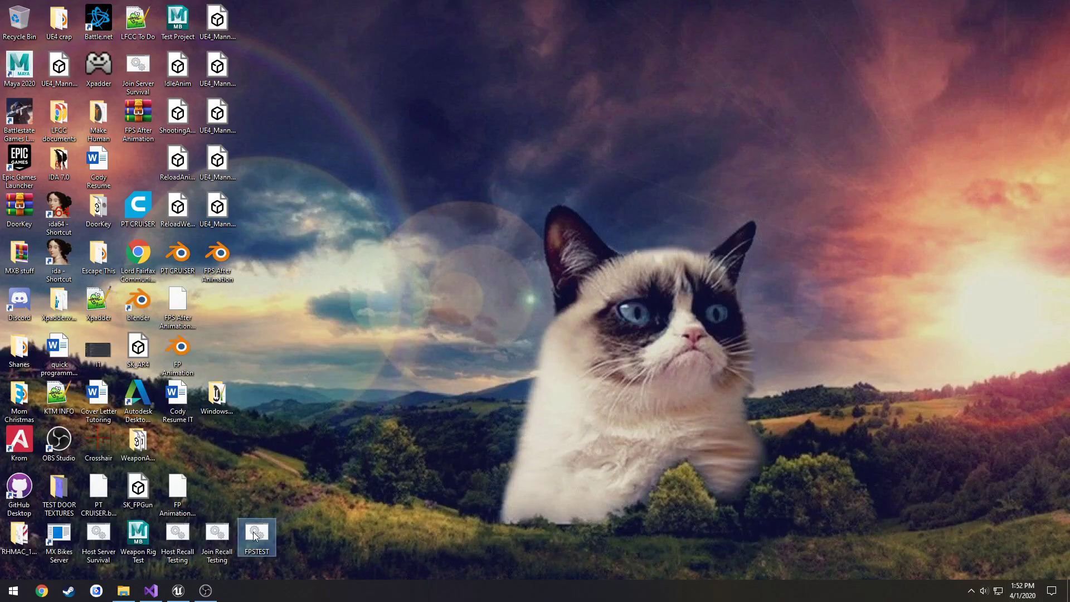
# - Launch FPSTEST, host a server with Create Server, and switch to a second instance to view the server list
pyautogui.doubleClick(257, 538)
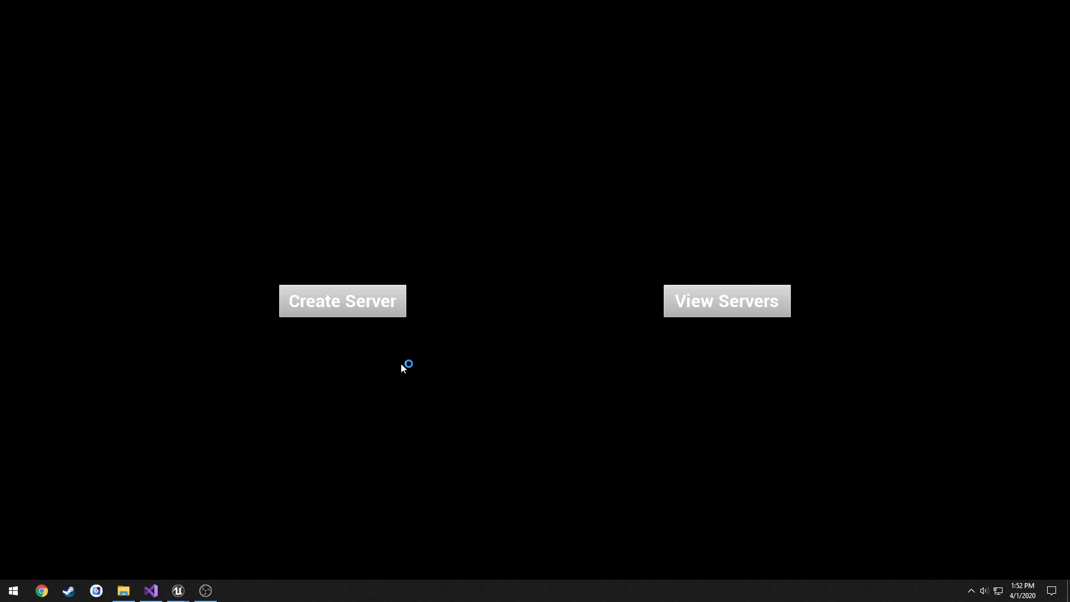
pyautogui.click(343, 300)
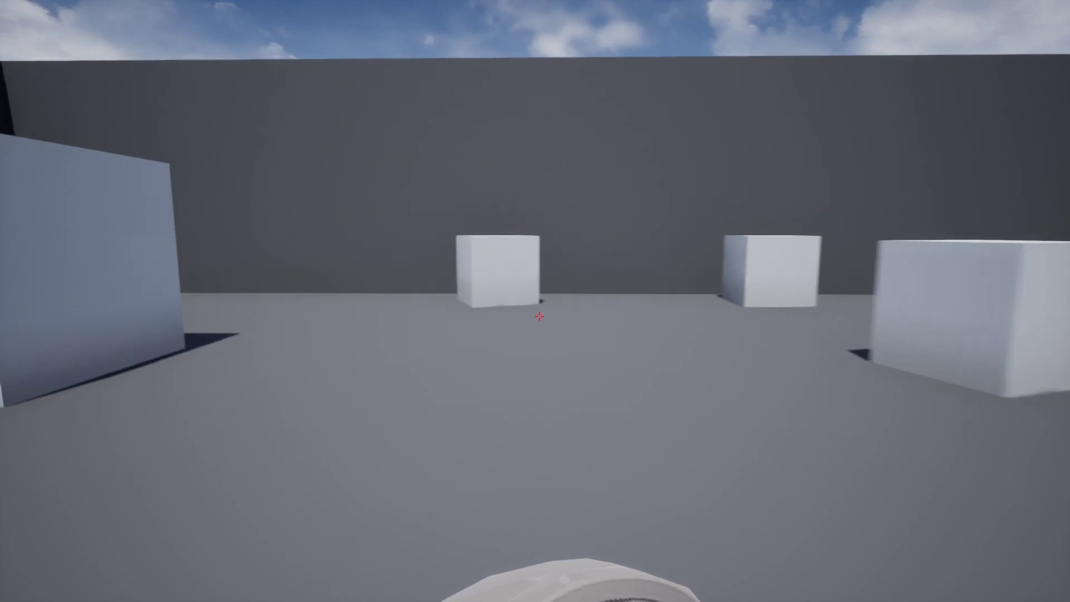
pyautogui.press('alt+tab')
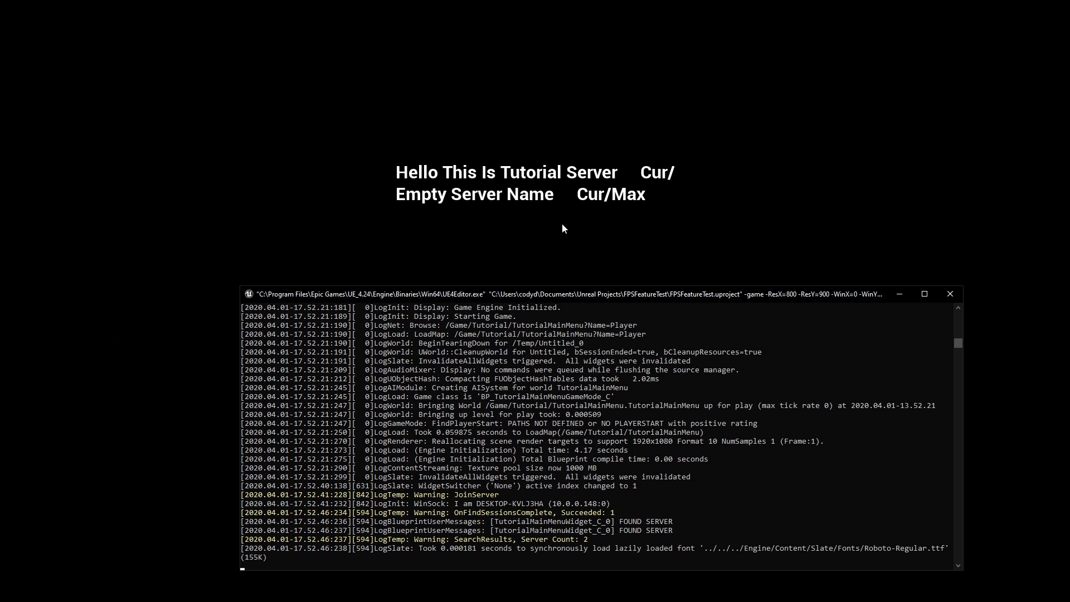
pyautogui.moveTo(477, 178)
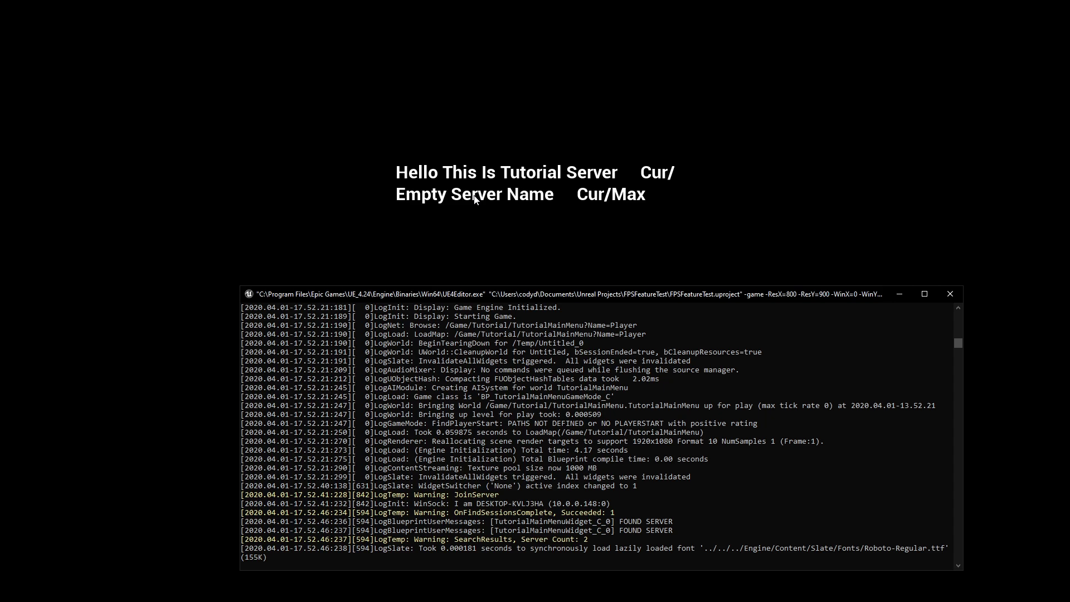
pyautogui.moveTo(476, 211)
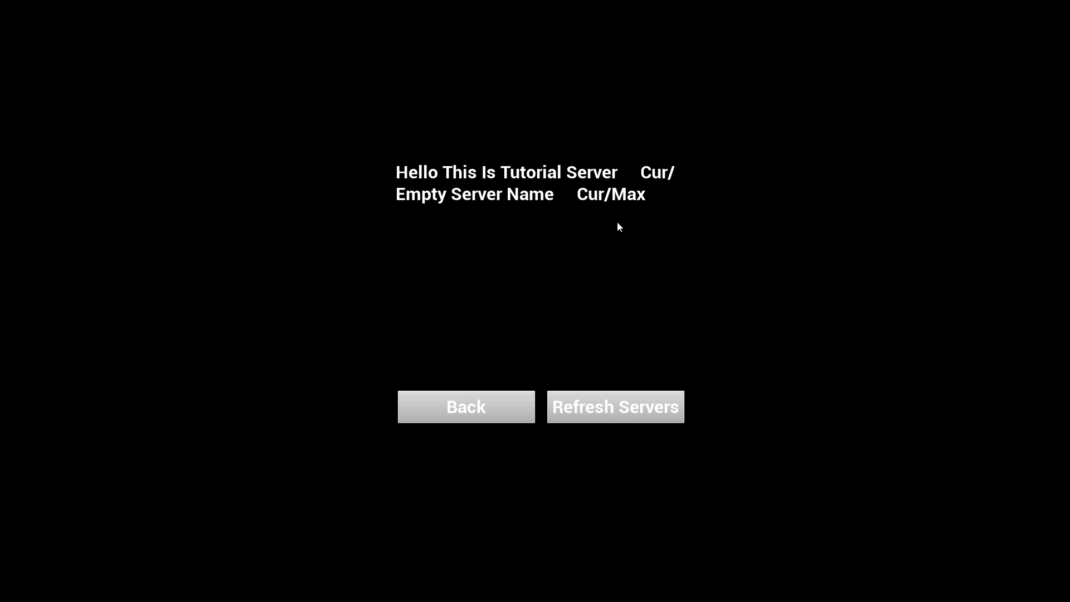
pyautogui.moveTo(499, 194)
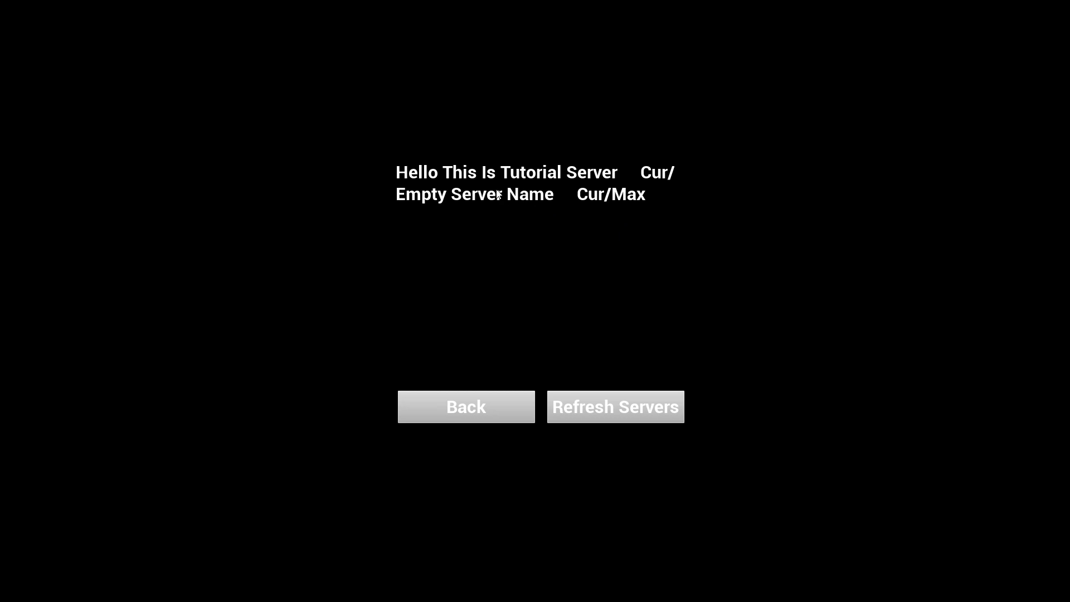
pyautogui.moveTo(774, 171)
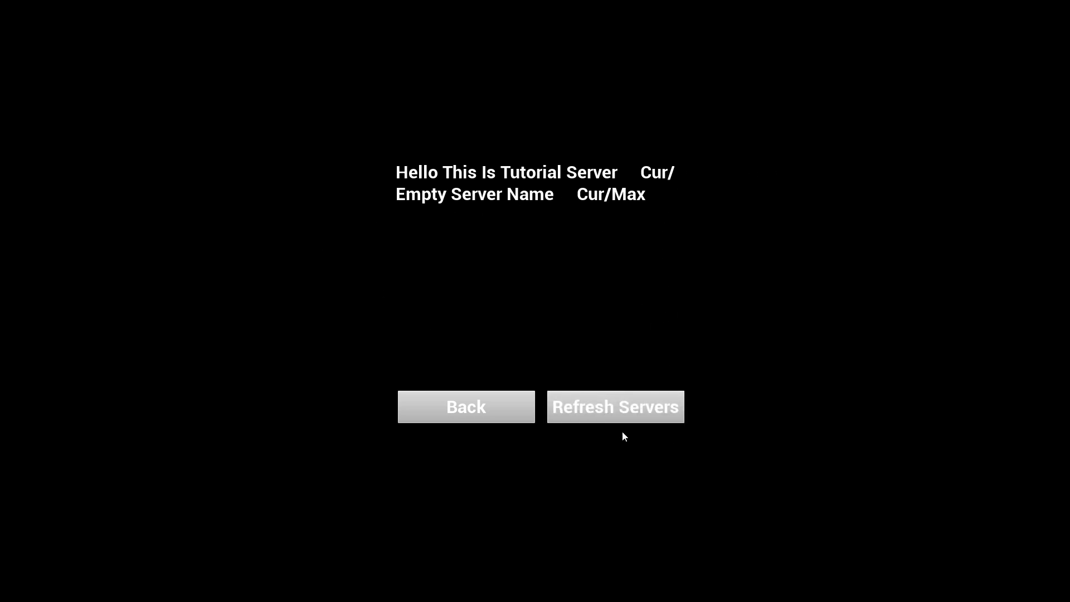
pyautogui.moveTo(640, 267)
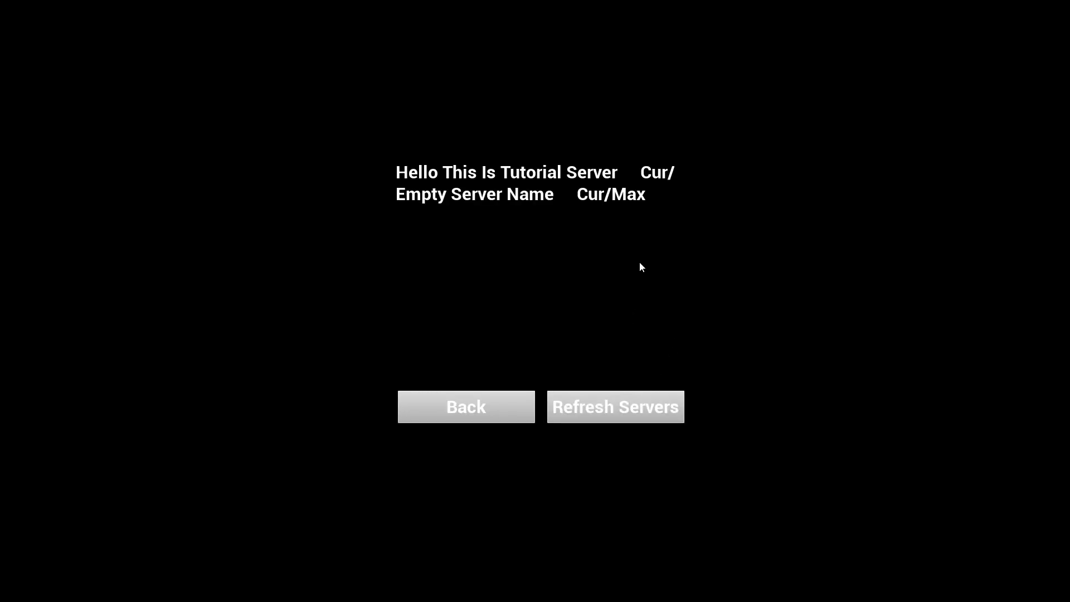
# - Refresh Servers so the list repopulates, showing both servers duplicated
pyautogui.click(615, 406)
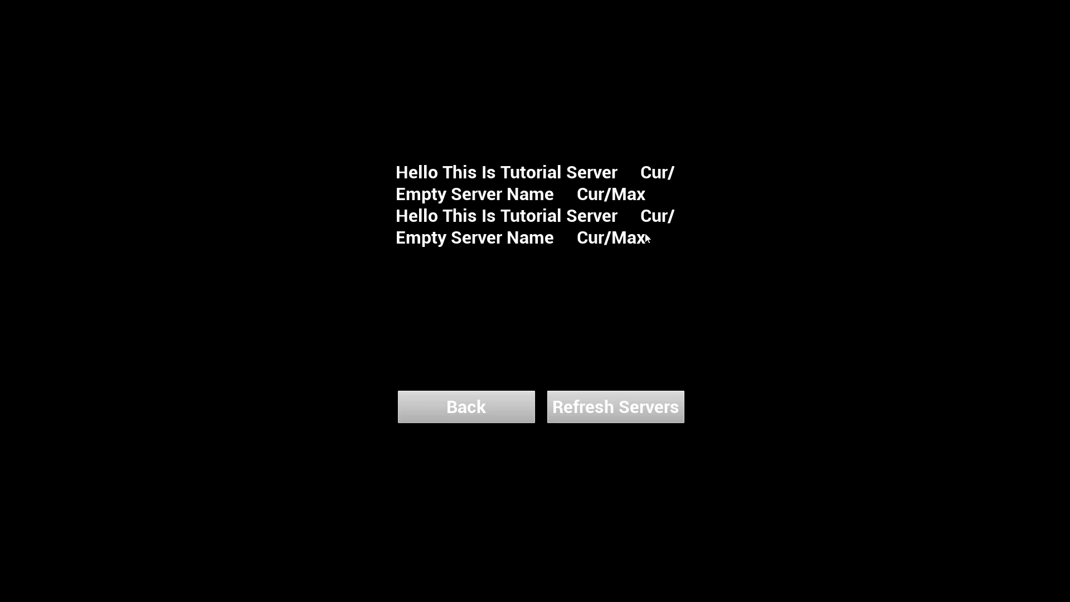
pyautogui.moveTo(611, 269)
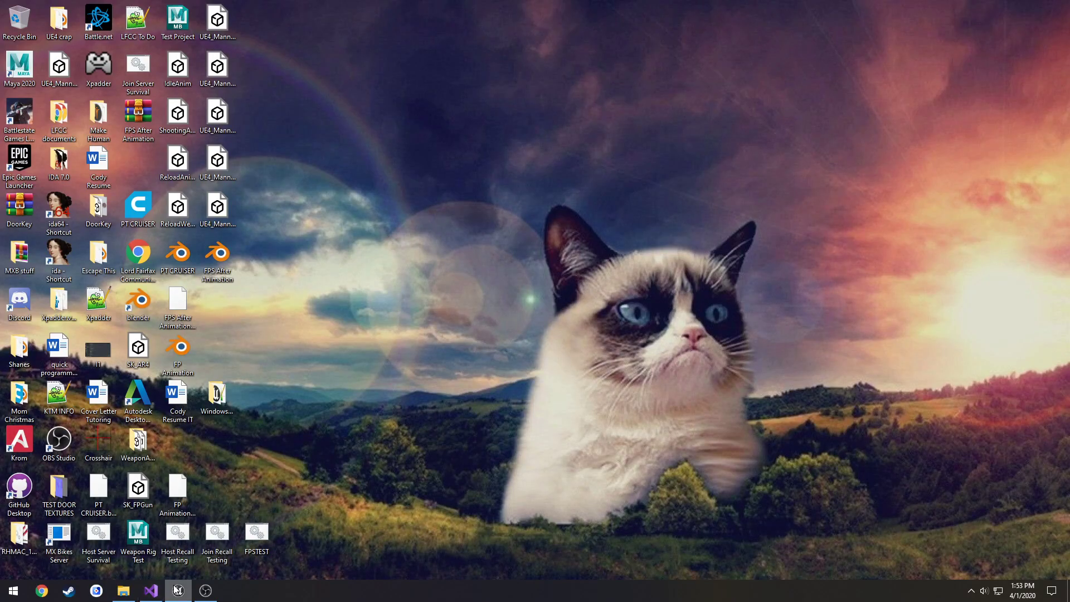
# - Inspect the Create Server node and ETB Host Name variable in the menu widget graph, then switch to Visual Studio
pyautogui.click(178, 591)
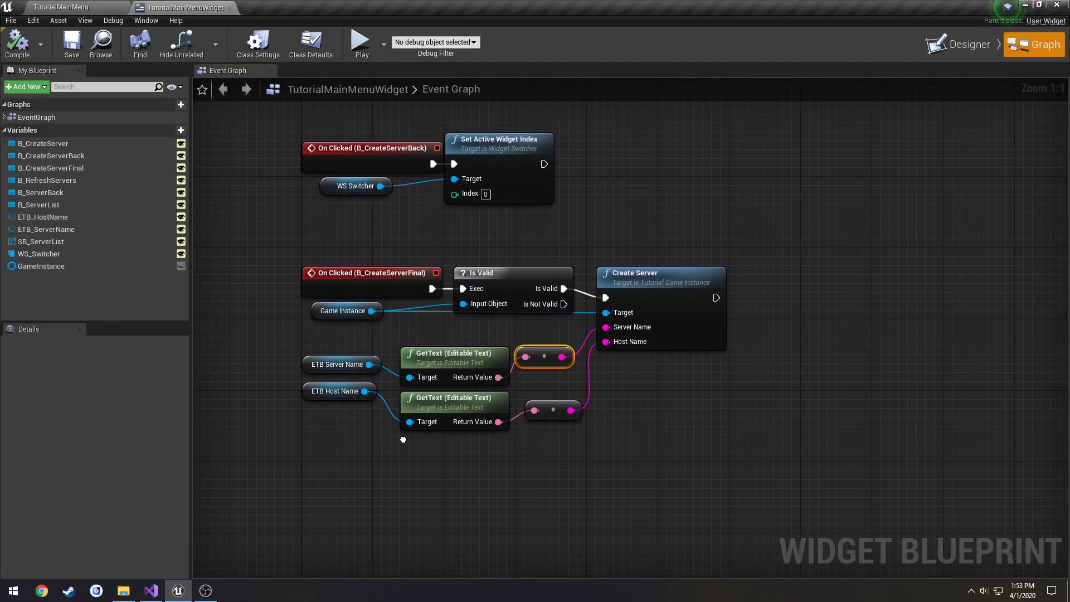
pyautogui.scroll(-3)
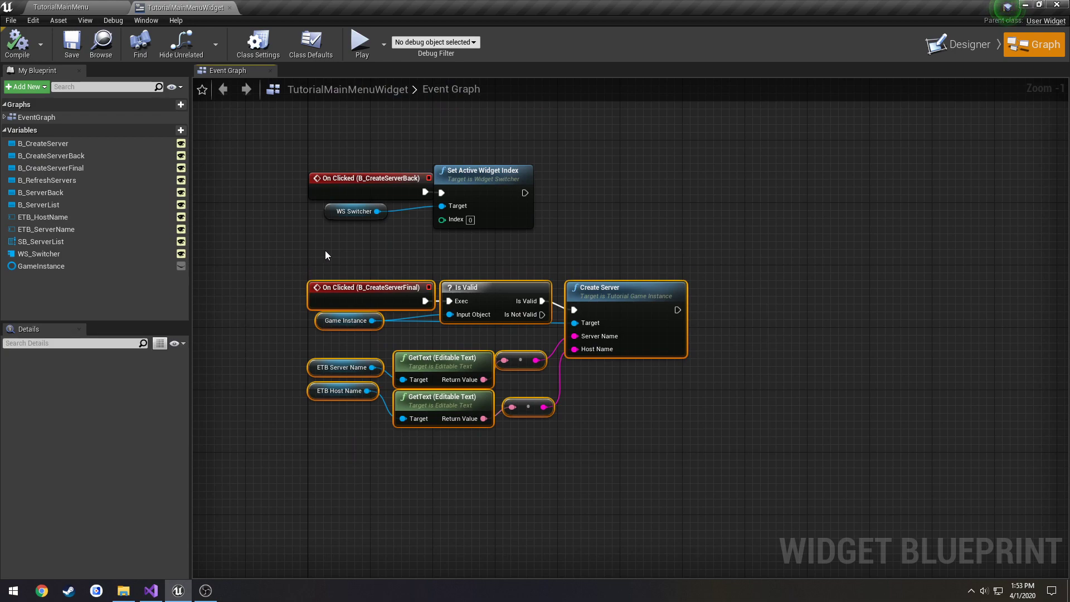
pyautogui.click(604, 344)
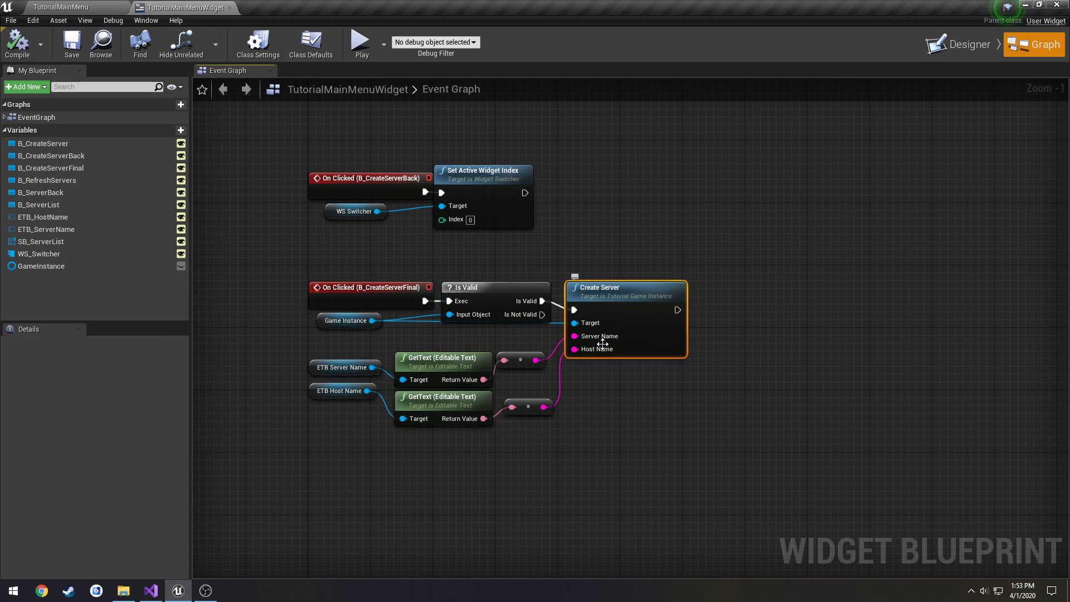
pyautogui.moveTo(585, 378)
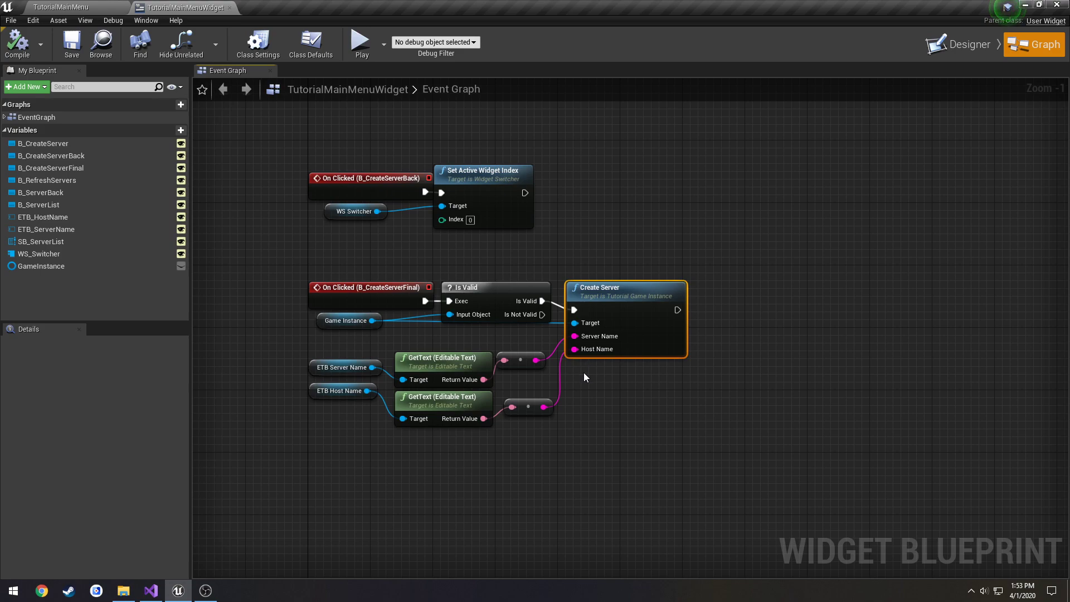
pyautogui.moveTo(344, 367)
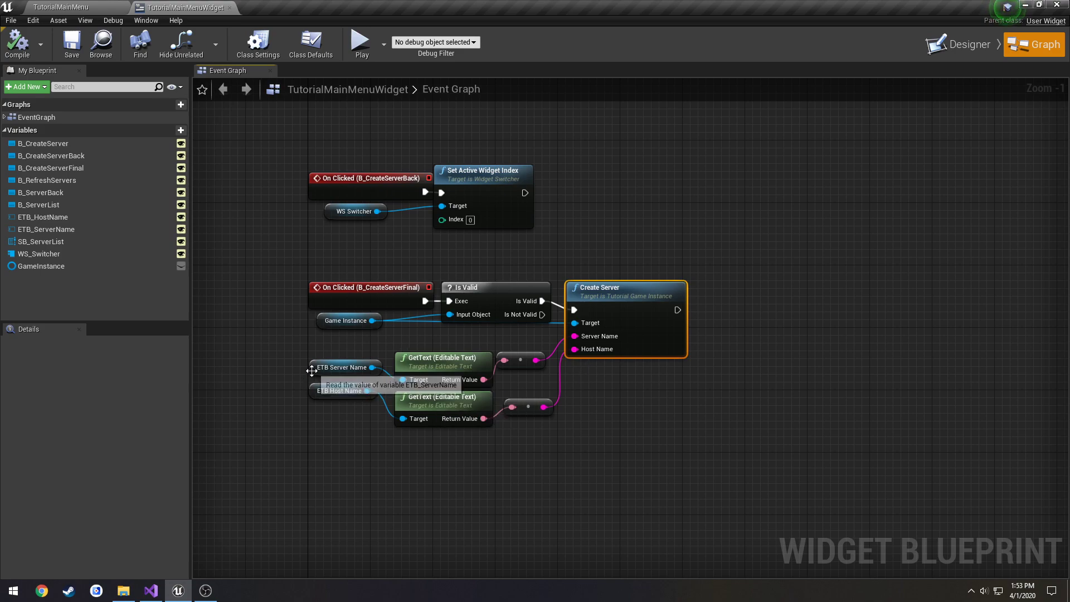
pyautogui.click(344, 390)
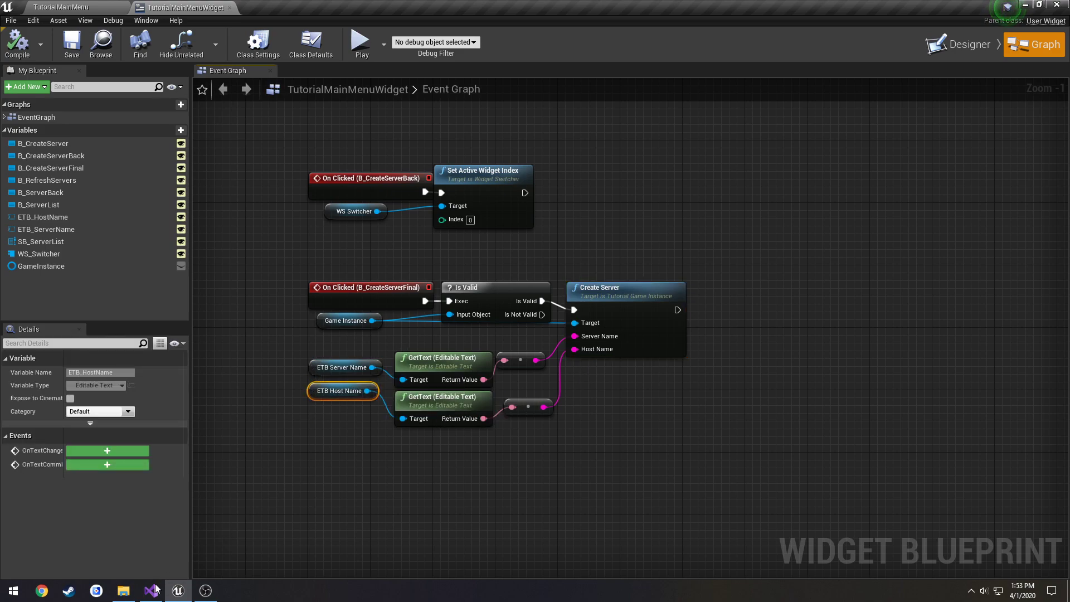
pyautogui.click(149, 591)
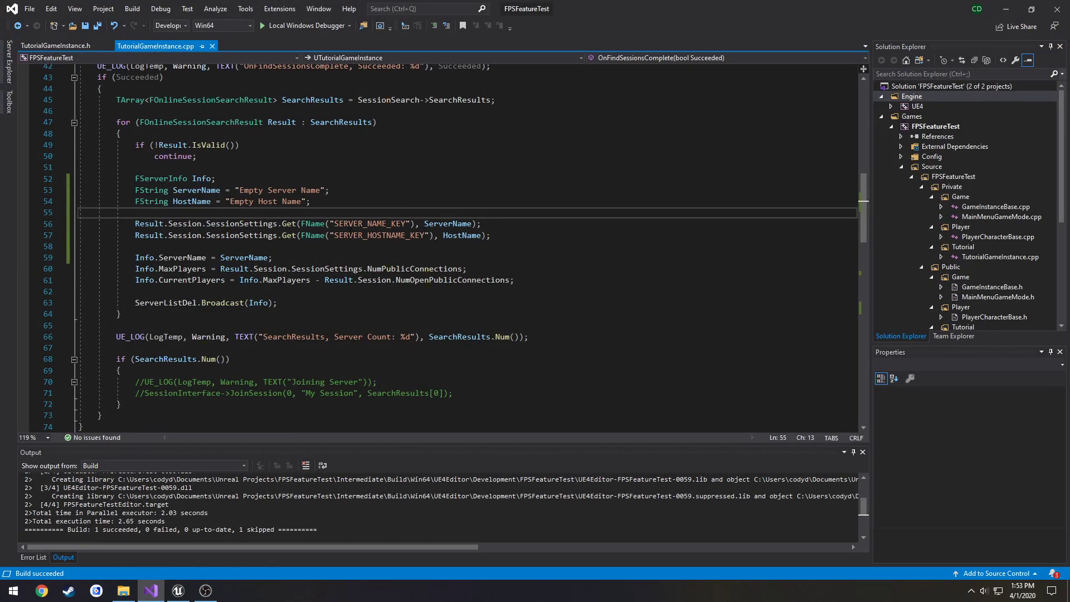
# - Check CreateServer's SERVER_HOSTNAME_KEY setting, ViaOnlineServiceAndPing type and 5 public connections, then return to the editor
pyautogui.scroll(-3)
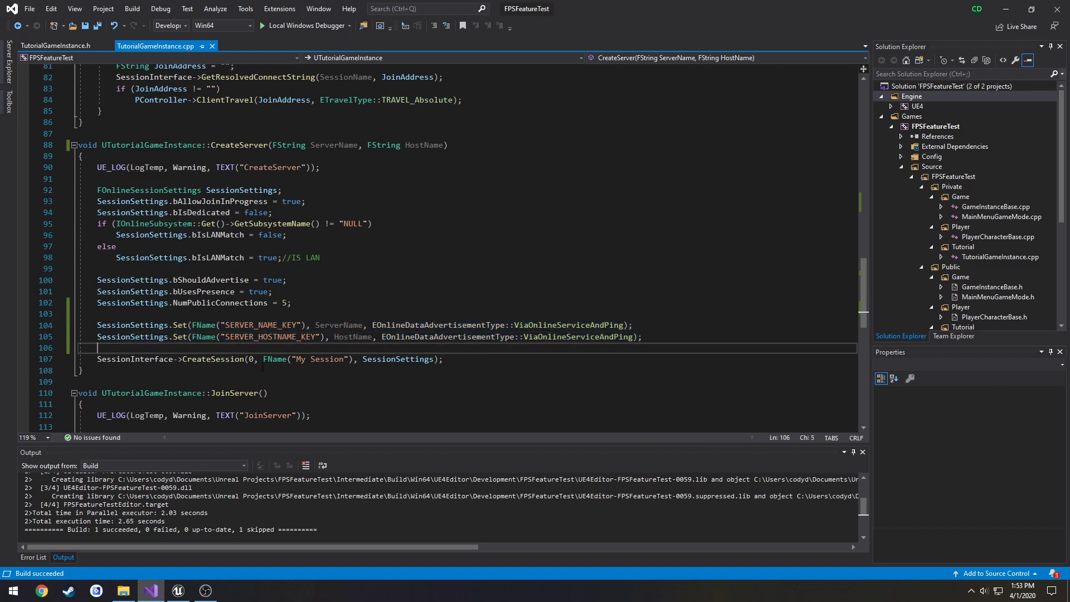
pyautogui.doubleClick(266, 337)
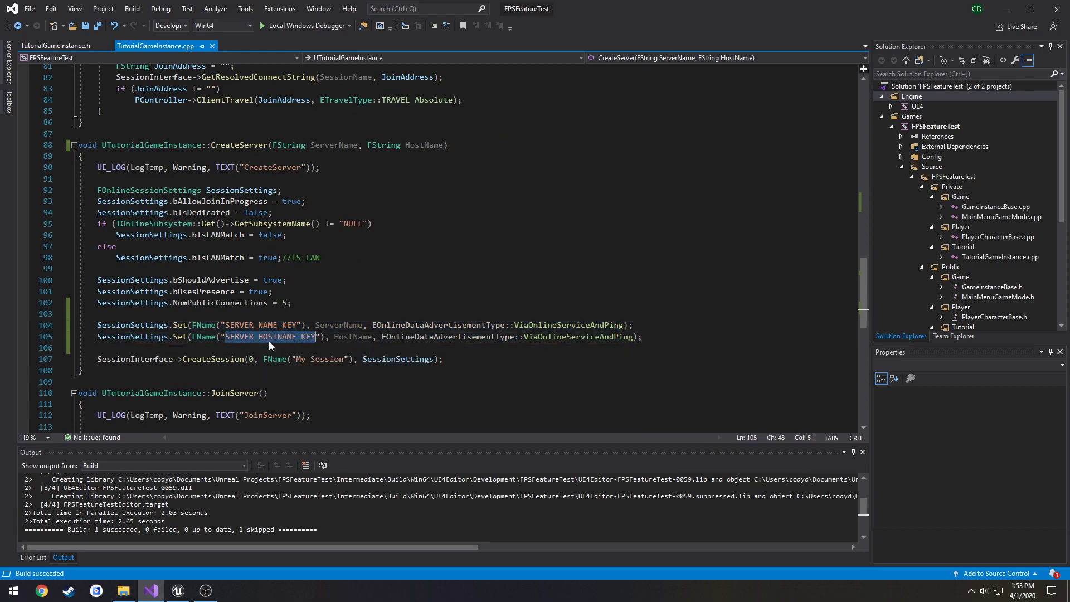
pyautogui.doubleClick(353, 337)
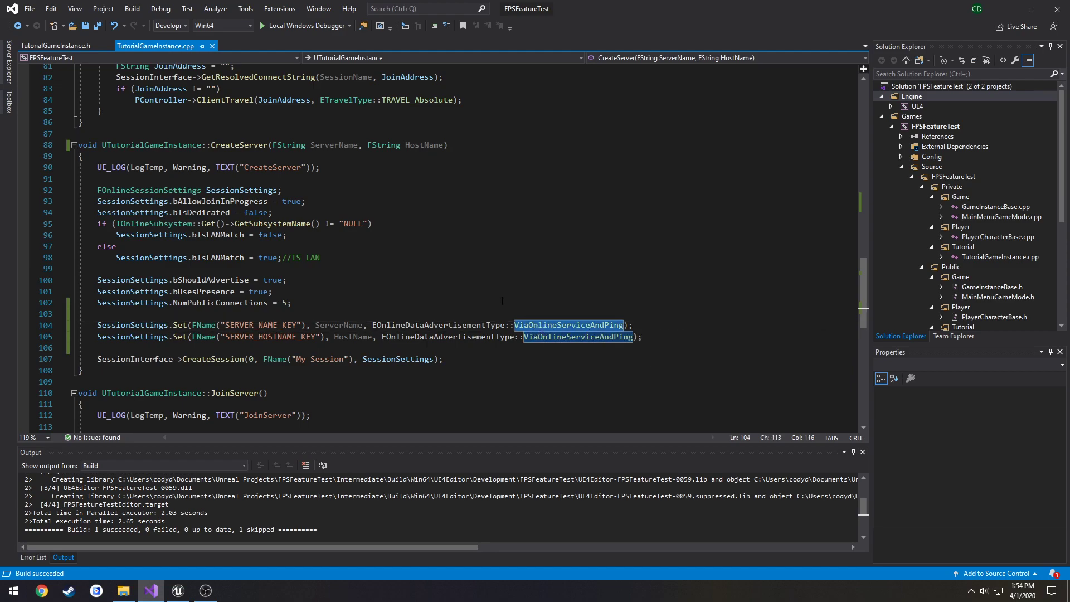
pyautogui.moveTo(553, 337)
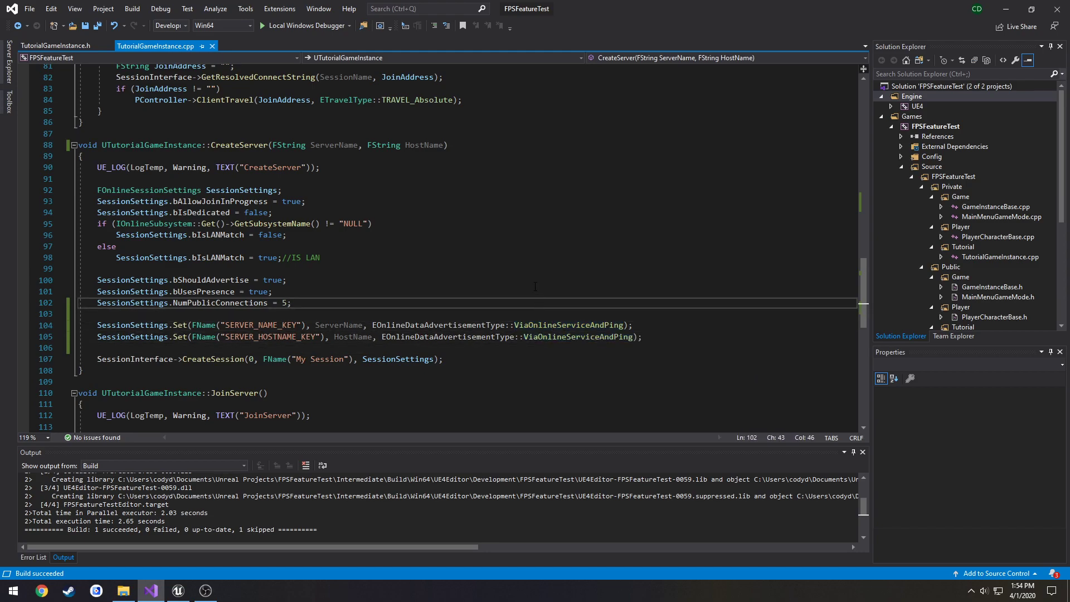
pyautogui.click(99, 268)
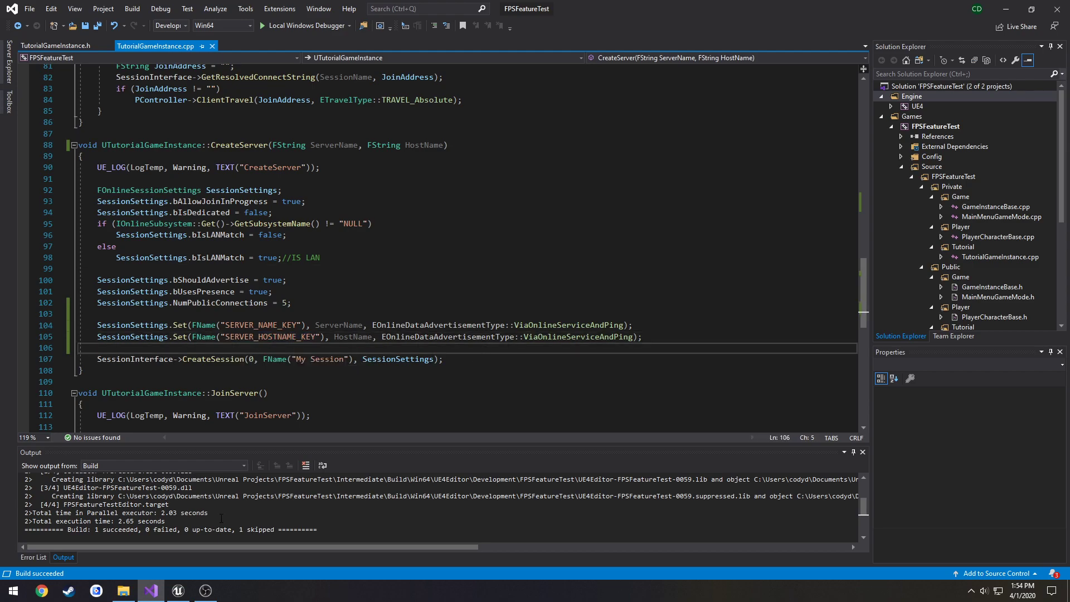
pyautogui.click(178, 591)
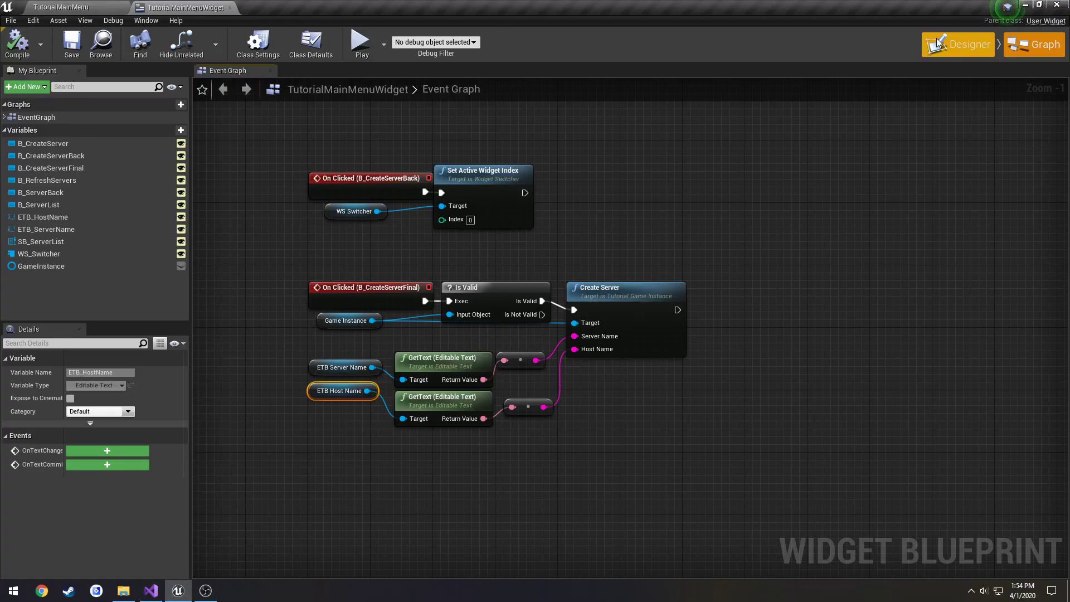
# - Select SB_ServerList on the join panel and set its Size X to 930 and Position X to -465
pyautogui.click(959, 43)
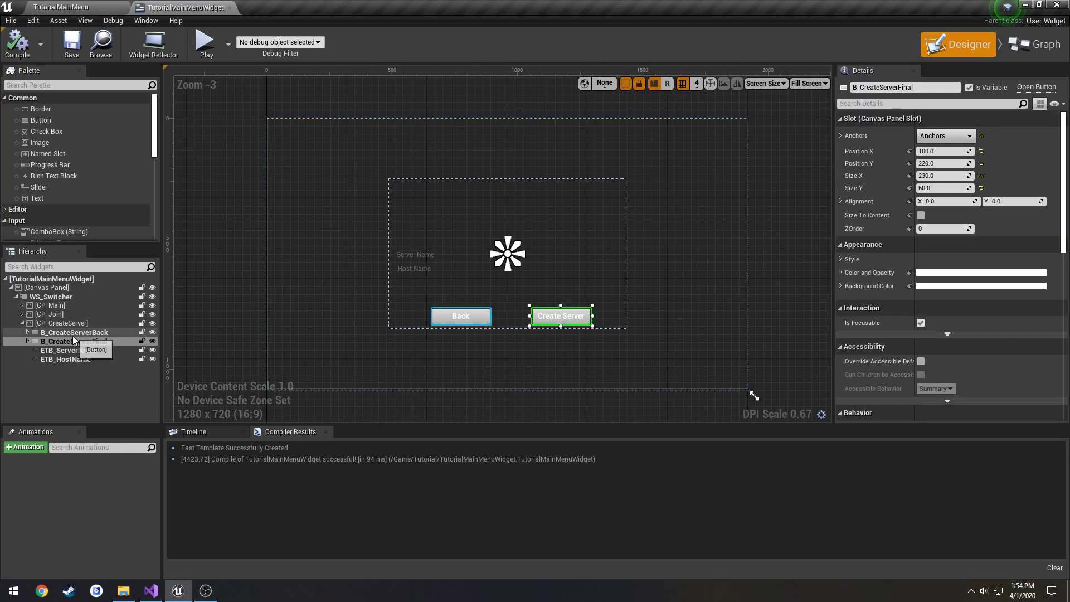
pyautogui.click(48, 314)
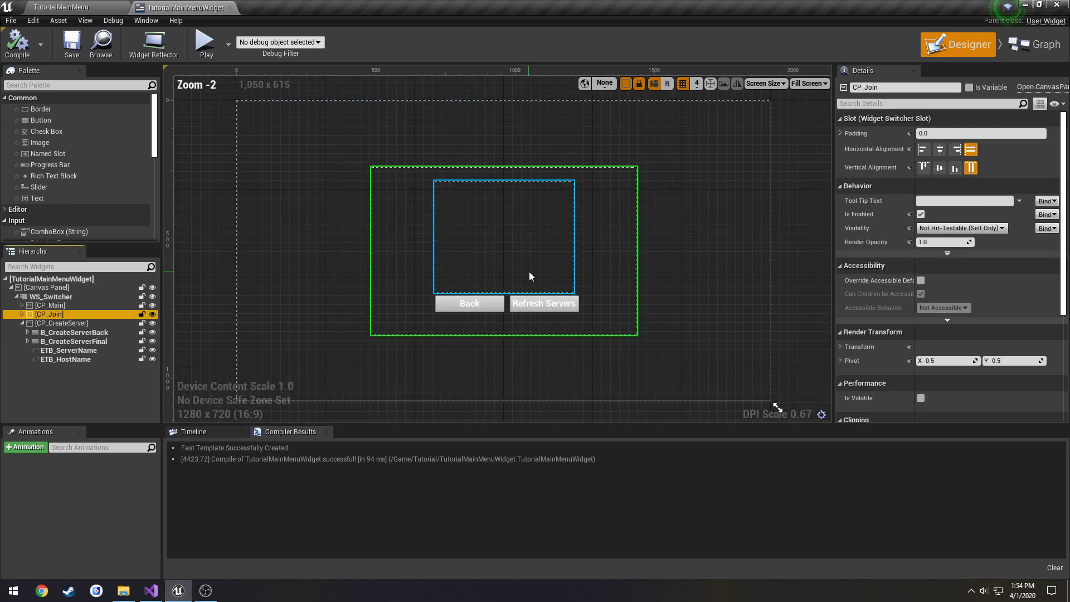
pyautogui.click(63, 323)
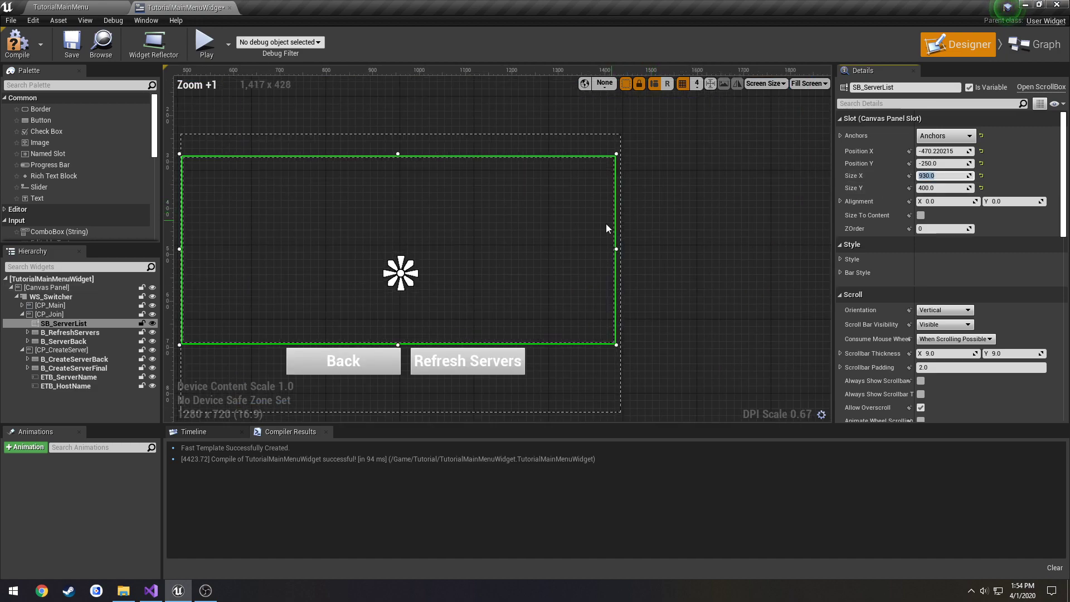
pyautogui.moveTo(946, 150)
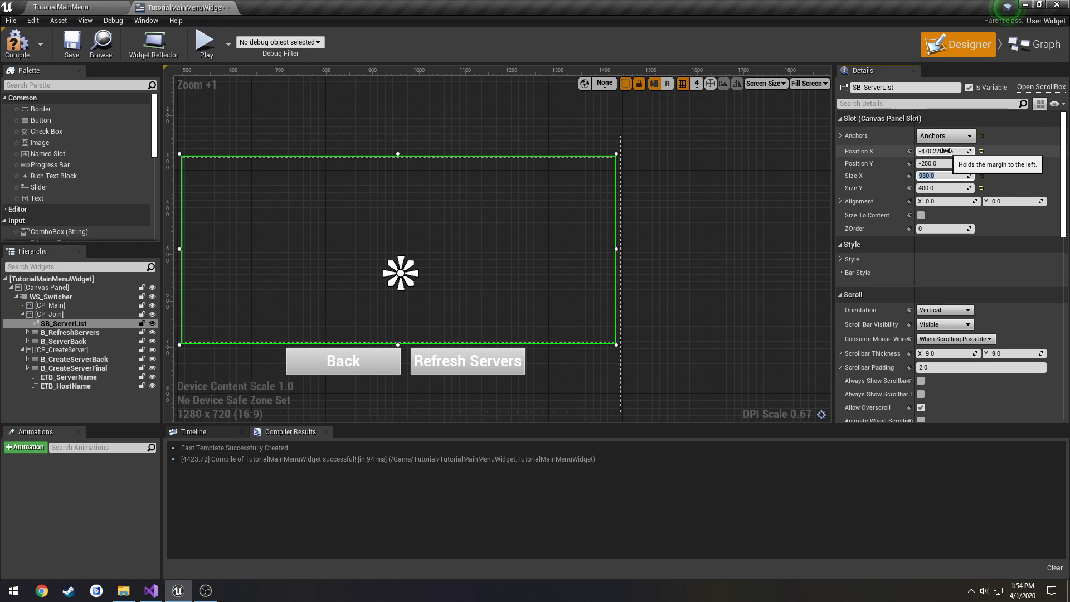
pyautogui.click(944, 150)
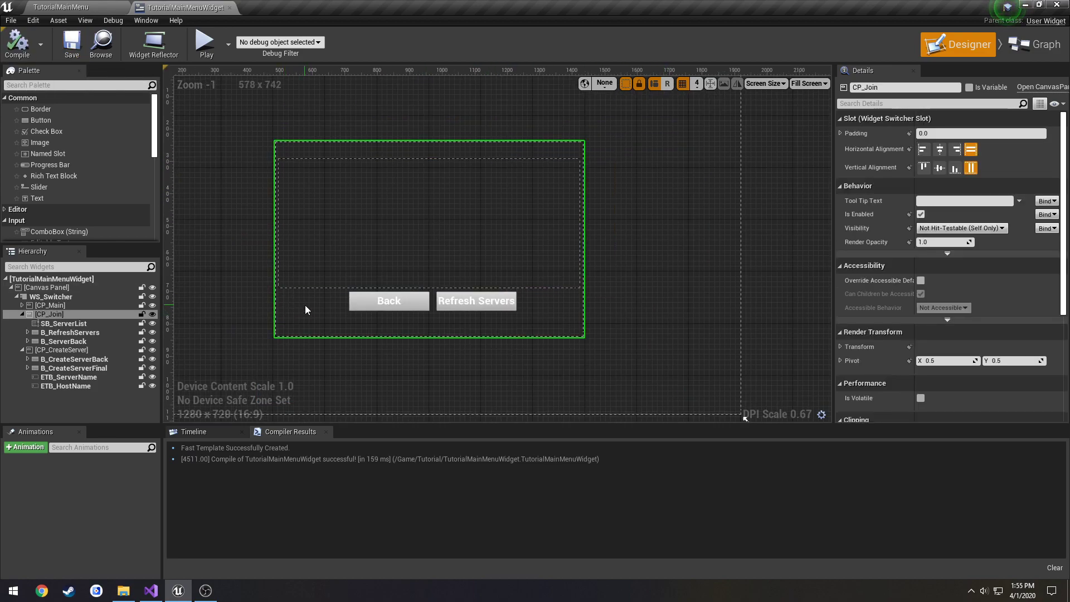
pyautogui.click(63, 323)
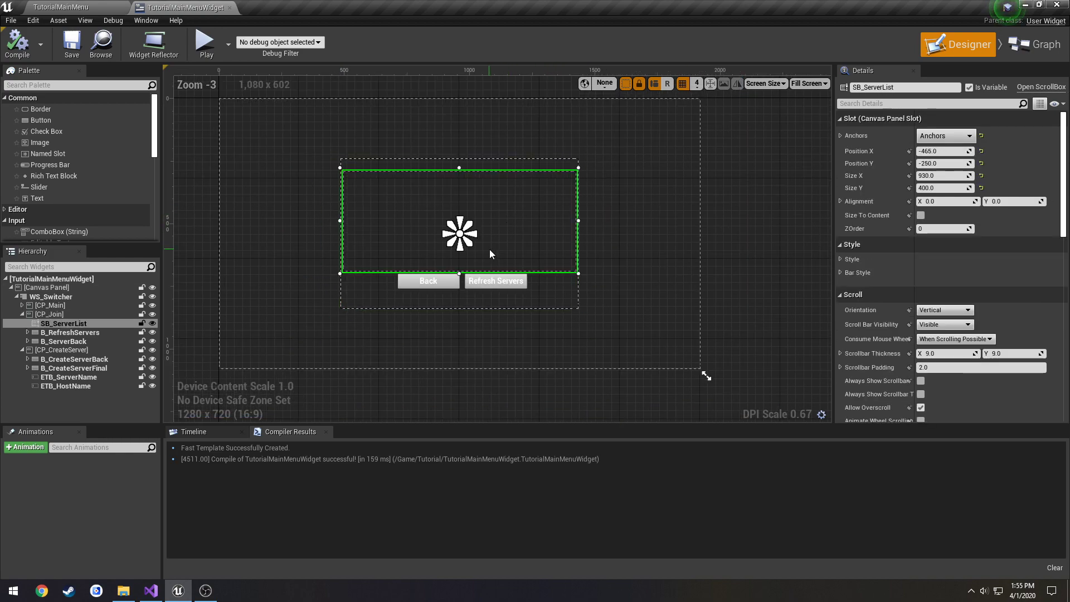
# - Play the game and confirm the long test server name fits beside Cur/Max in the list
pyautogui.scroll(3)
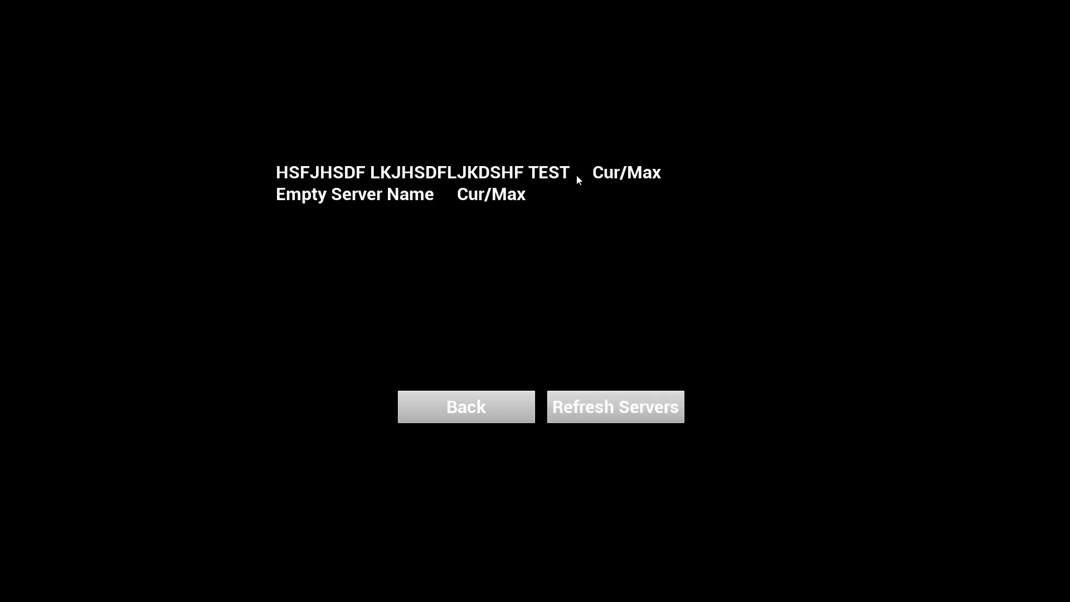
pyautogui.moveTo(658, 179)
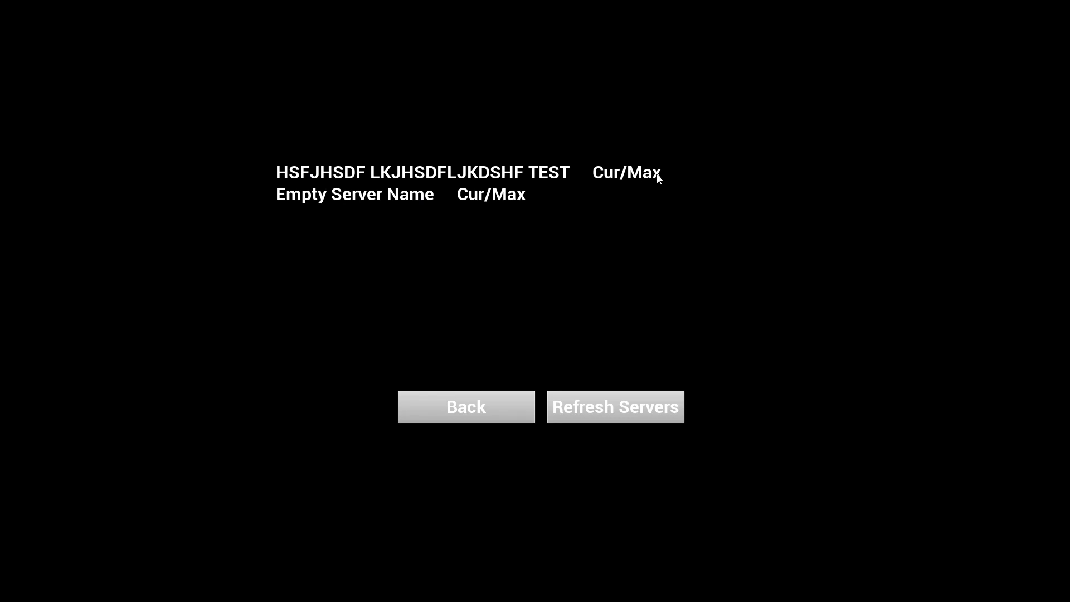
pyautogui.moveTo(597, 232)
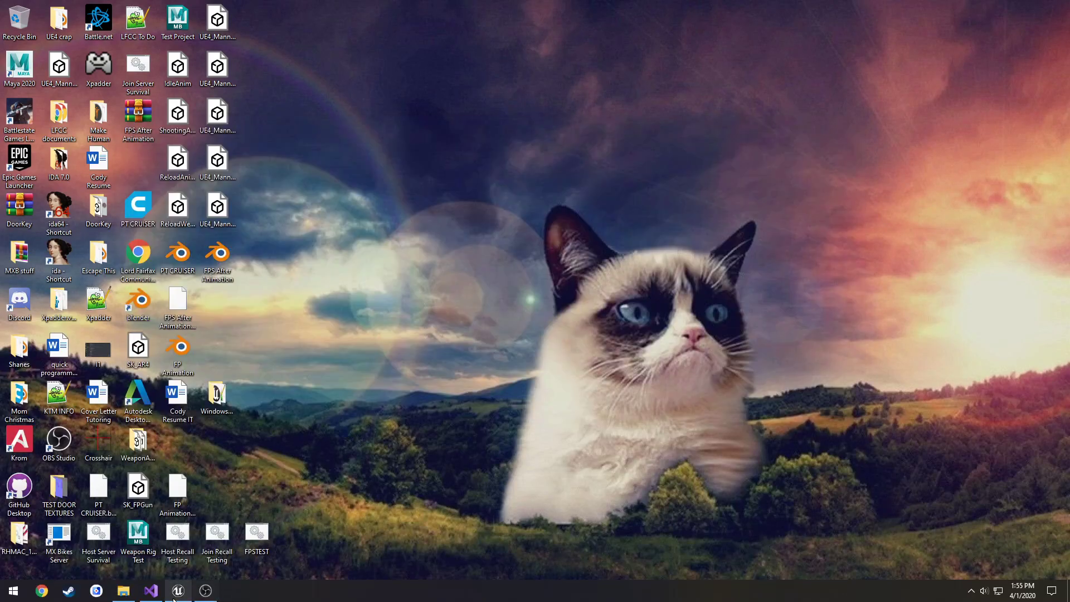
# - Review the SERVER_HOSTNAME_KEY and Info declarations in OnFindSessionsComplete, then show FServerInfo in TutorialGameInstance.h
pyautogui.click(151, 591)
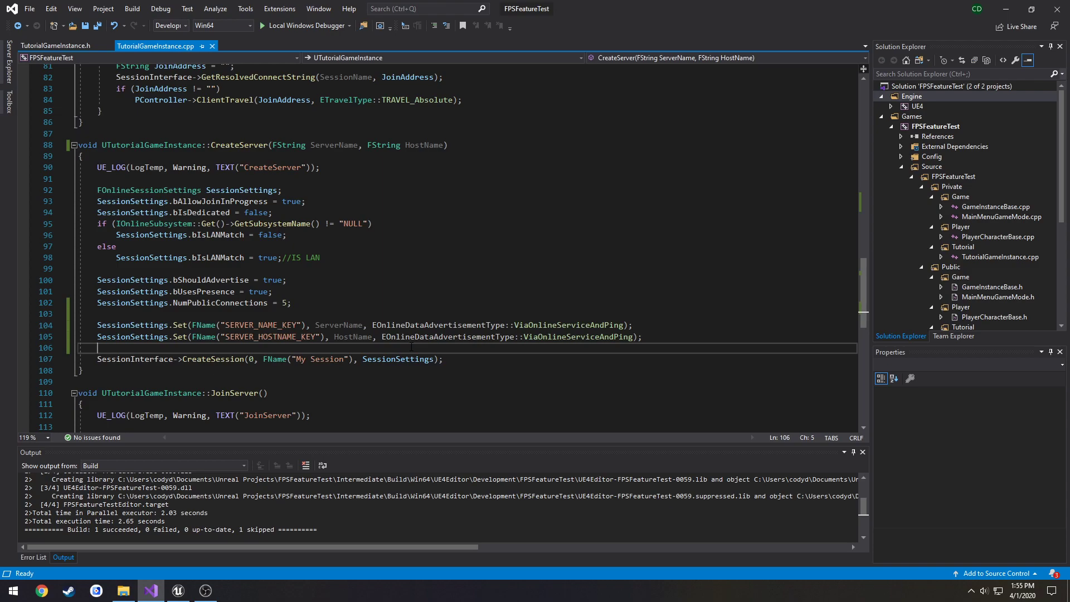
pyautogui.moveTo(390, 297)
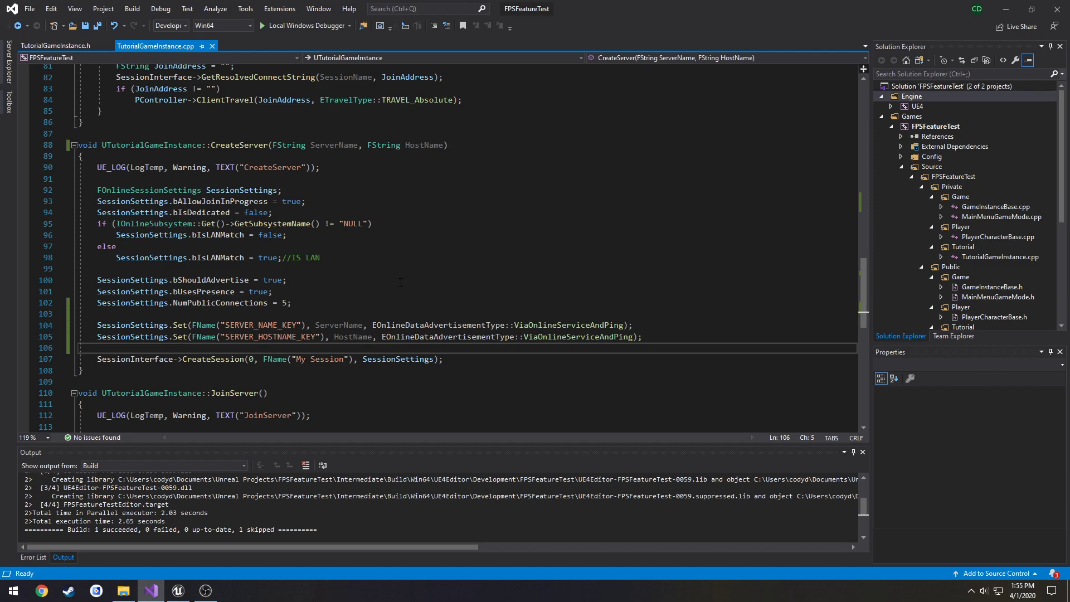
pyautogui.scroll(3)
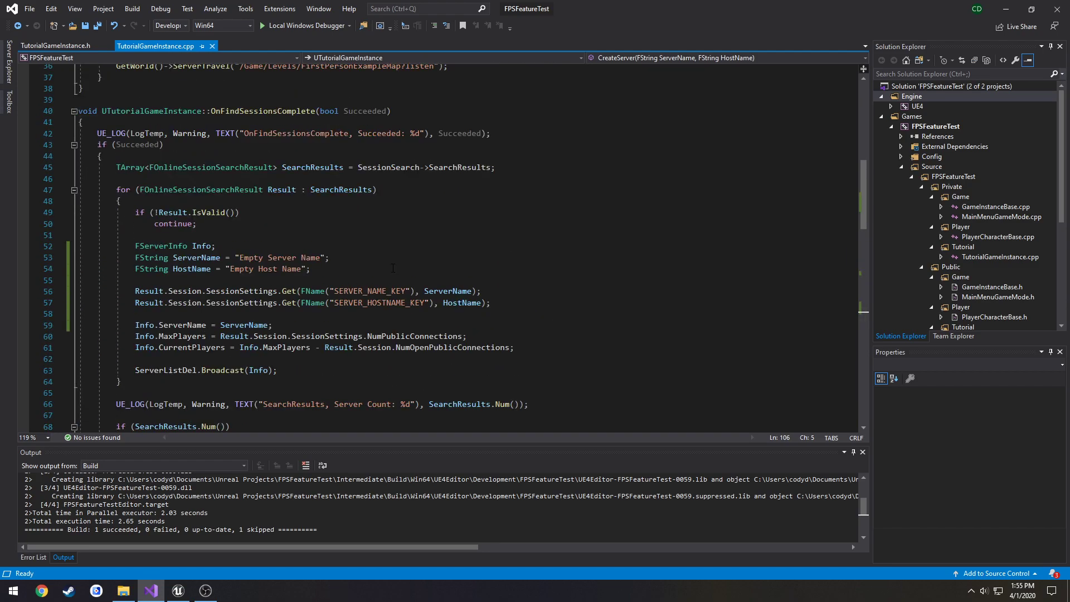
pyautogui.click(191, 212)
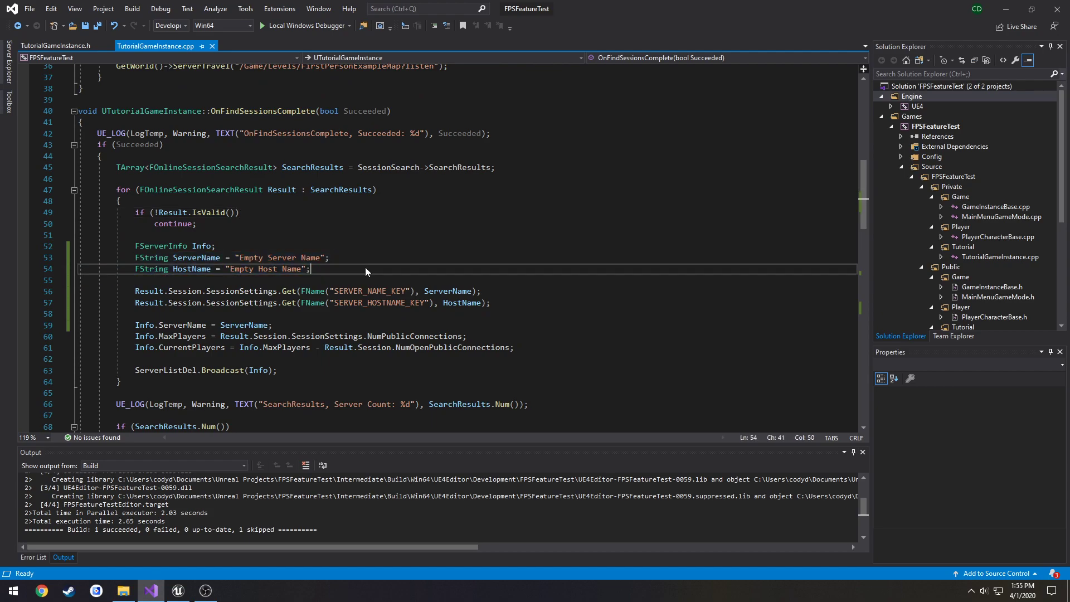
pyautogui.click(331, 258)
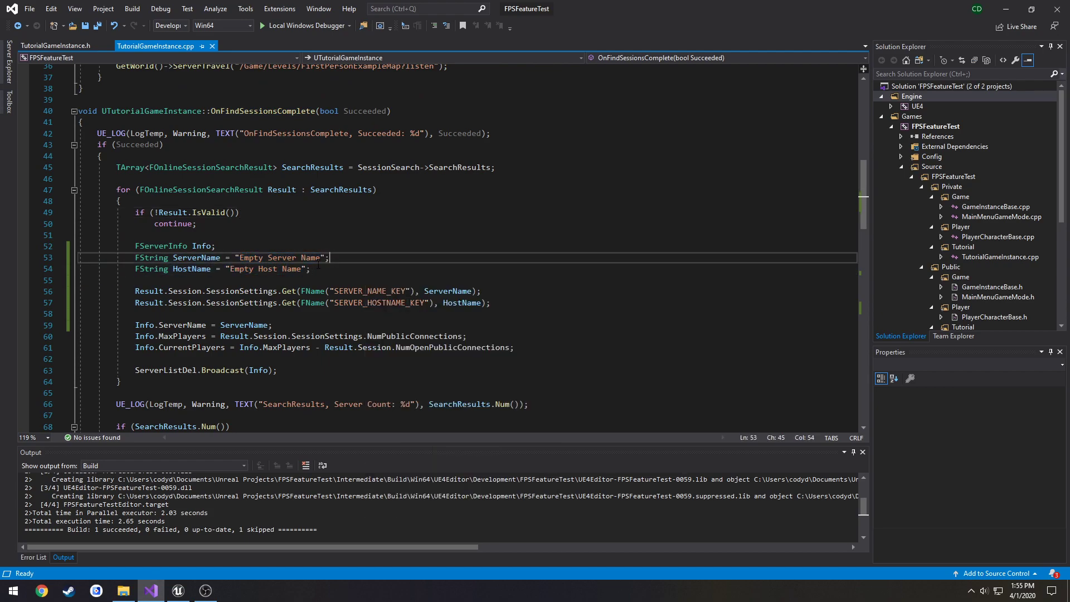
pyautogui.click(312, 269)
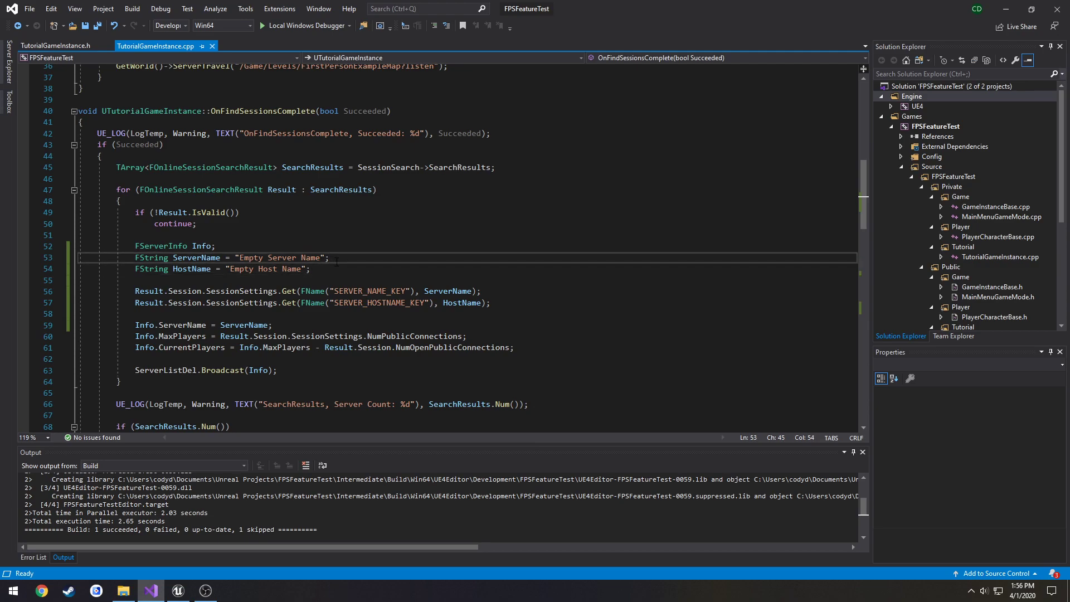
pyautogui.click(328, 258)
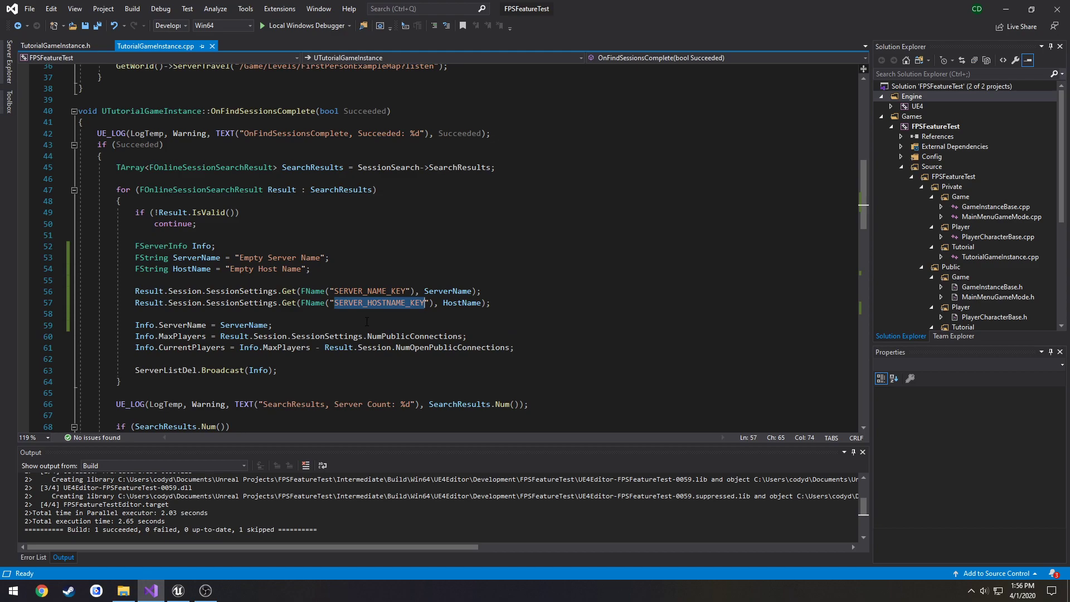
pyautogui.click(135, 314)
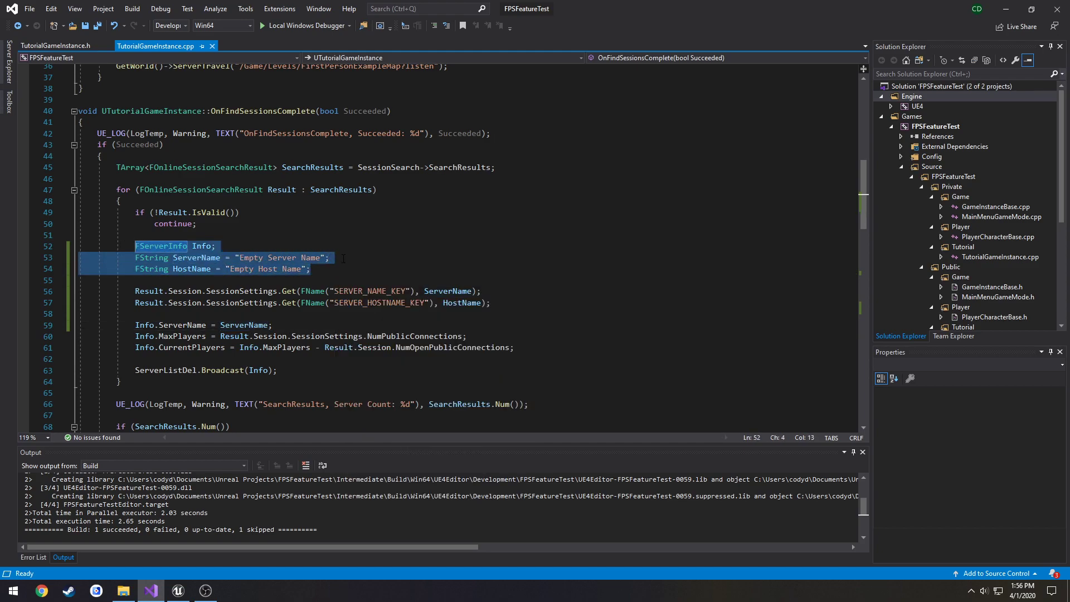
pyautogui.click(330, 258)
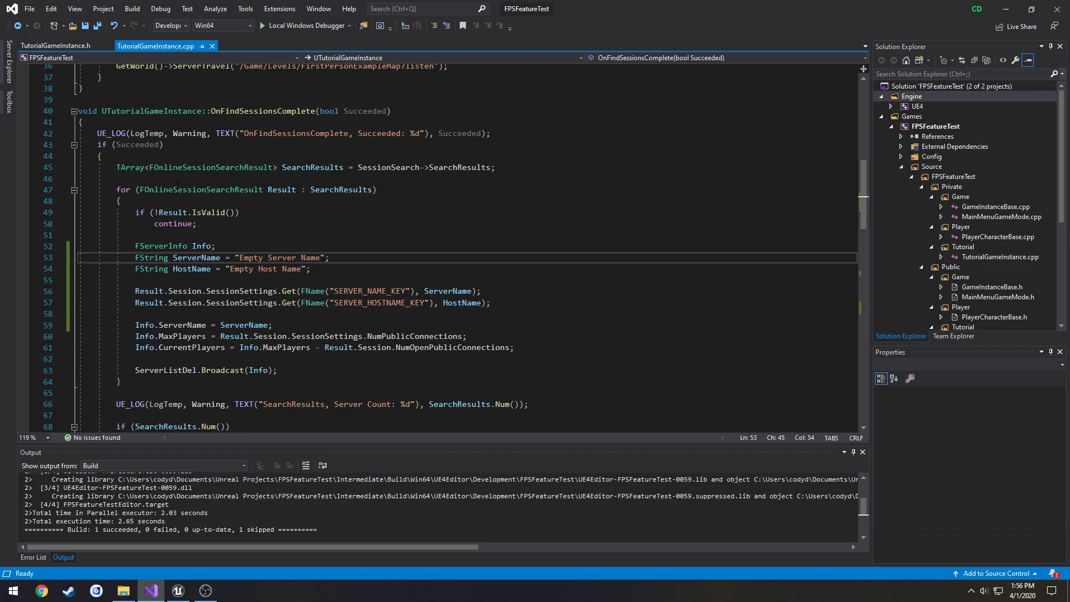
pyautogui.click(54, 46)
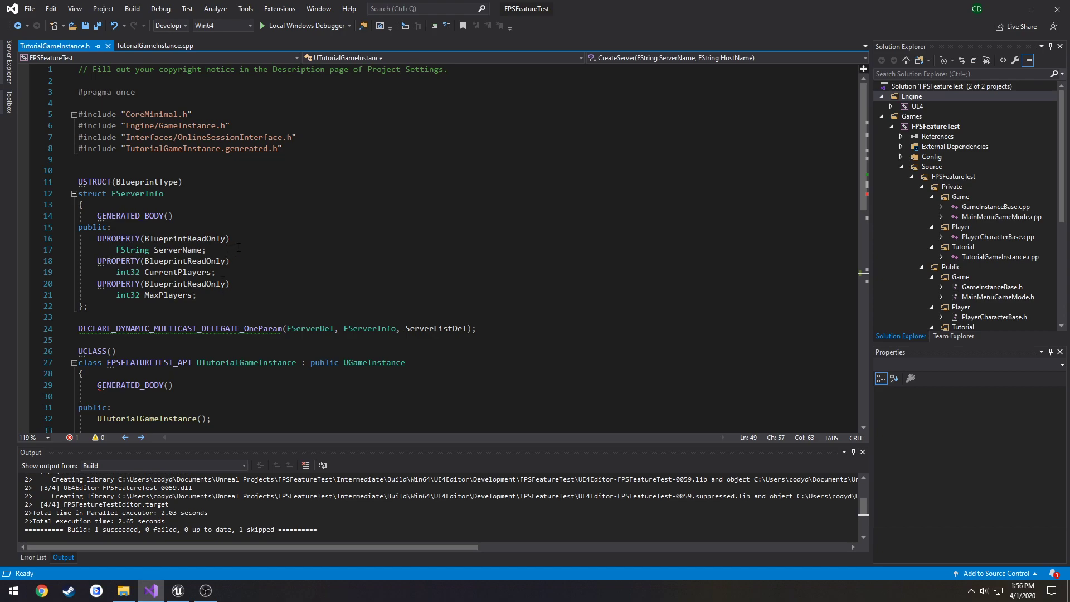
# - Add UPROPERTY FString PlayerCountStr and declare void SetPlayerCount() in FServerInfo
pyautogui.click(207, 249)
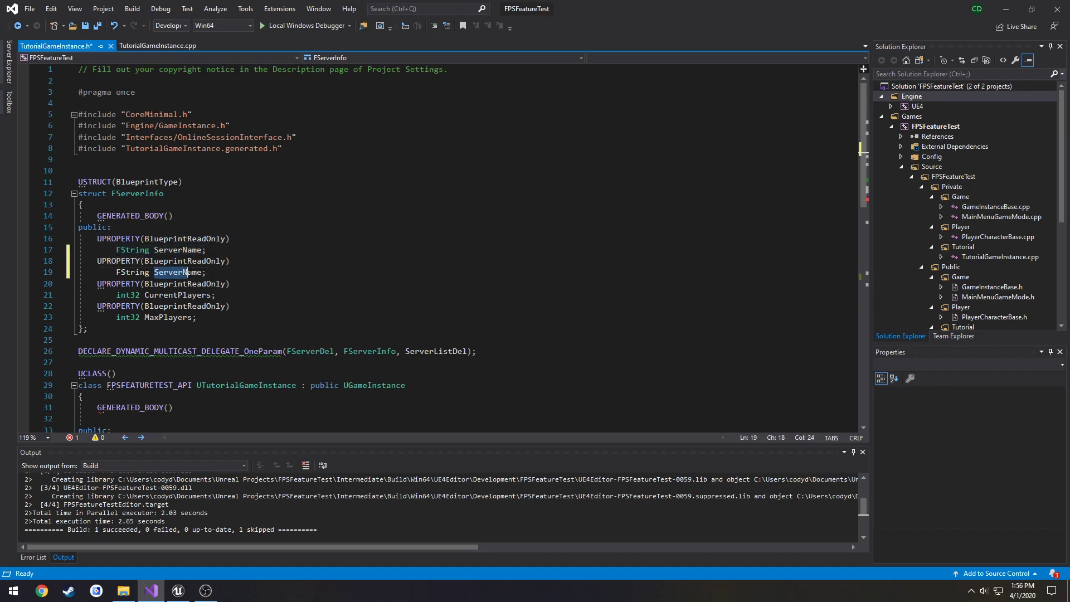
pyautogui.write('PlayerCountSt')
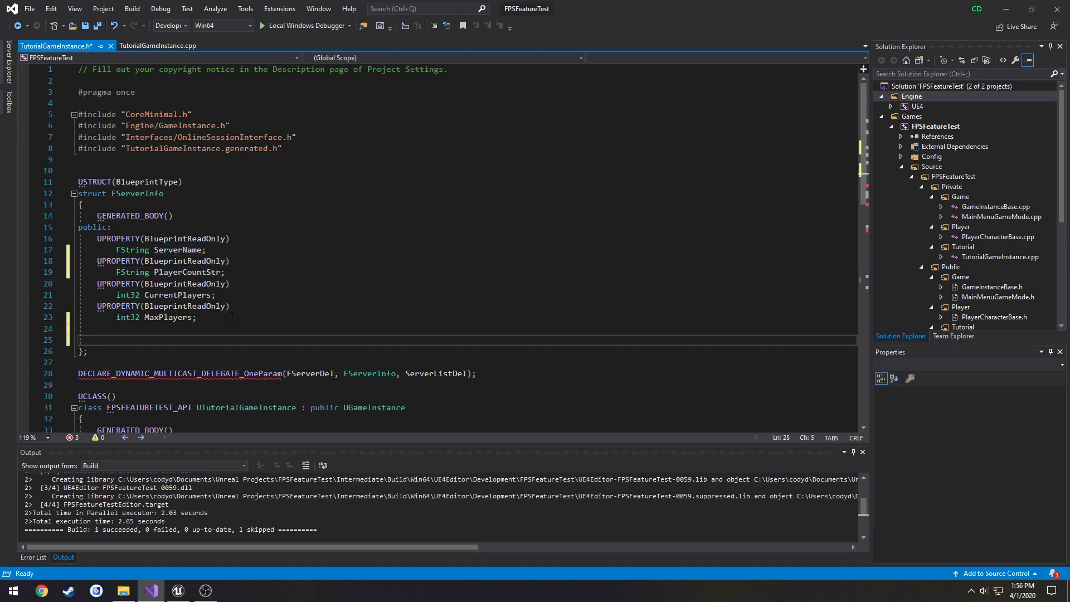
pyautogui.write('void')
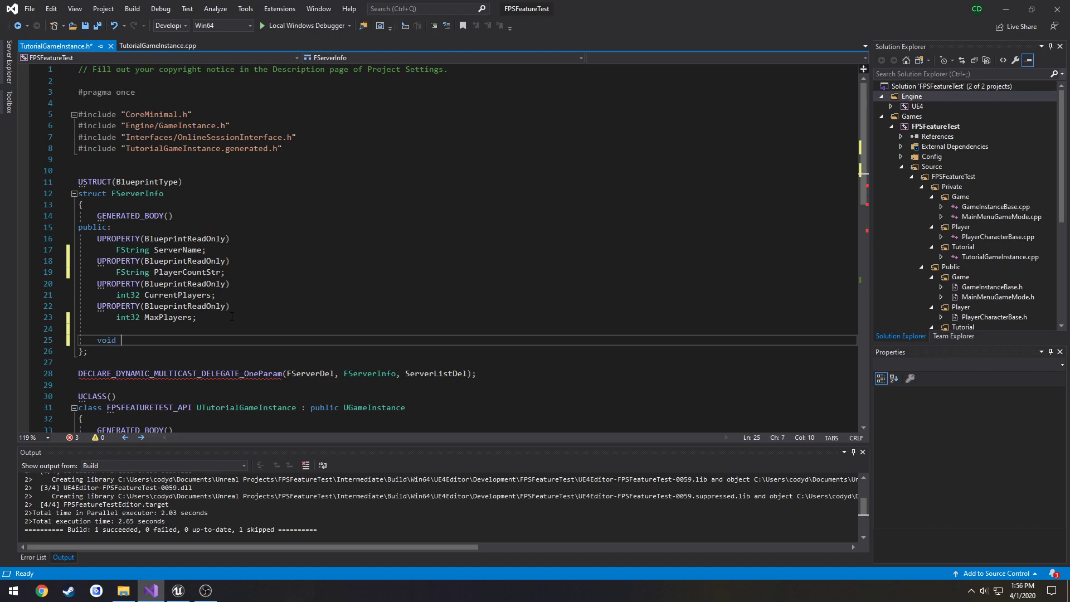
pyautogui.write('SetPlayer')
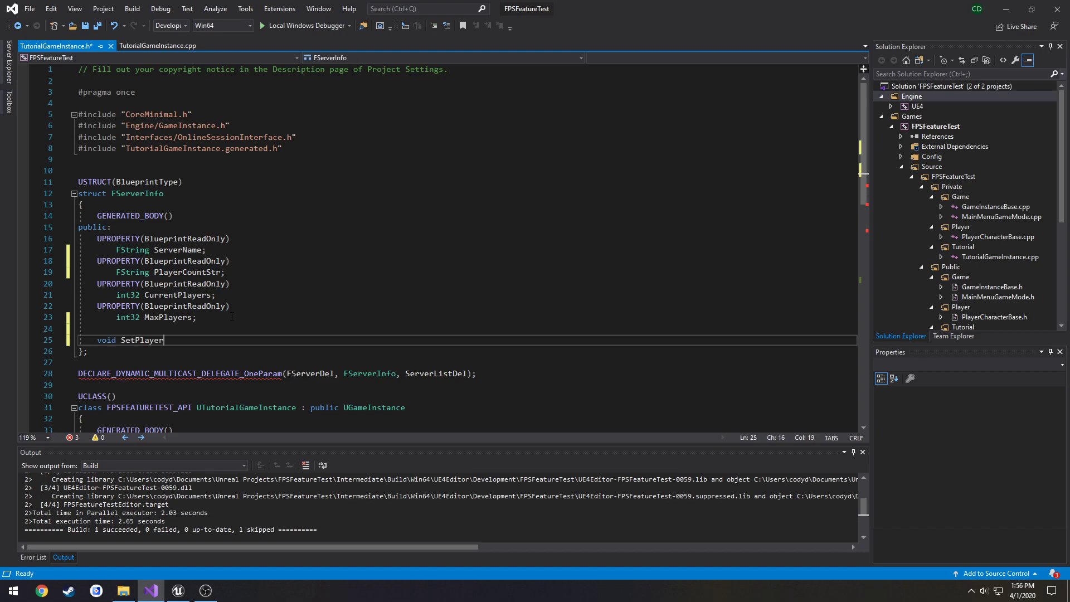
pyautogui.write('Count()')
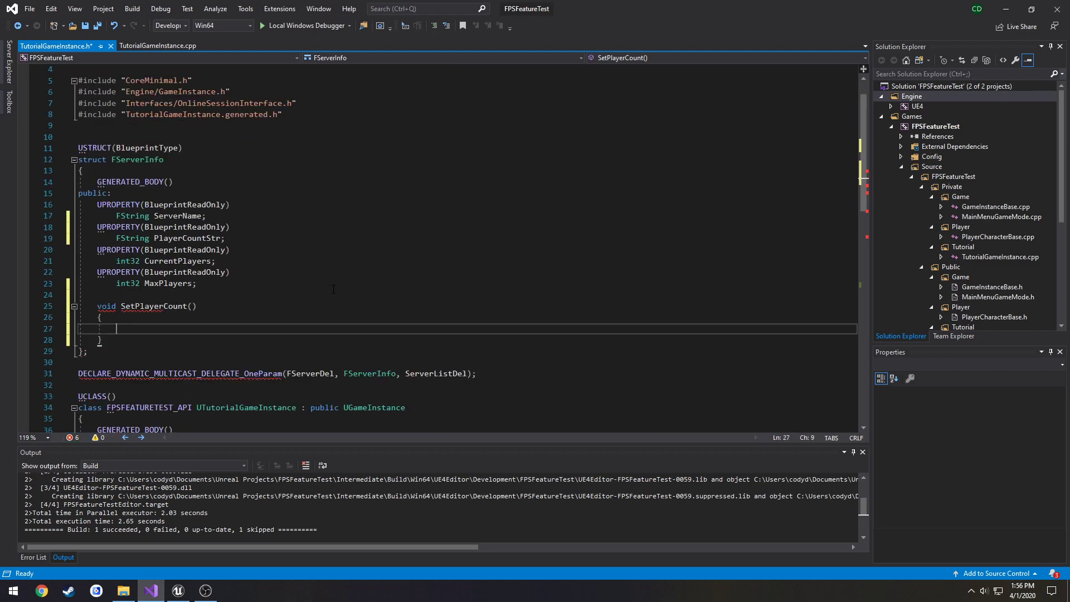
# - Write SetPlayerCount's body as FString::FromInt(CurrentPlayers) + "/" + FString::FromInt(MaxPlayers) and verify both references
pyautogui.write('MaxPla')
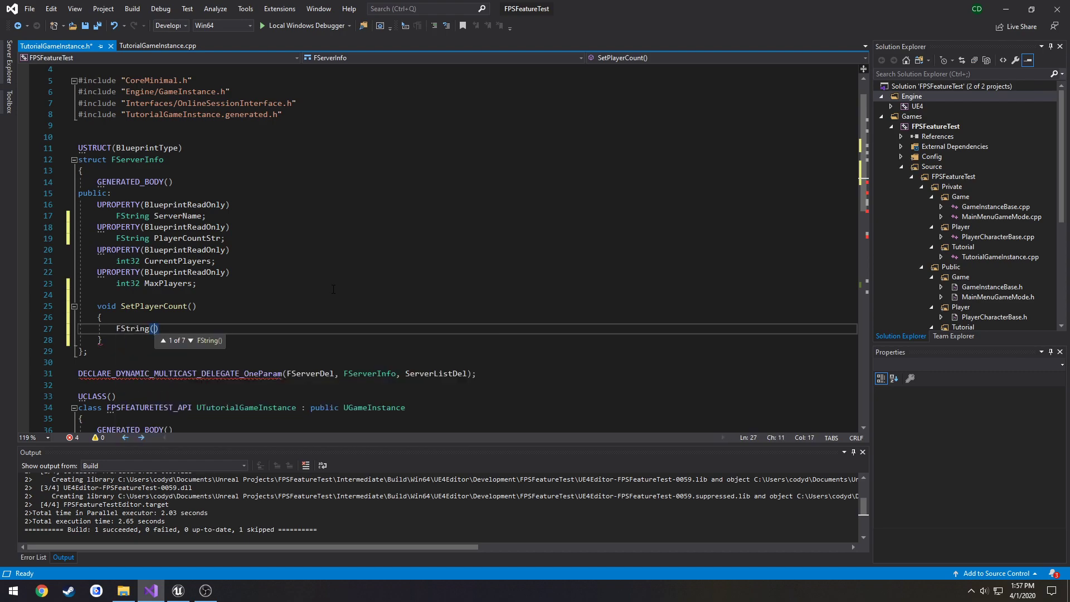
pyautogui.write('M')
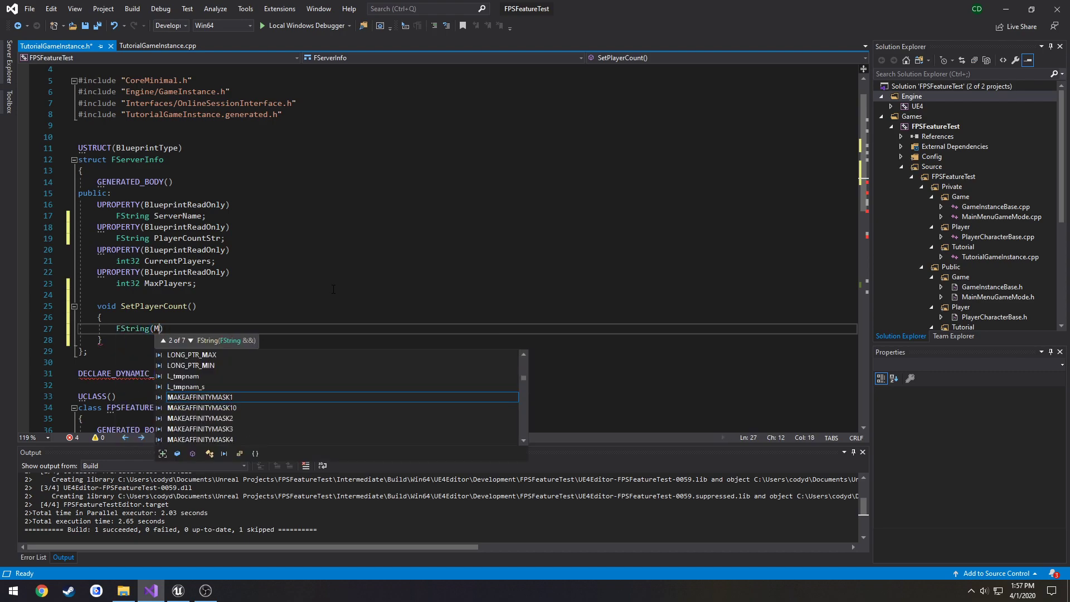
pyautogui.write('FString::S')
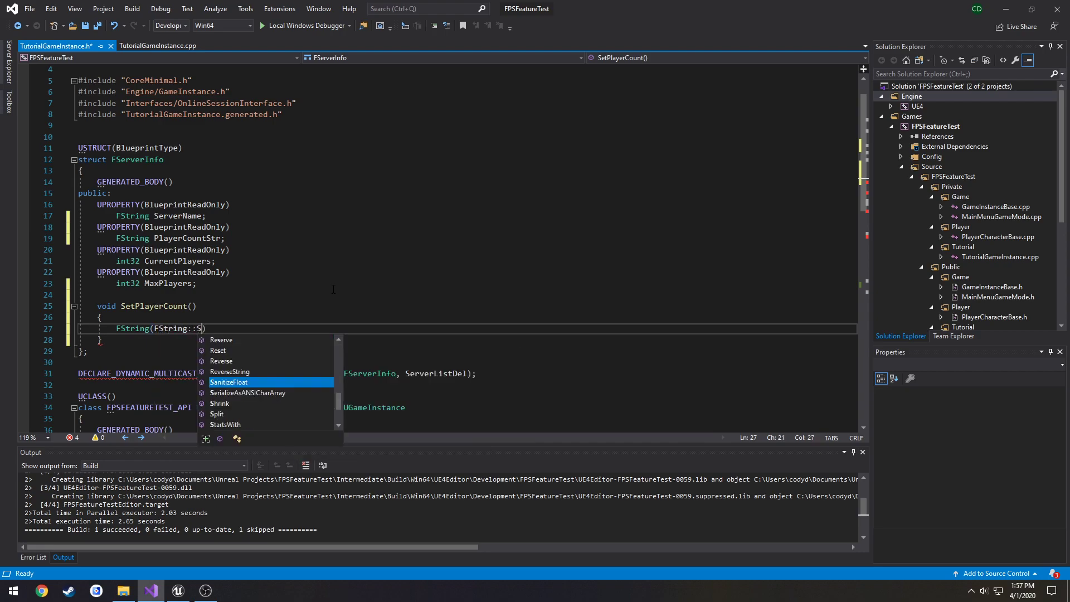
pyautogui.press('Backspace')
pyautogui.write('FromInt')
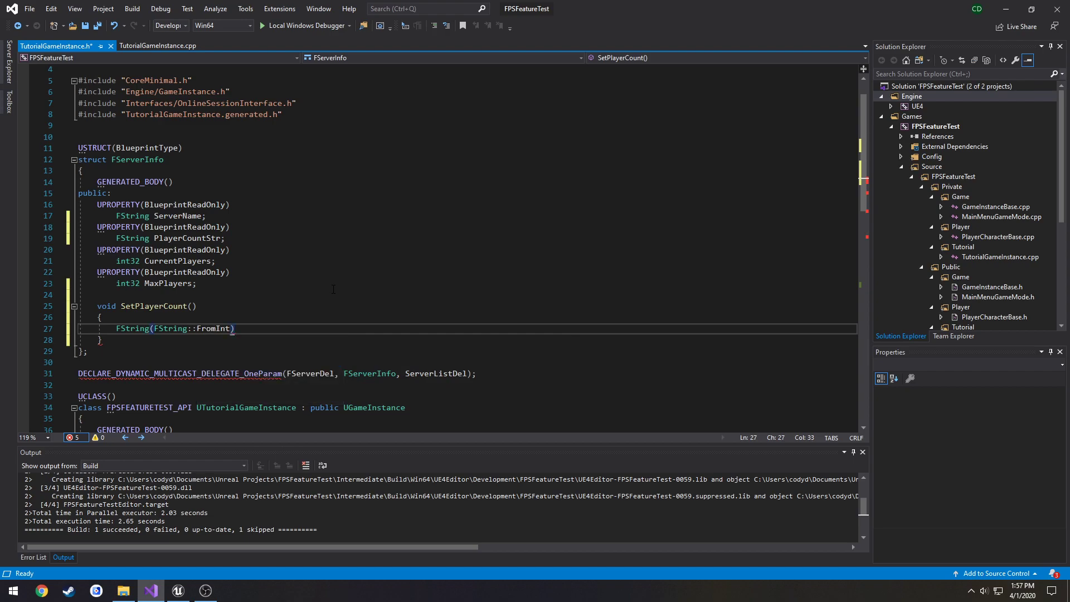
pyautogui.write('(')
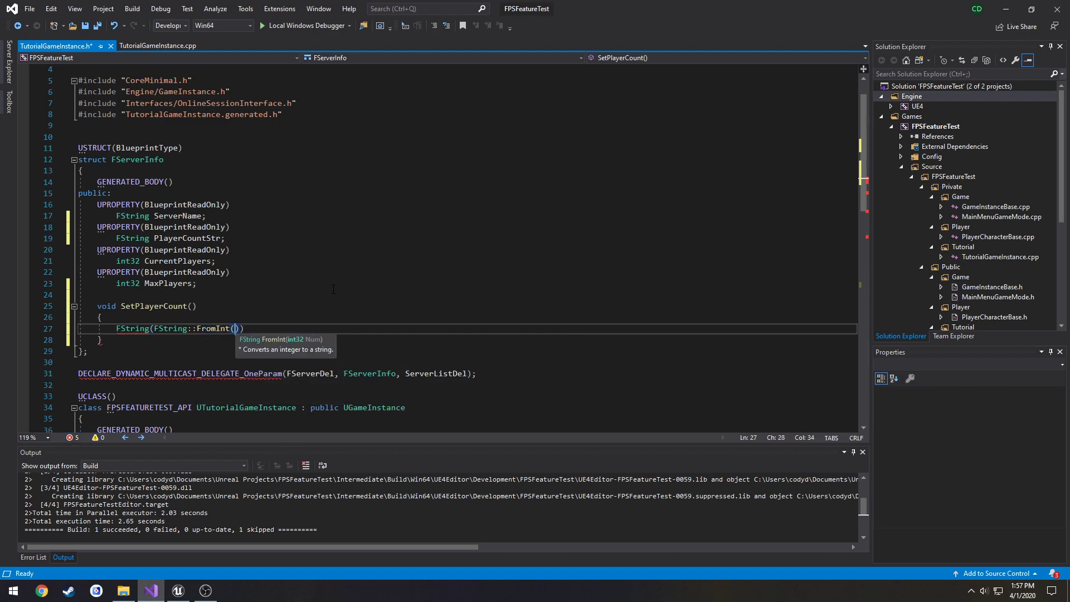
pyautogui.write('CurrentPlayers')
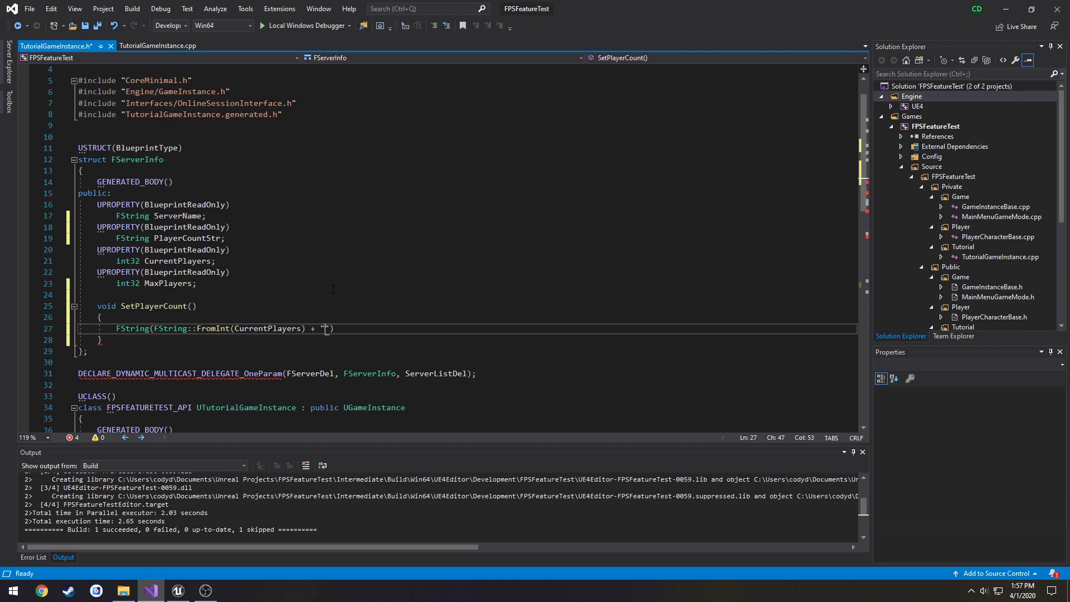
pyautogui.write('/')
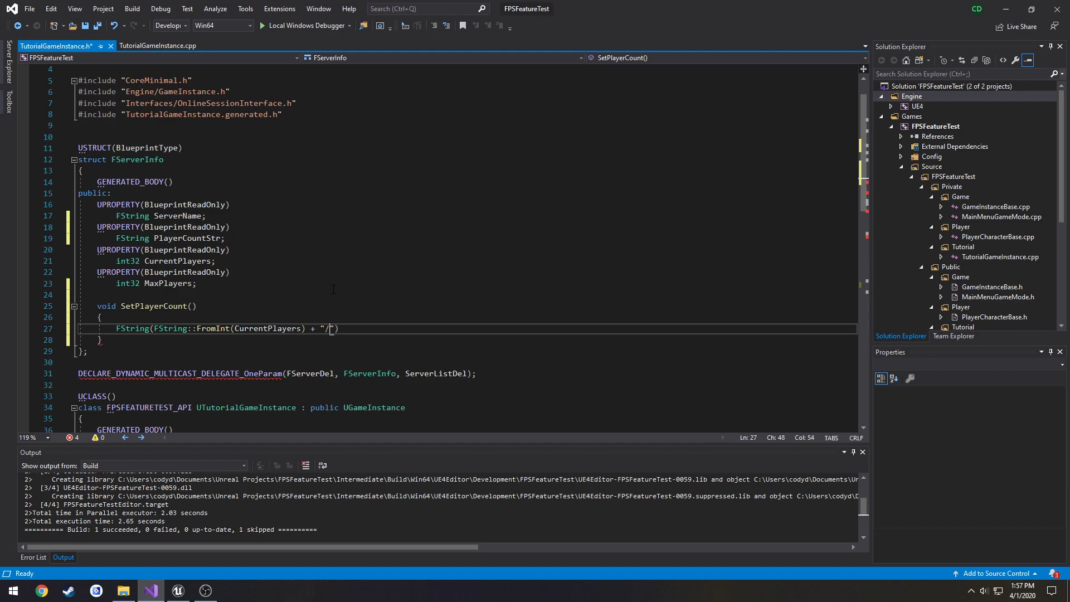
pyautogui.press('Right')
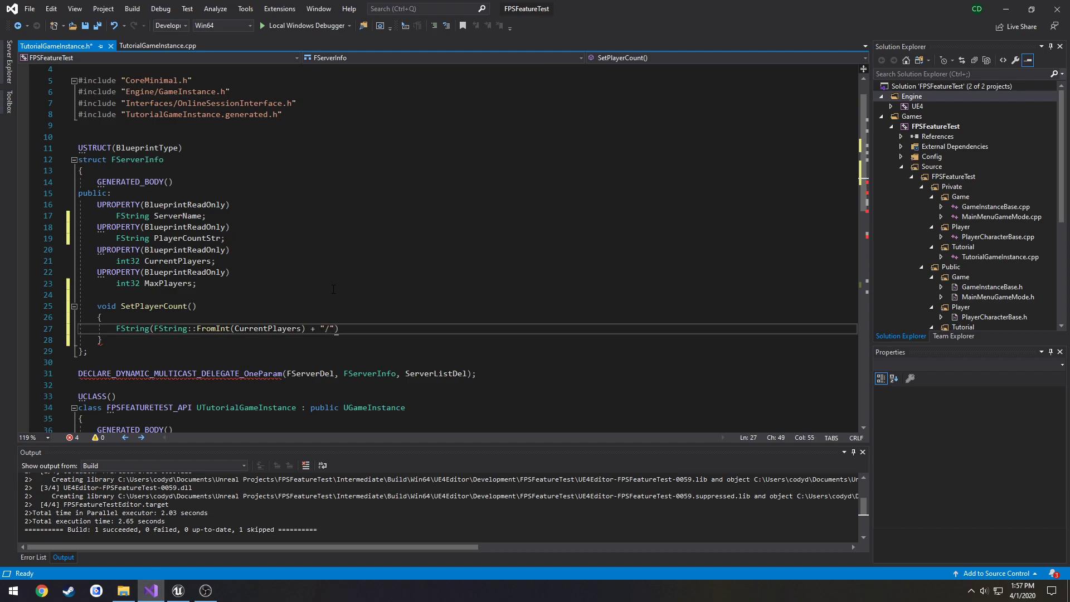
pyautogui.write('+')
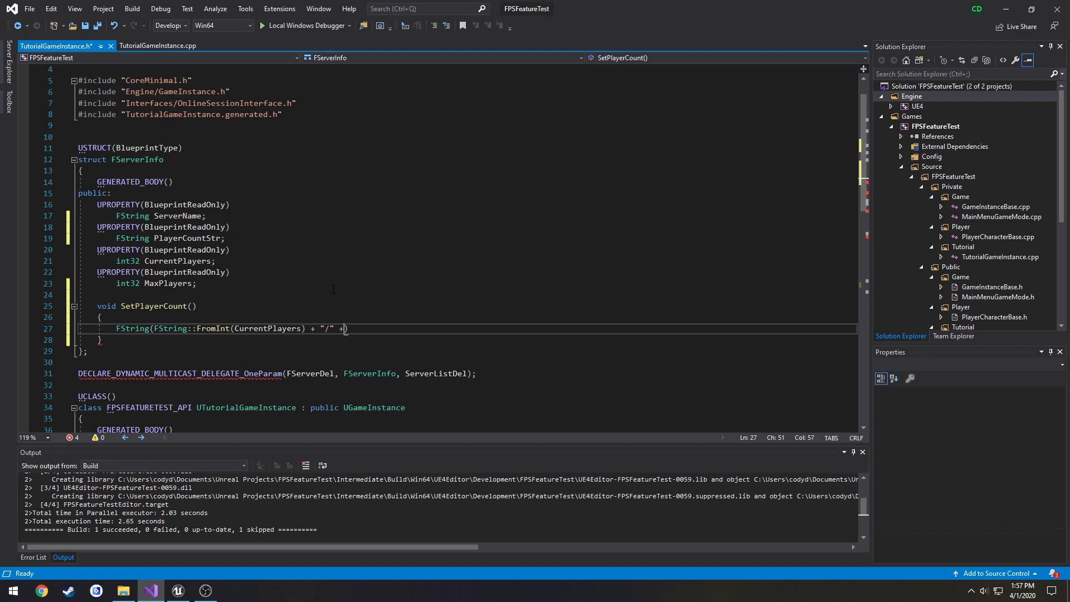
pyautogui.write('FString::FromInt')
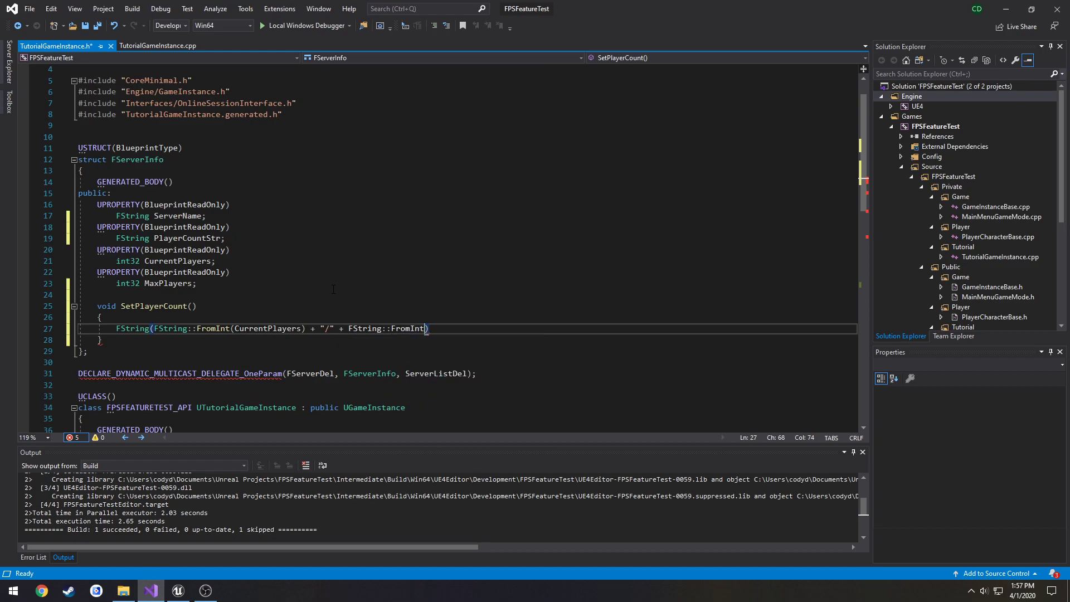
pyautogui.write('MaxPlayers')
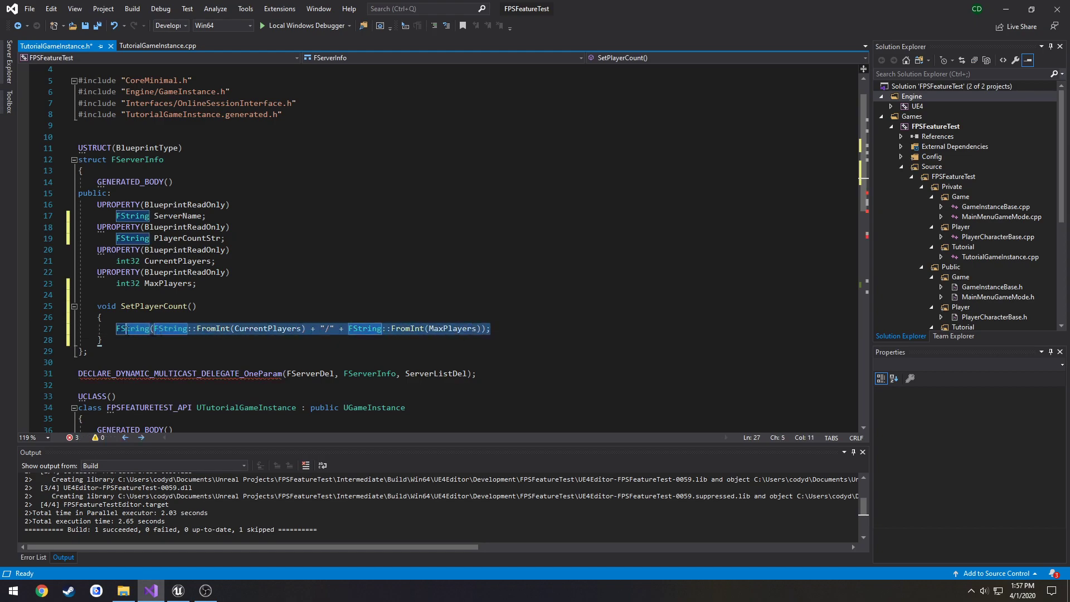
pyautogui.doubleClick(267, 328)
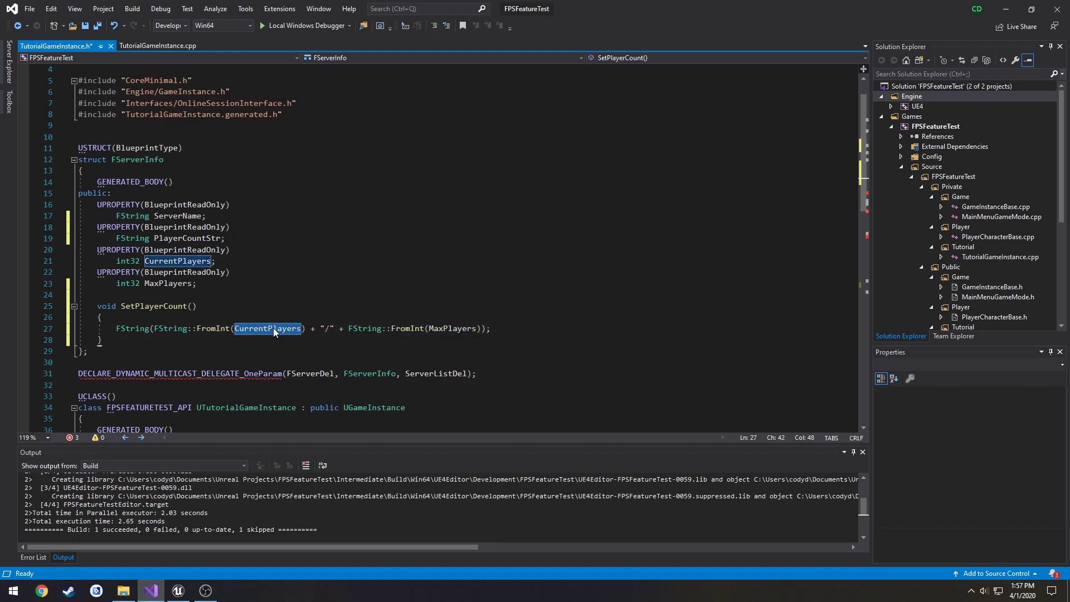
pyautogui.doubleClick(452, 328)
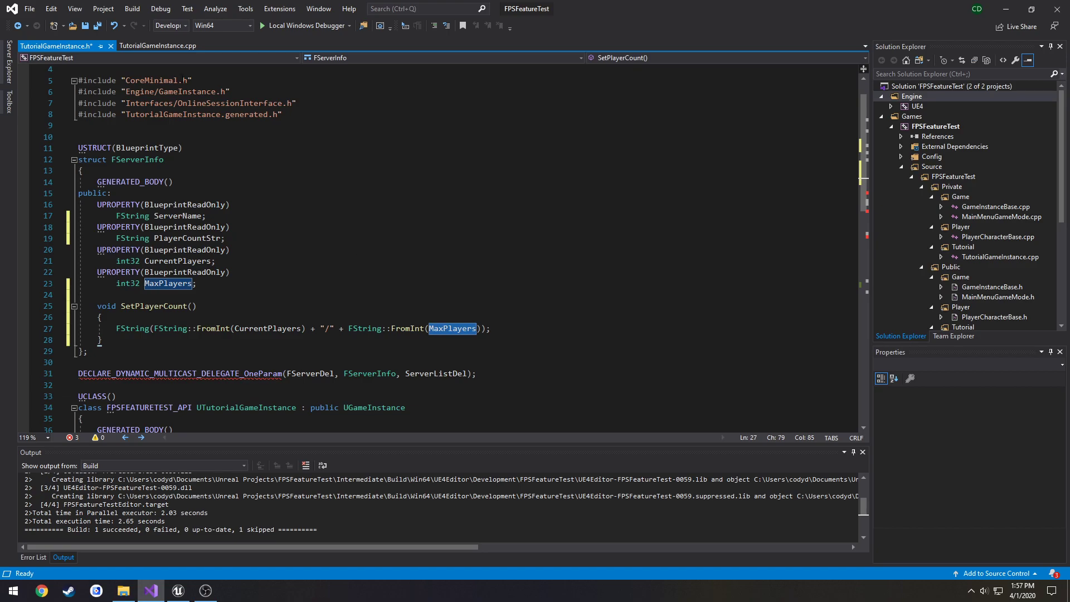
pyautogui.click(157, 46)
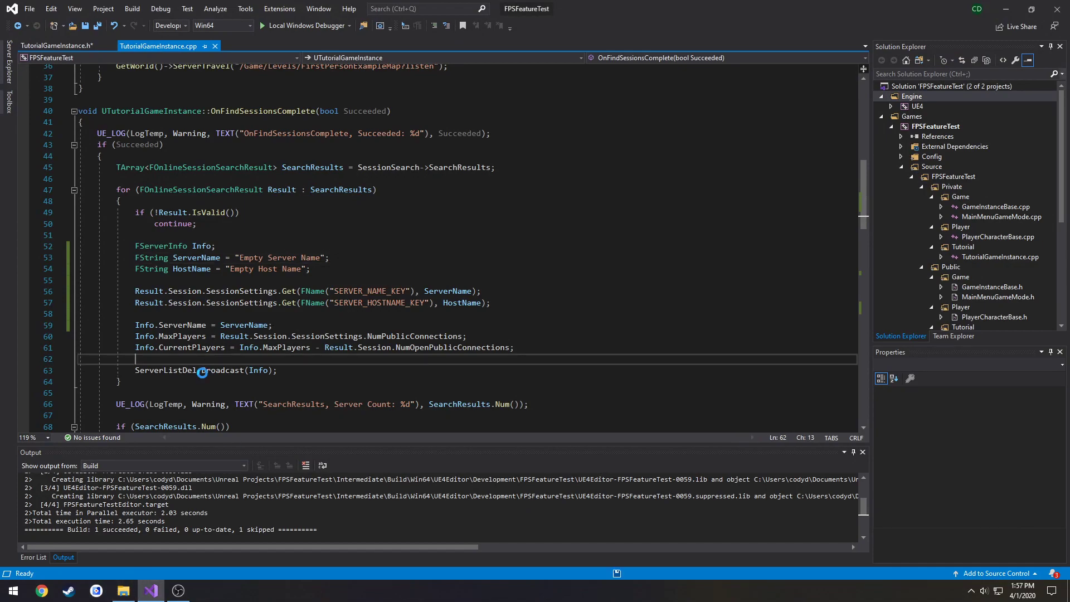
pyautogui.click(122, 591)
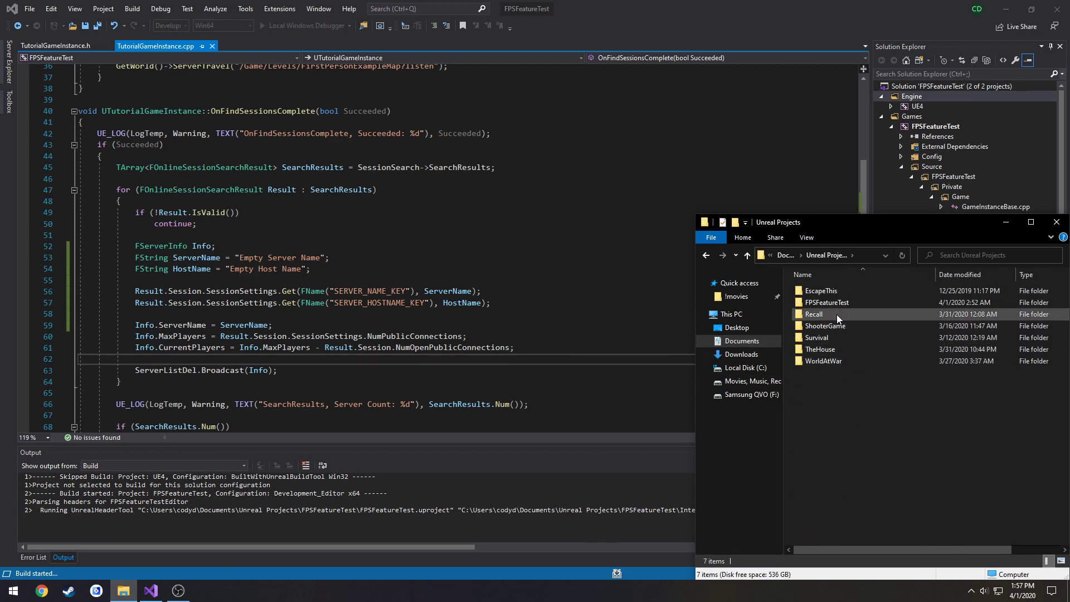
pyautogui.doubleClick(826, 303)
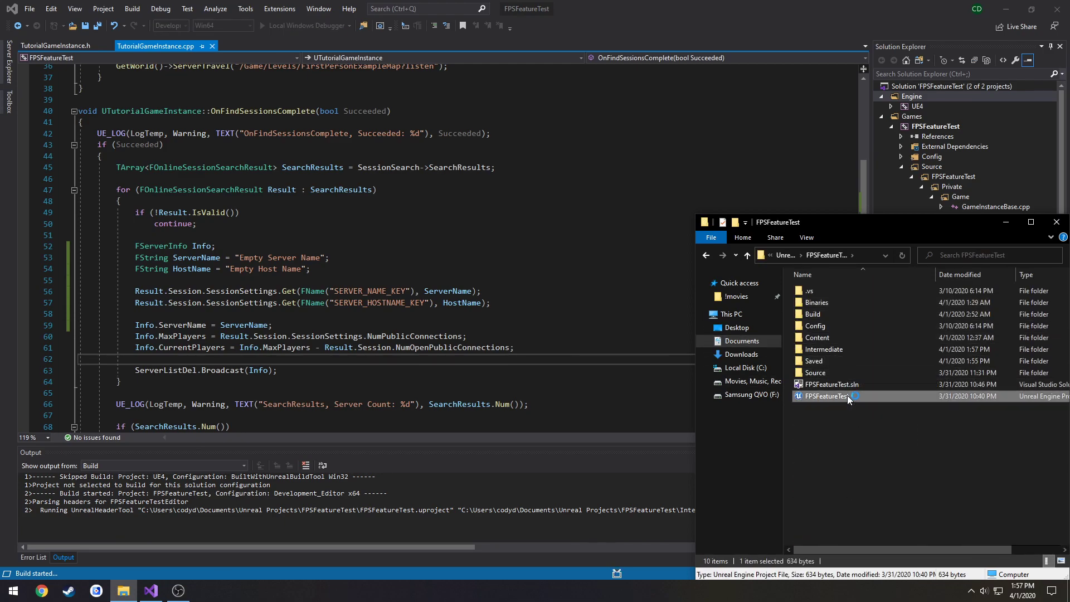
pyautogui.doubleClick(826, 396)
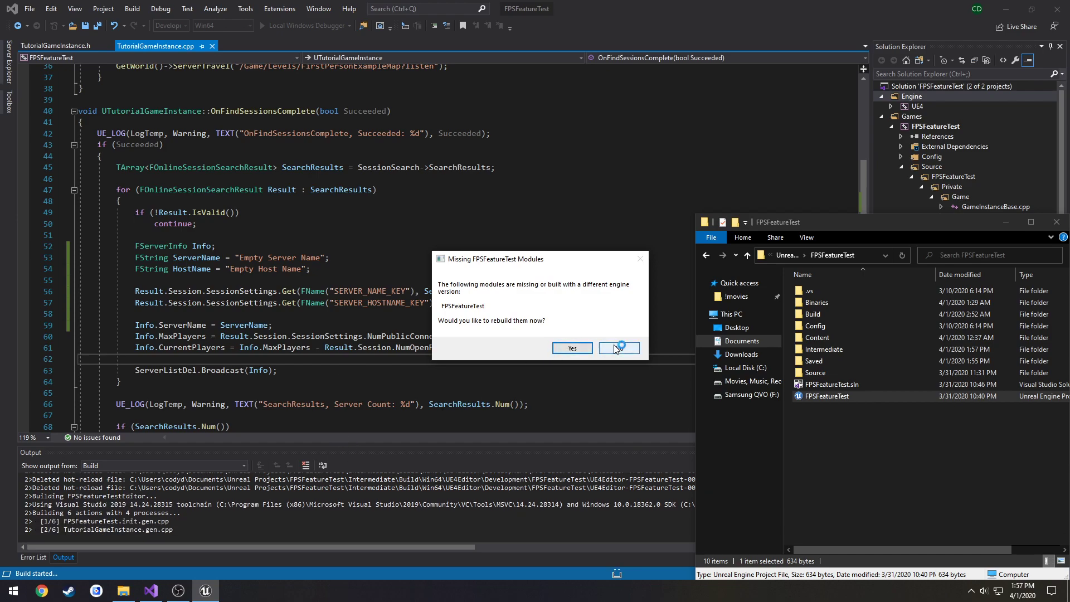
pyautogui.click(572, 348)
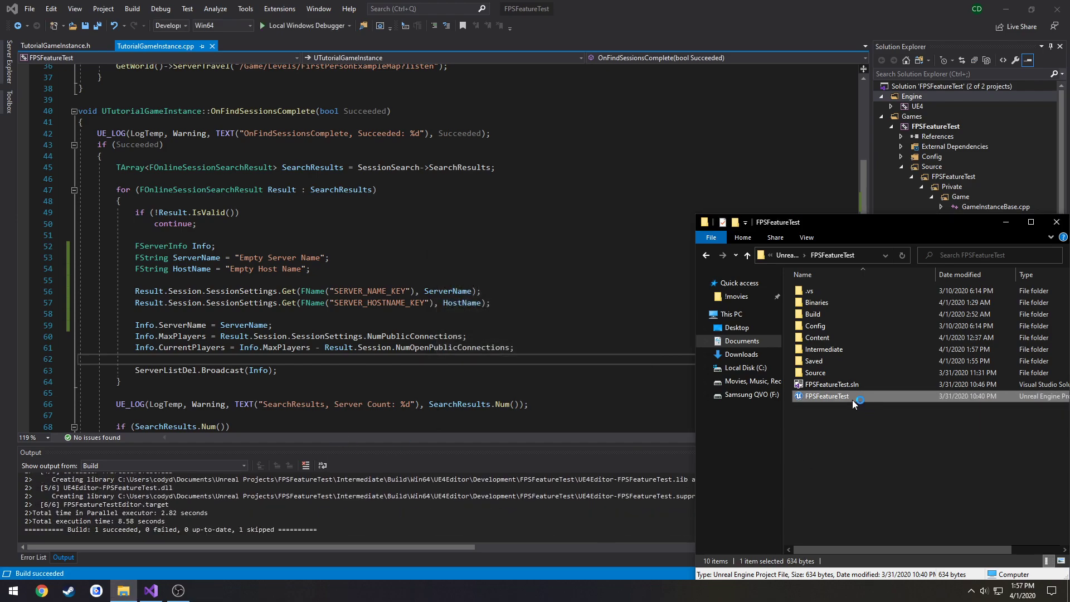
pyautogui.doubleClick(826, 396)
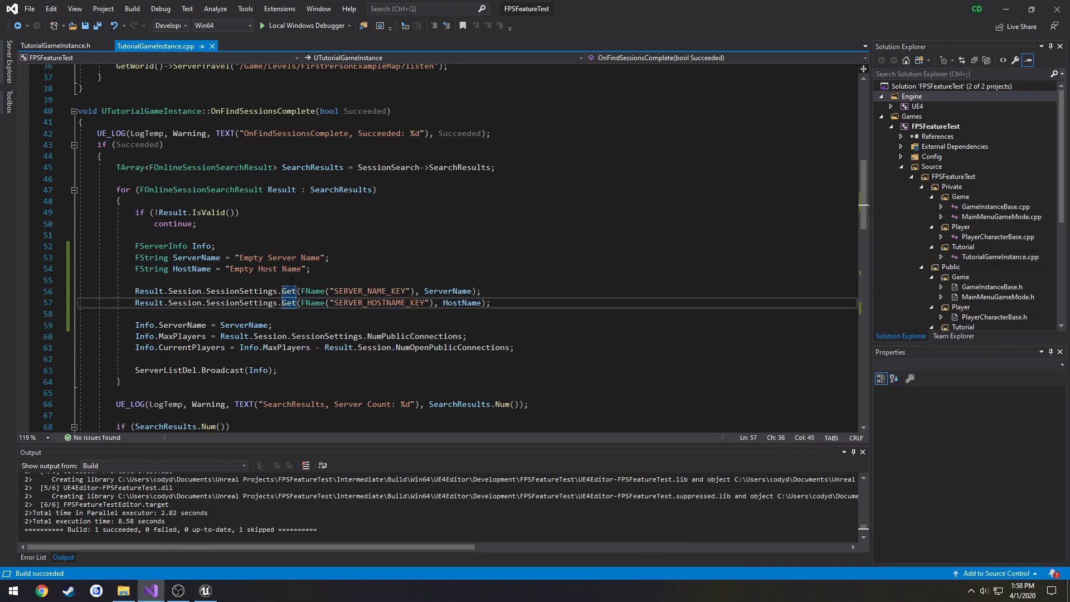
pyautogui.click(204, 591)
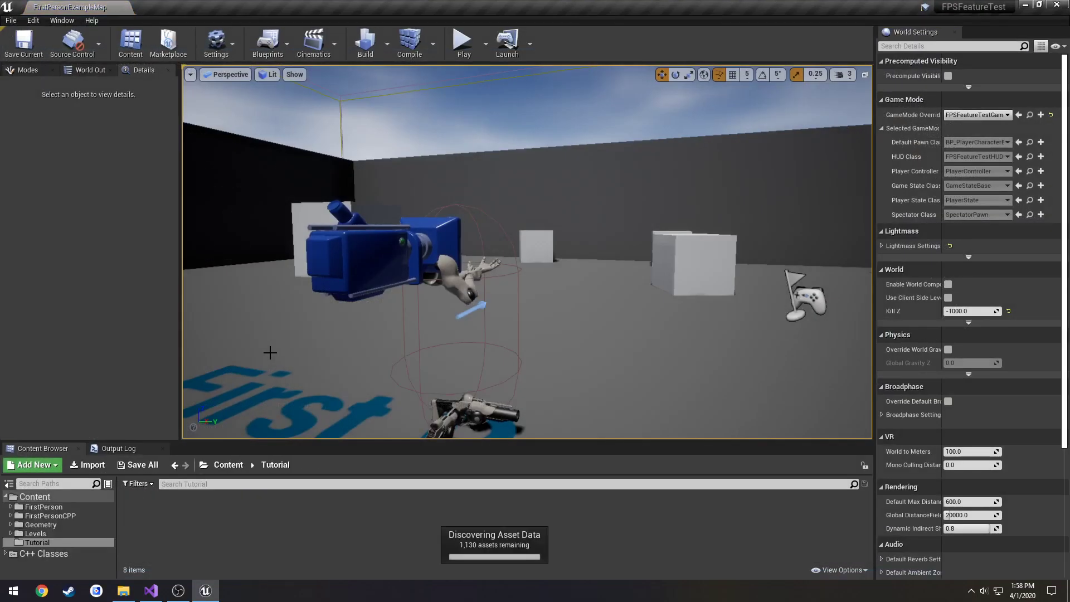
pyautogui.click(149, 591)
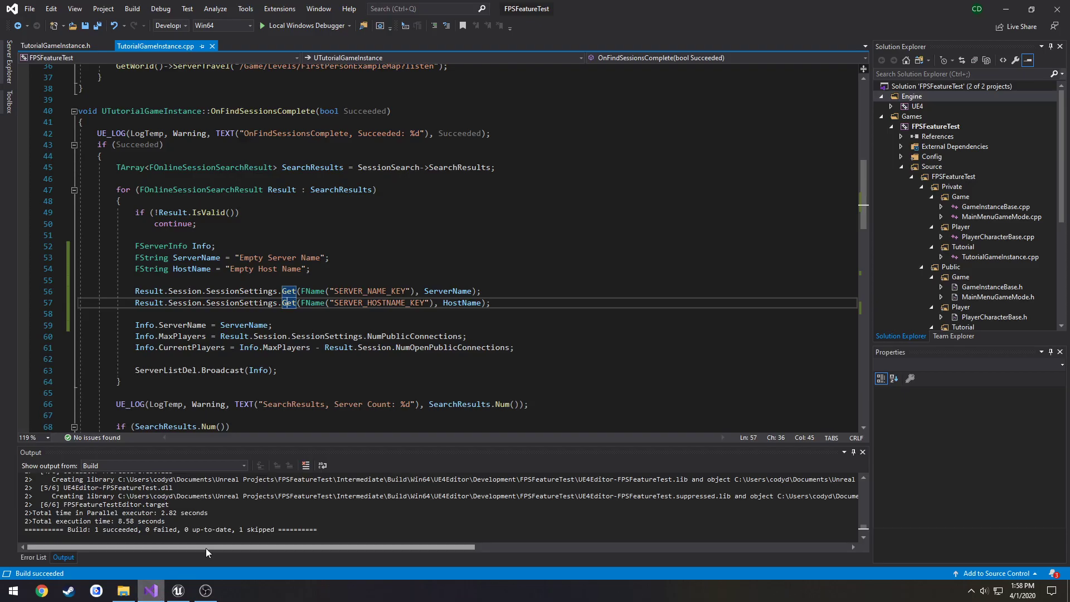
pyautogui.moveTo(259, 371)
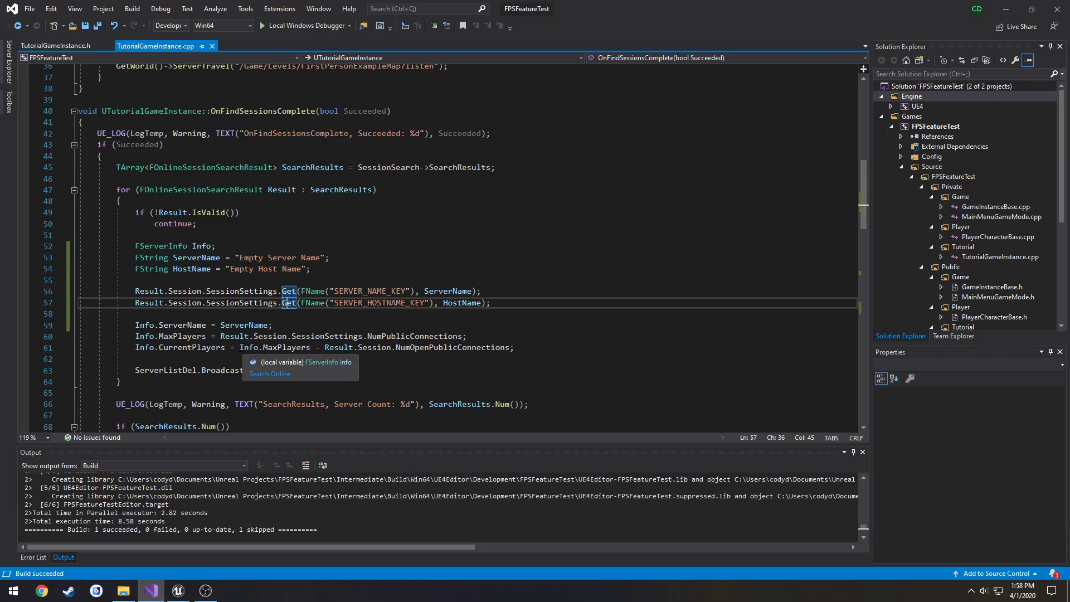
# - Add Info.SetPlayerCount(); after the CurrentPlayers line and start a build
pyautogui.click(230, 348)
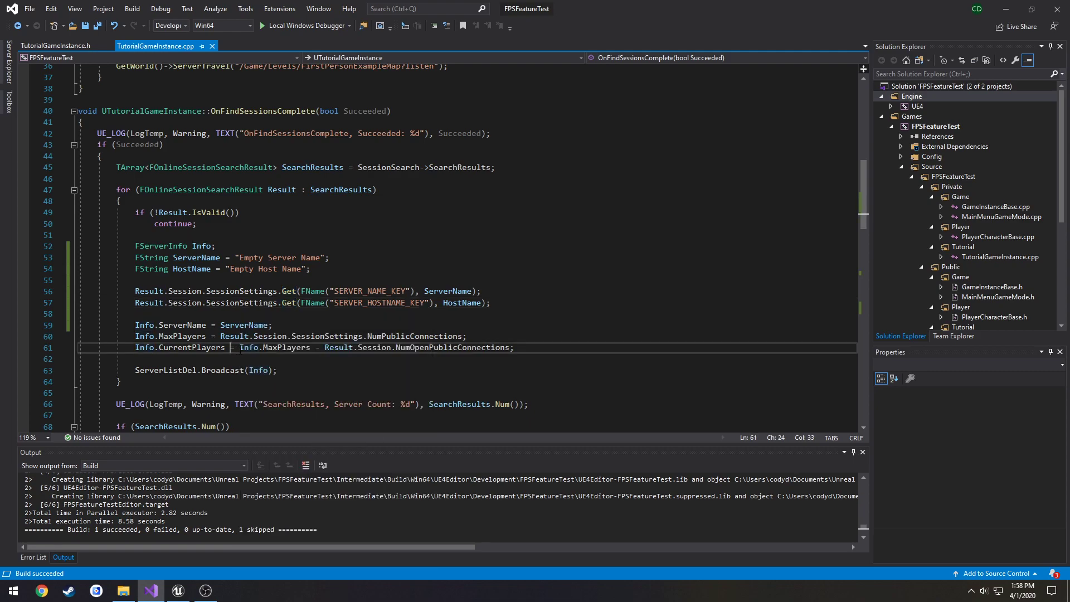
pyautogui.click(515, 348)
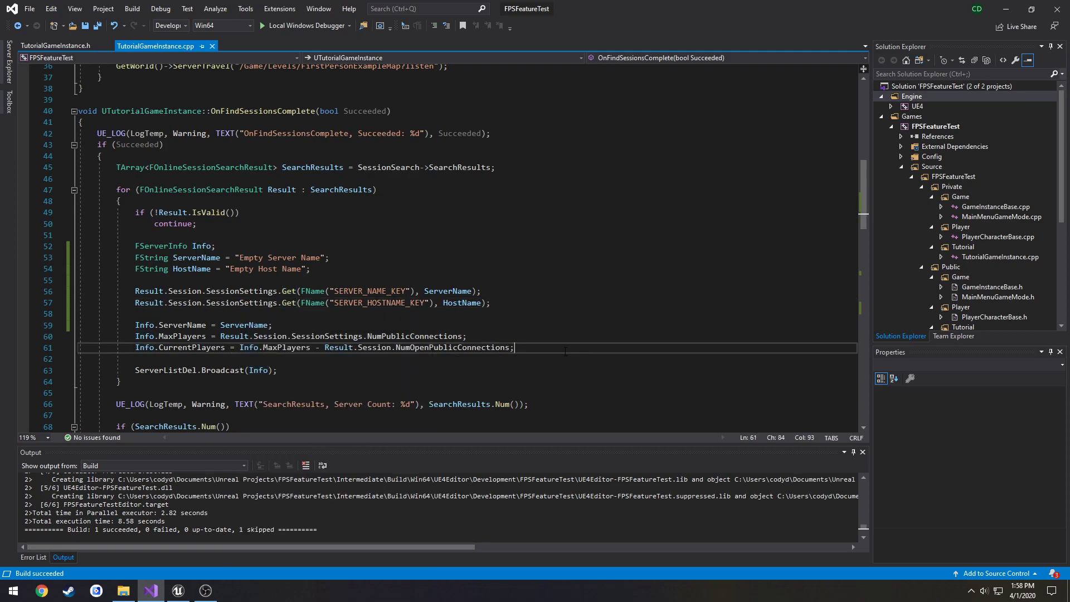
pyautogui.write('Info.SetPlayerCount(')
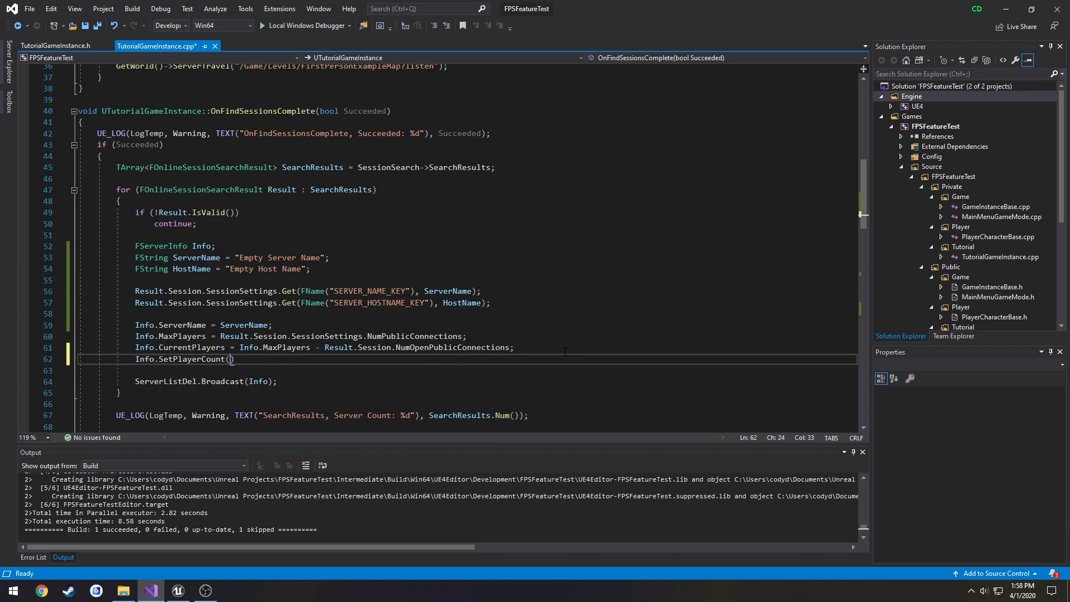
pyautogui.write(';')
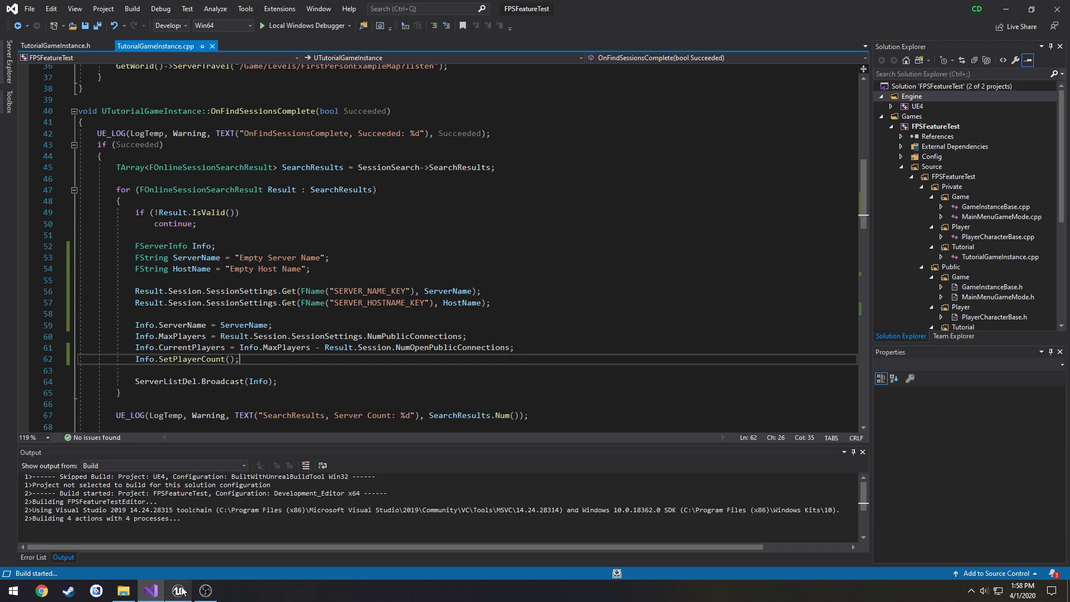
pyautogui.moveTo(180, 590)
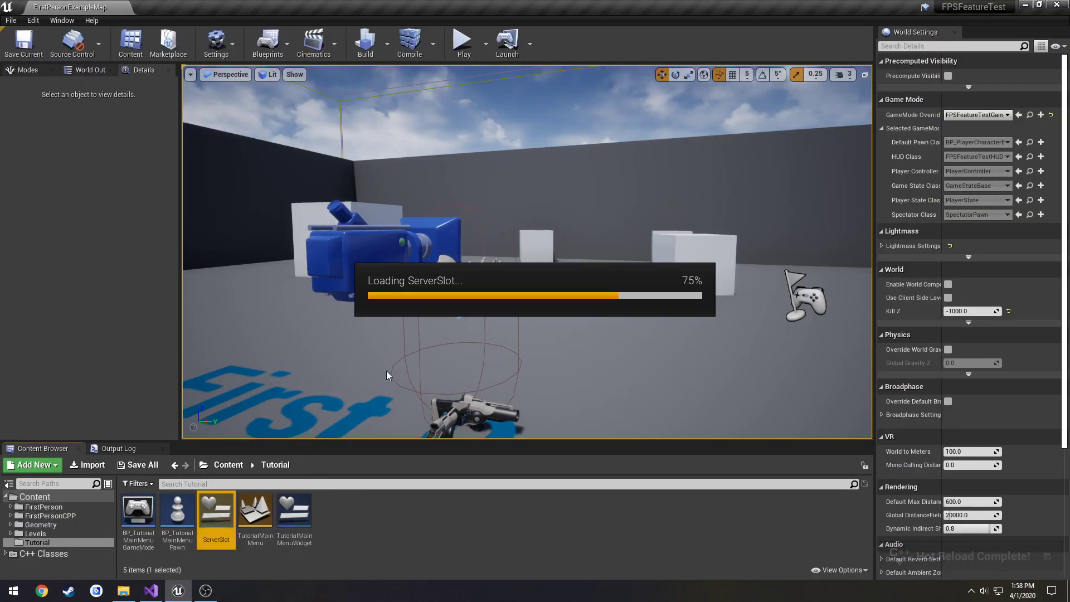
# - In ServerSlot's graph, add a ServerEverything string variable and an Append node on Server Name
pyautogui.doubleClick(215, 509)
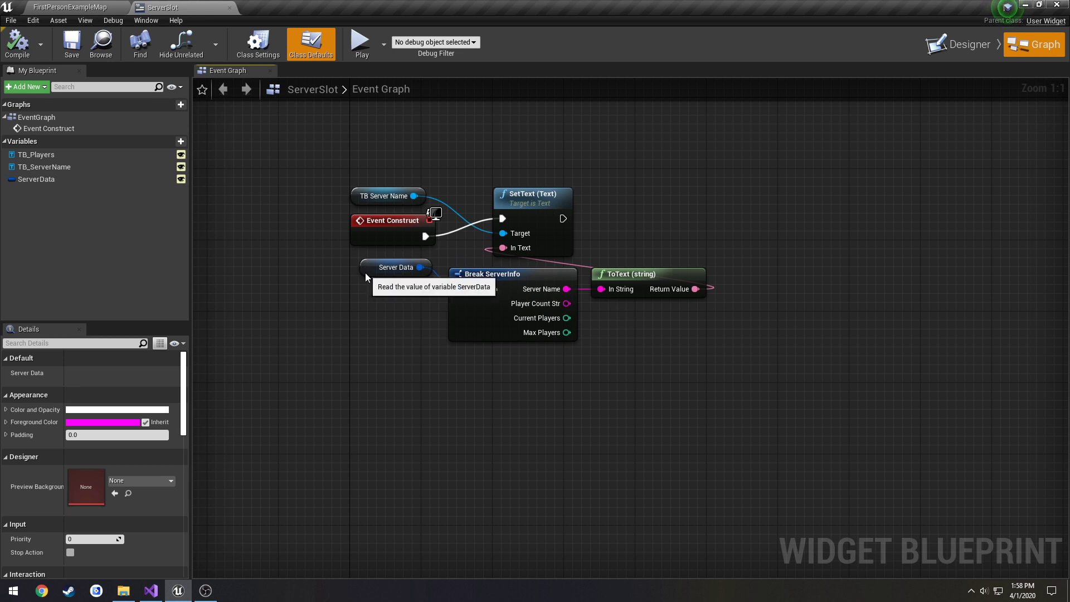
pyautogui.click(388, 266)
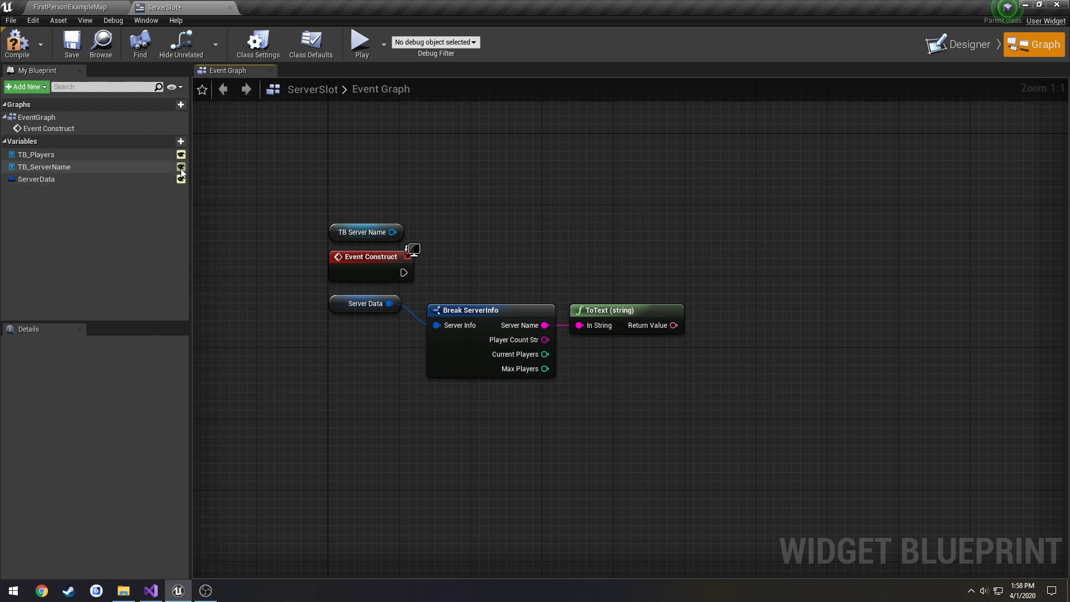
pyautogui.click(181, 142)
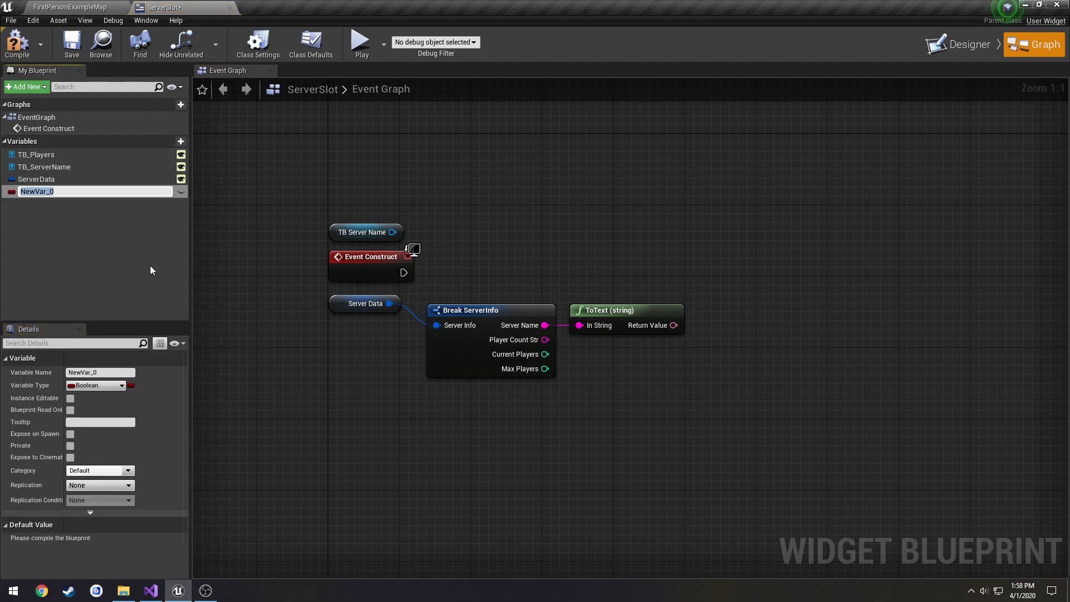
pyautogui.write('ServerEverything')
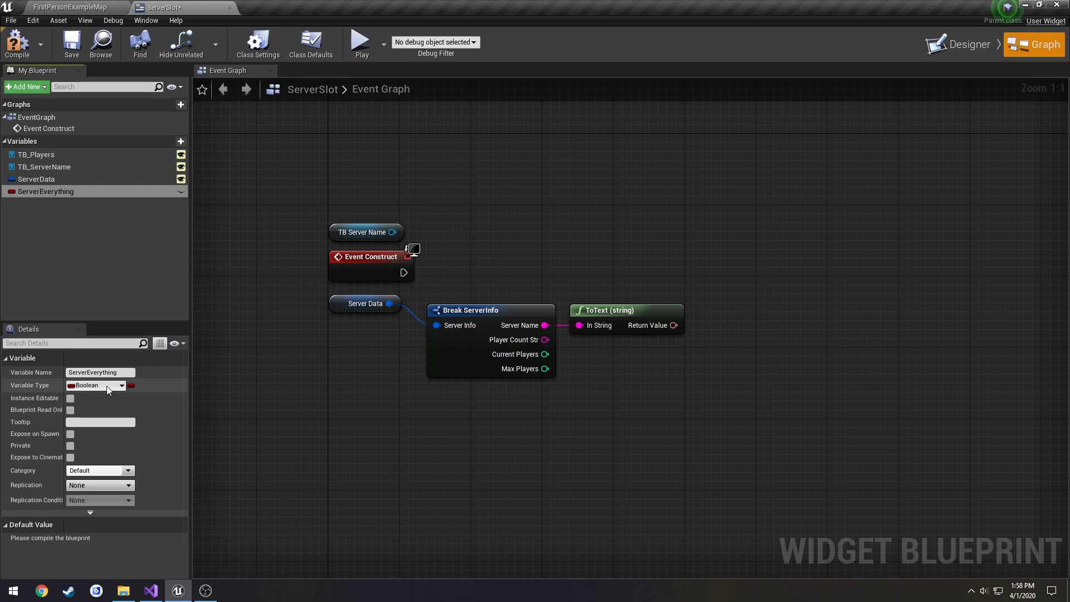
pyautogui.click(96, 385)
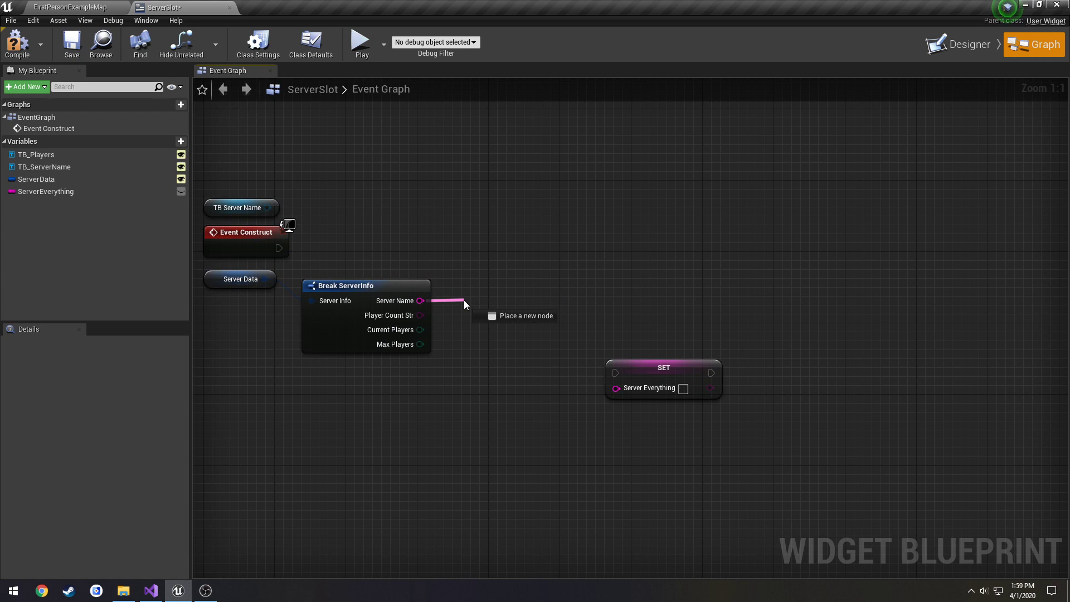
pyautogui.click(515, 316)
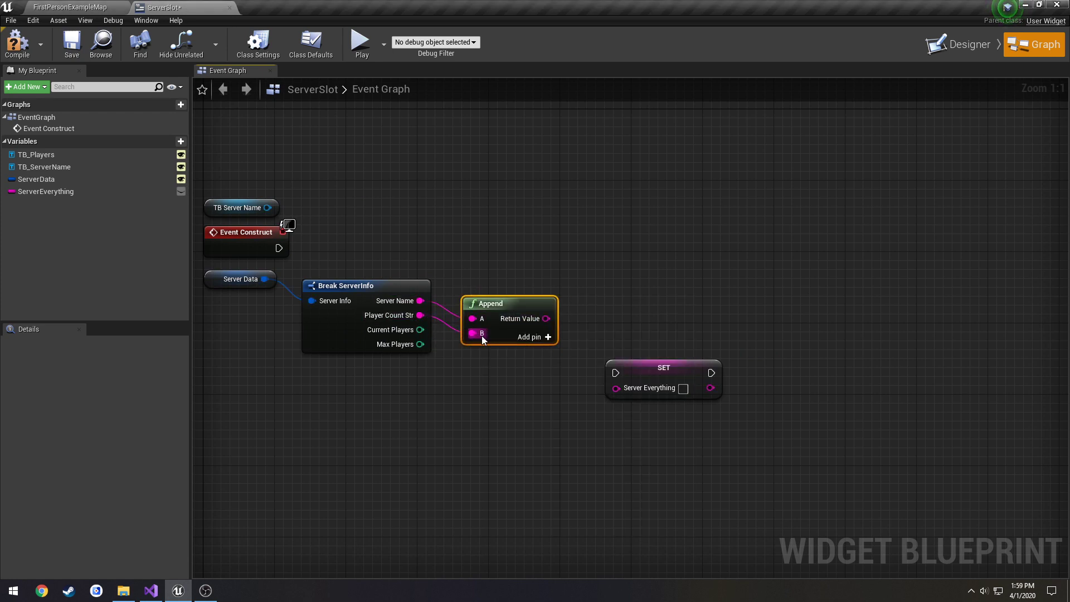
pyautogui.moveTo(491, 285)
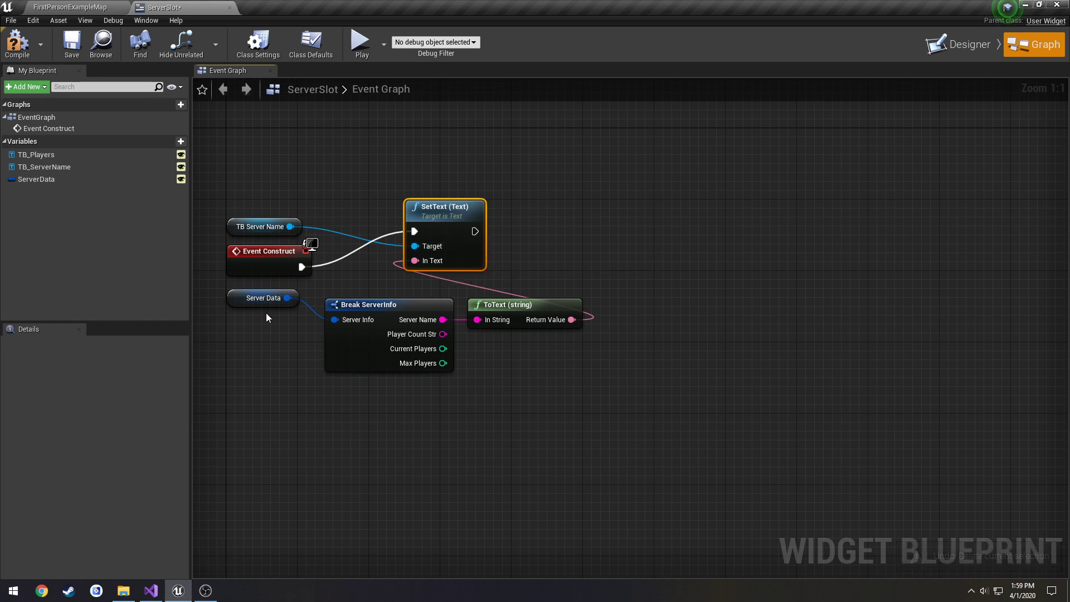
pyautogui.moveTo(37, 154)
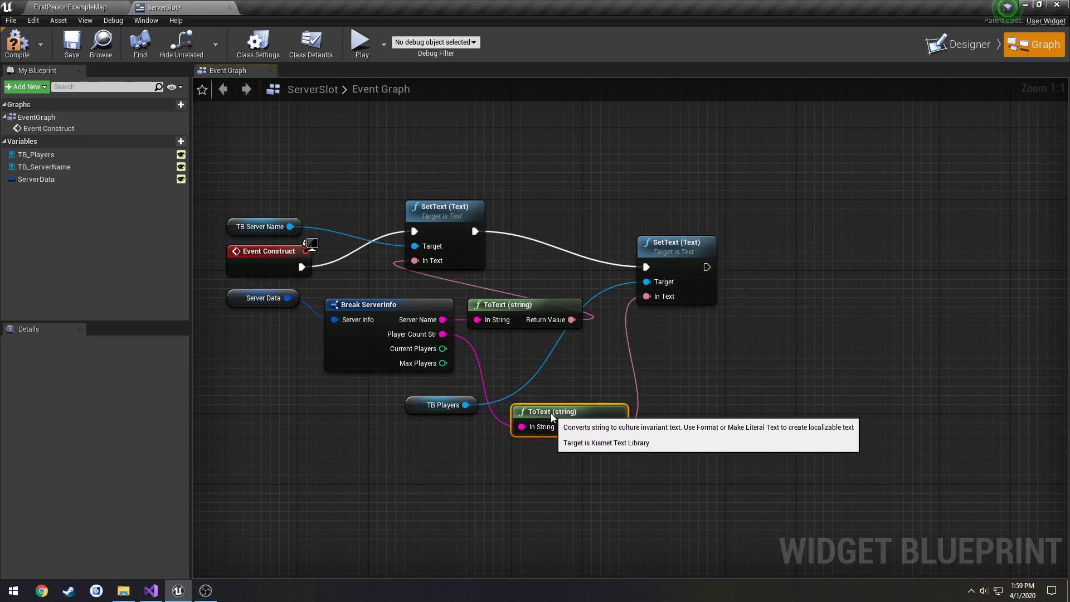
# - Chain a second SetText giving TB_Players the ToText-converted Player Count Str
pyautogui.click(549, 387)
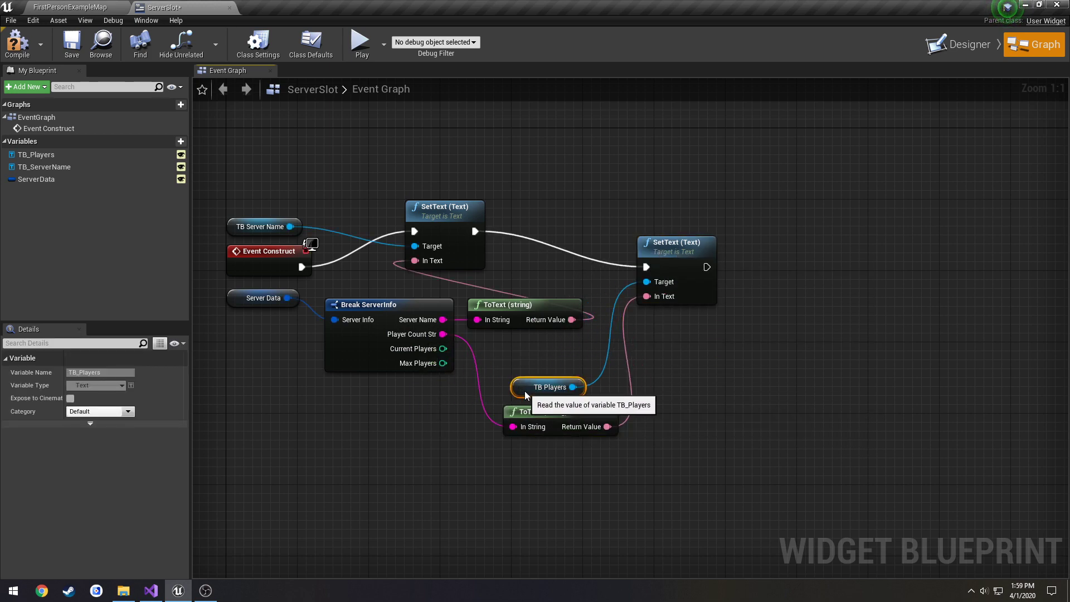
pyautogui.moveTo(543, 402)
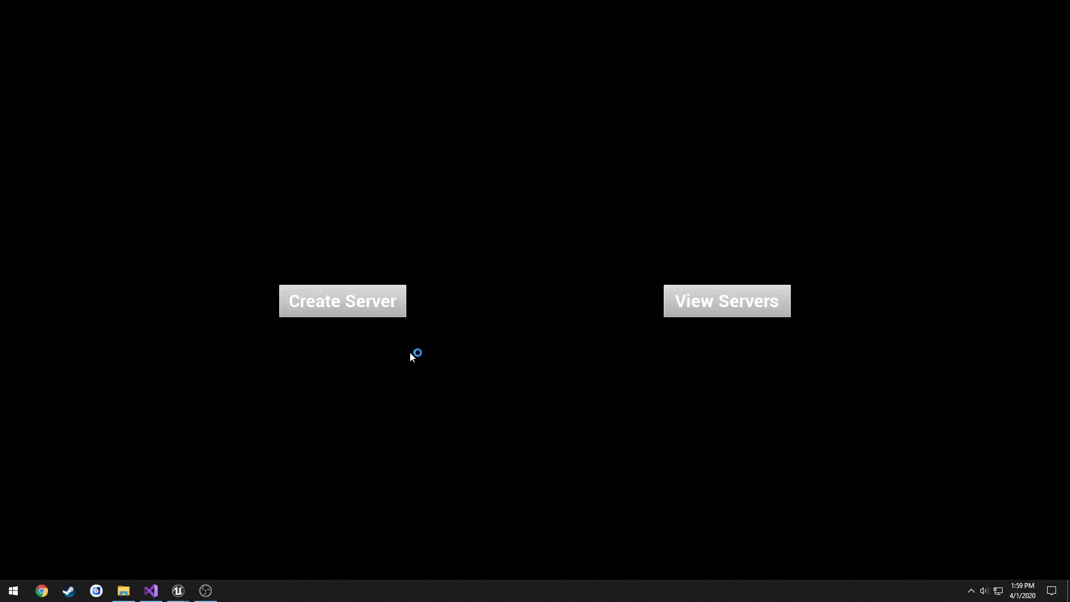
# - Play the game and view the server list showing the single TEST SERVER entry
pyautogui.click(342, 301)
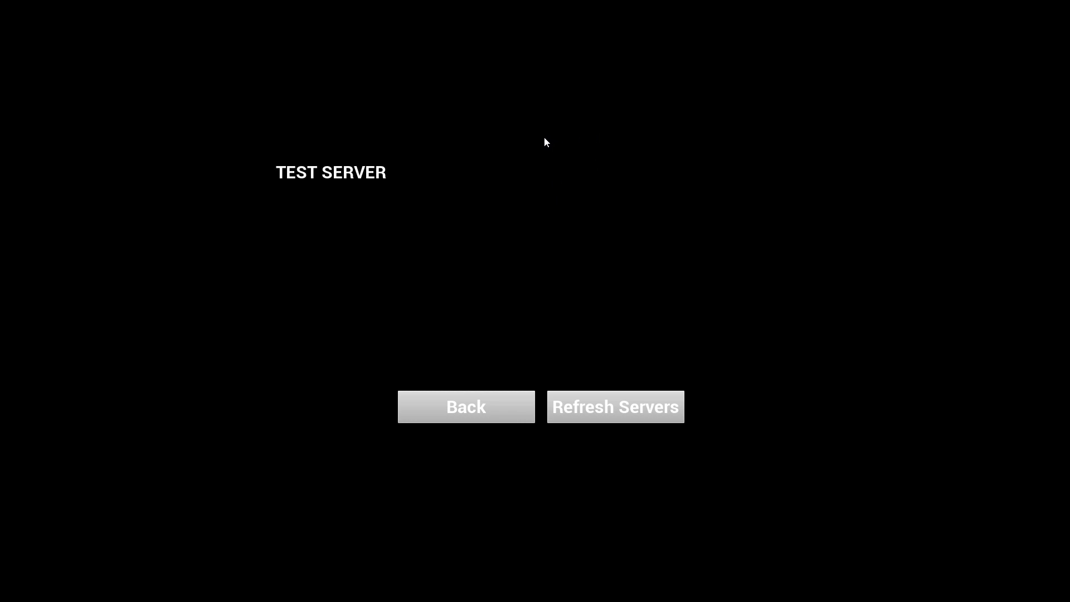
pyautogui.moveTo(404, 180)
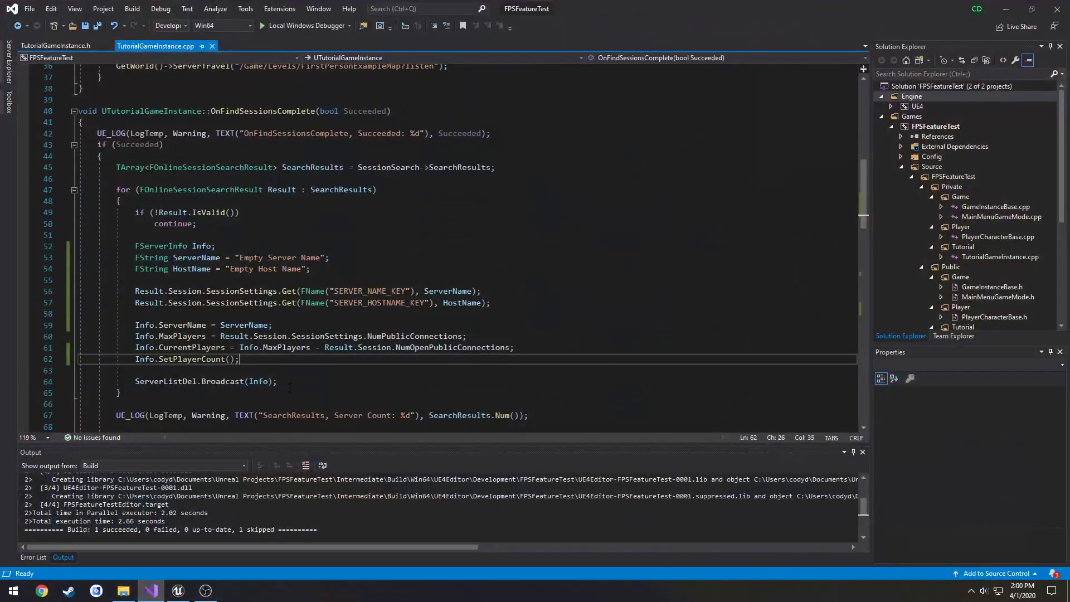
# - Make SetPlayerCount assign the formatted string to PlayerCountStr with a semicolon, then rebuild
pyautogui.click(54, 46)
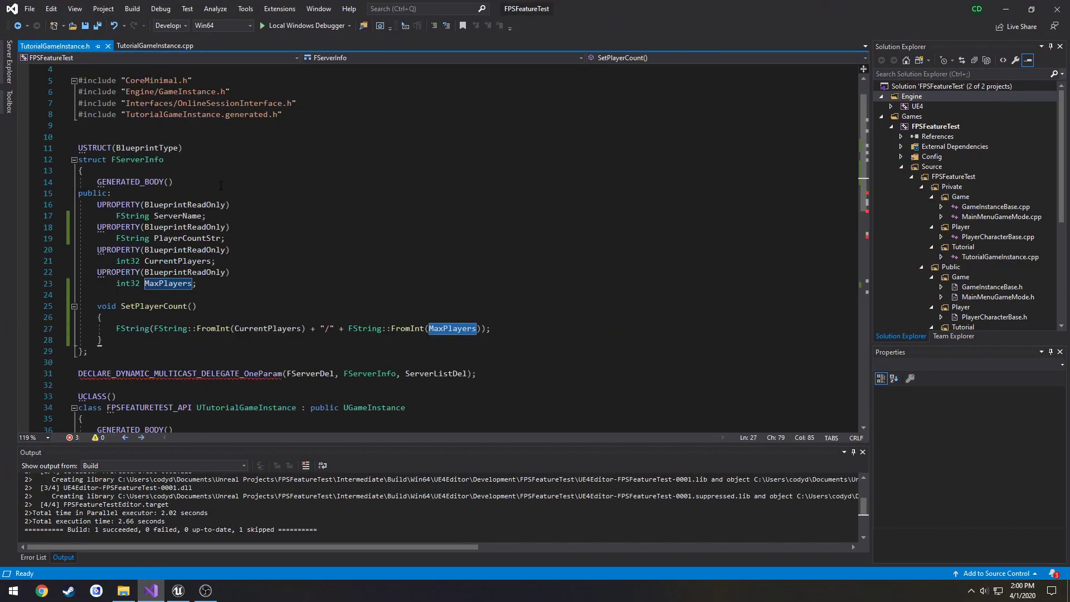
pyautogui.write('f')
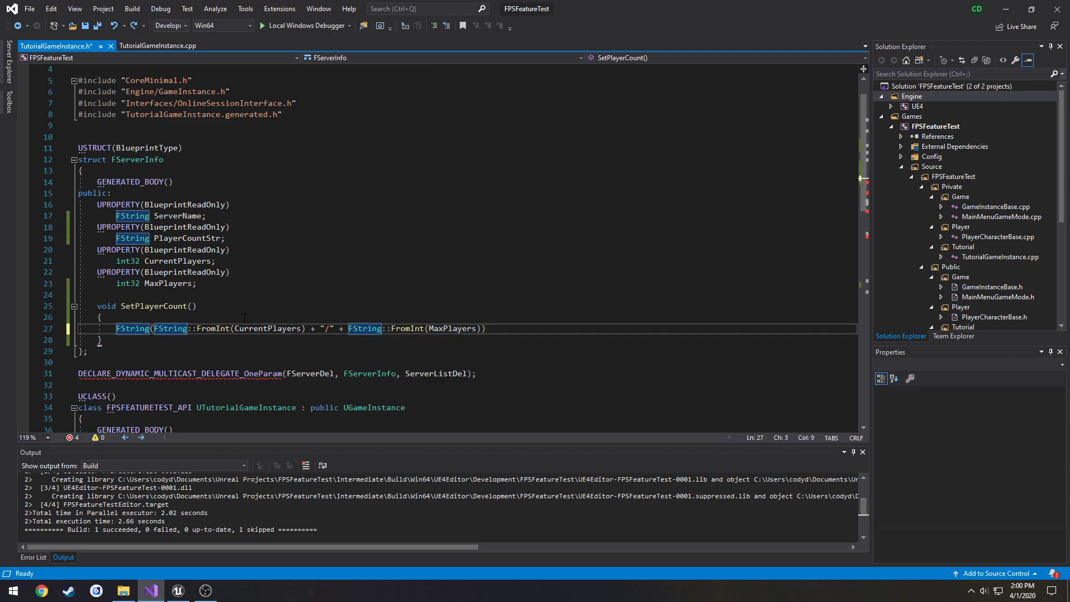
pyautogui.write('PlayerCountStr =')
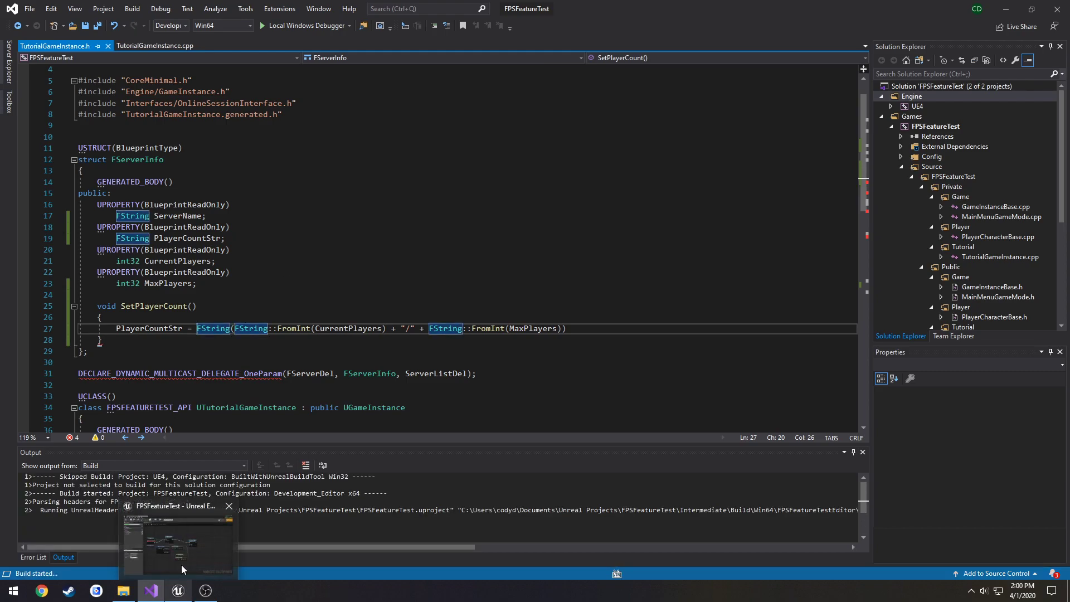
pyautogui.click(103, 351)
pyautogui.write(';')
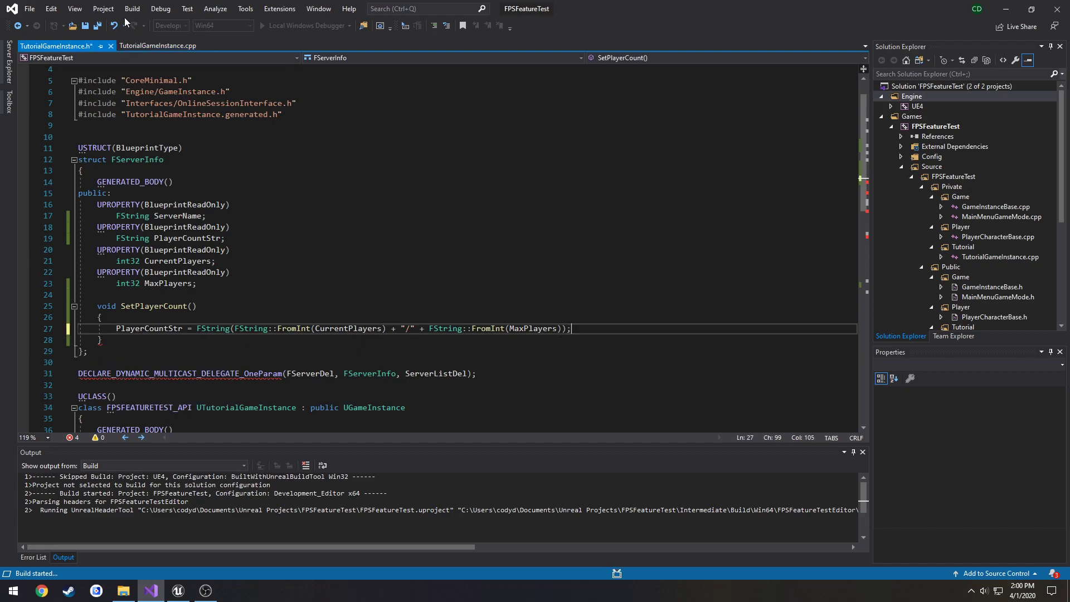
pyautogui.rightClick(291, 260)
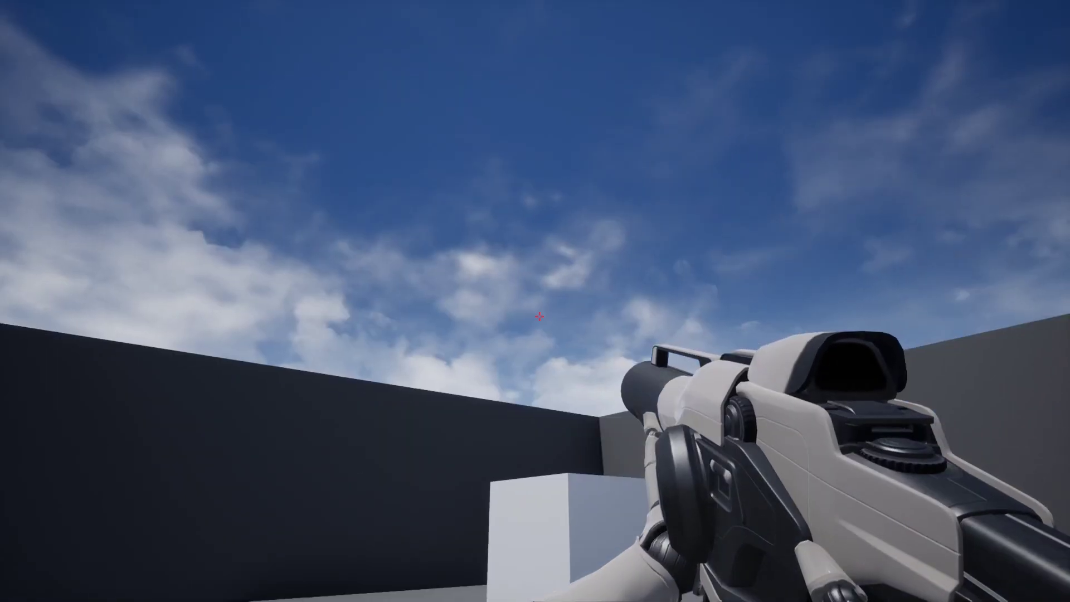
pyautogui.moveTo(536, 308)
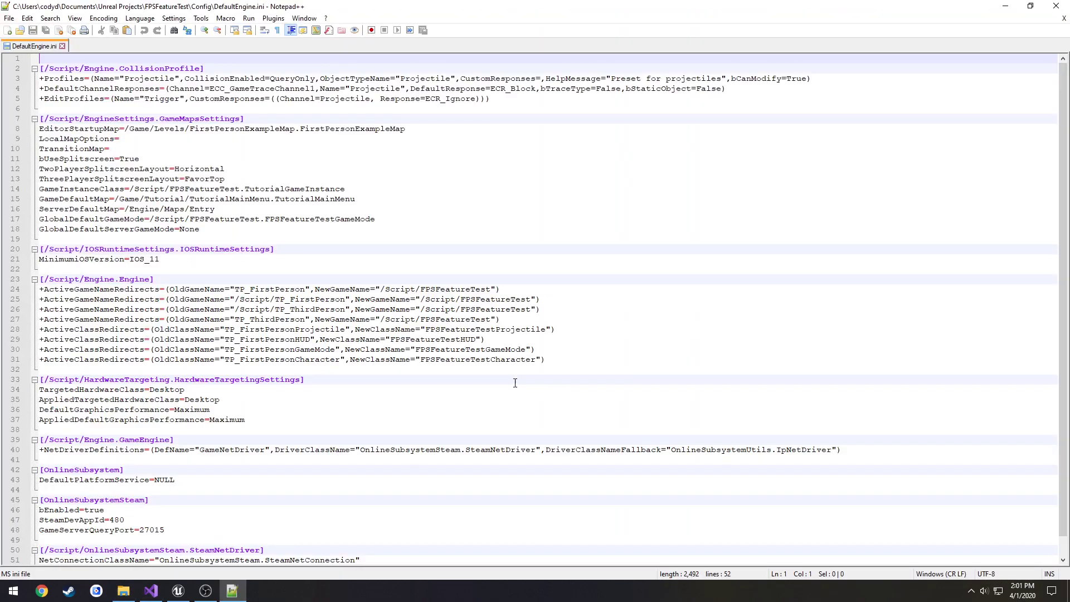
# - Close DefaultEngine.ini in Notepad++ and return to TutorialGameInstance.h in Visual Studio
pyautogui.click(184, 458)
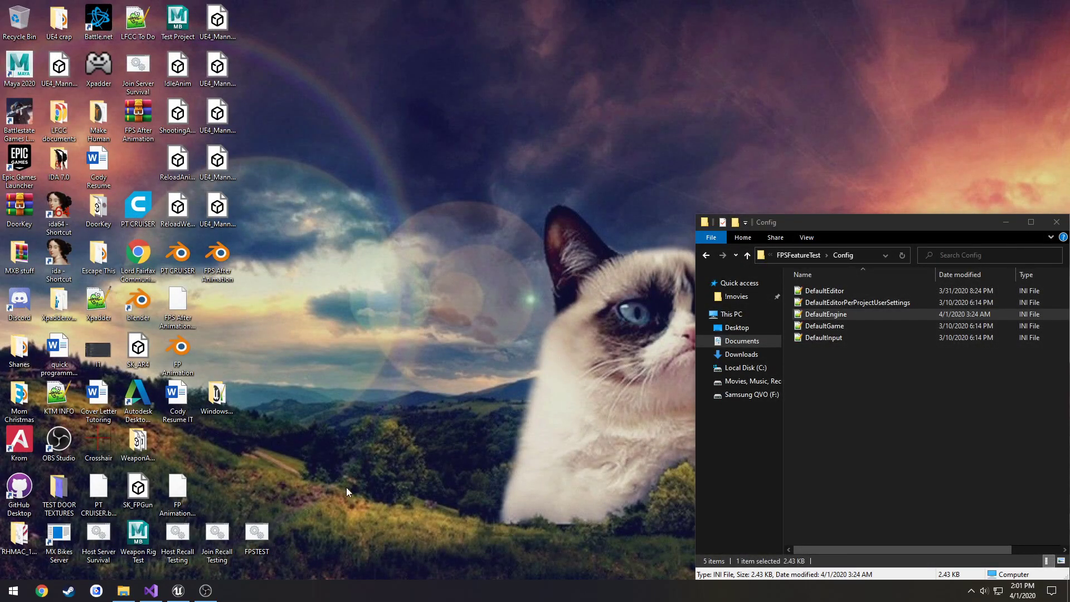
pyautogui.click(149, 591)
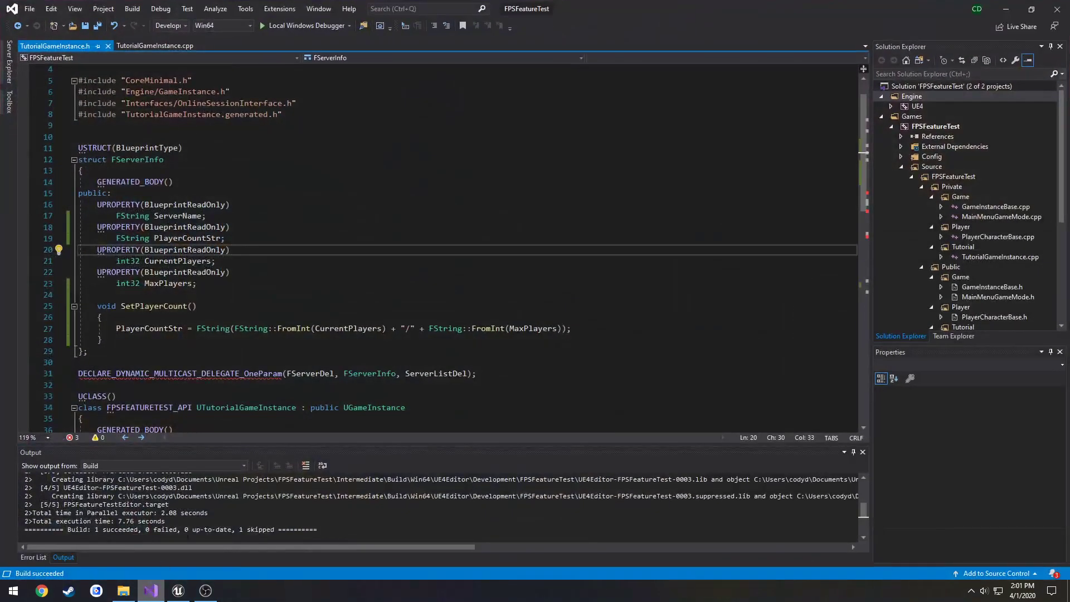
# - Return to OnFindSessionsComplete in TutorialGameInstance.cpp with the cursor after the server name lookup
pyautogui.click(154, 46)
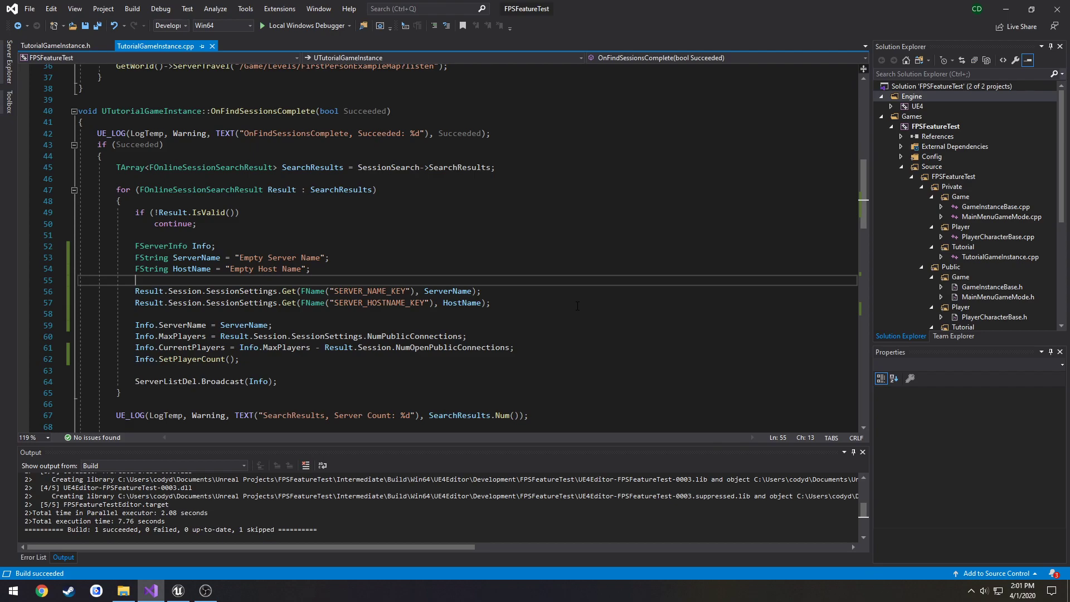
pyautogui.click(482, 291)
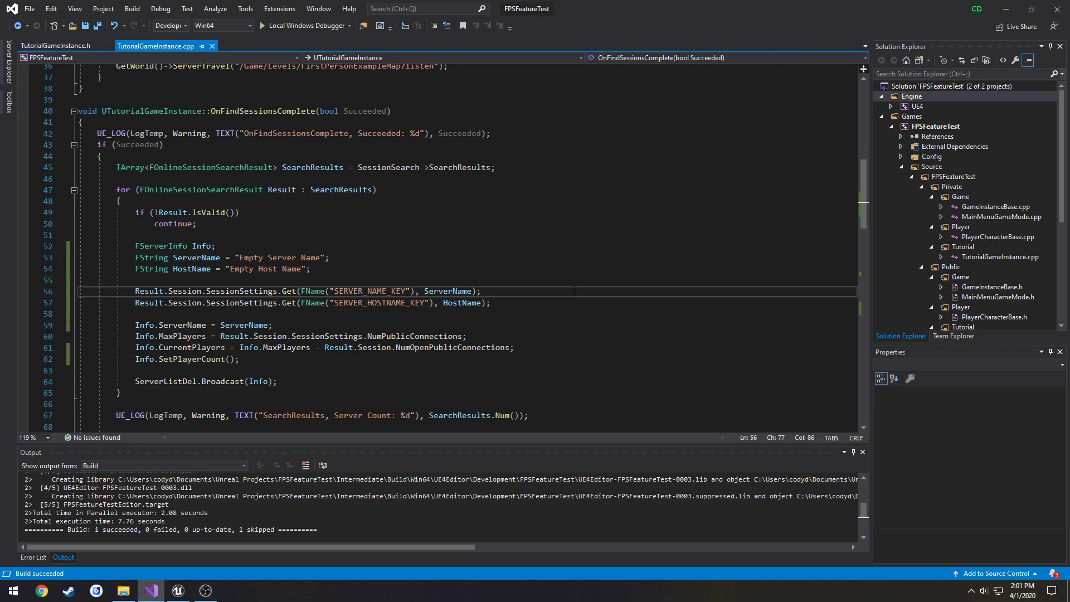
pyautogui.moveTo(911, 598)
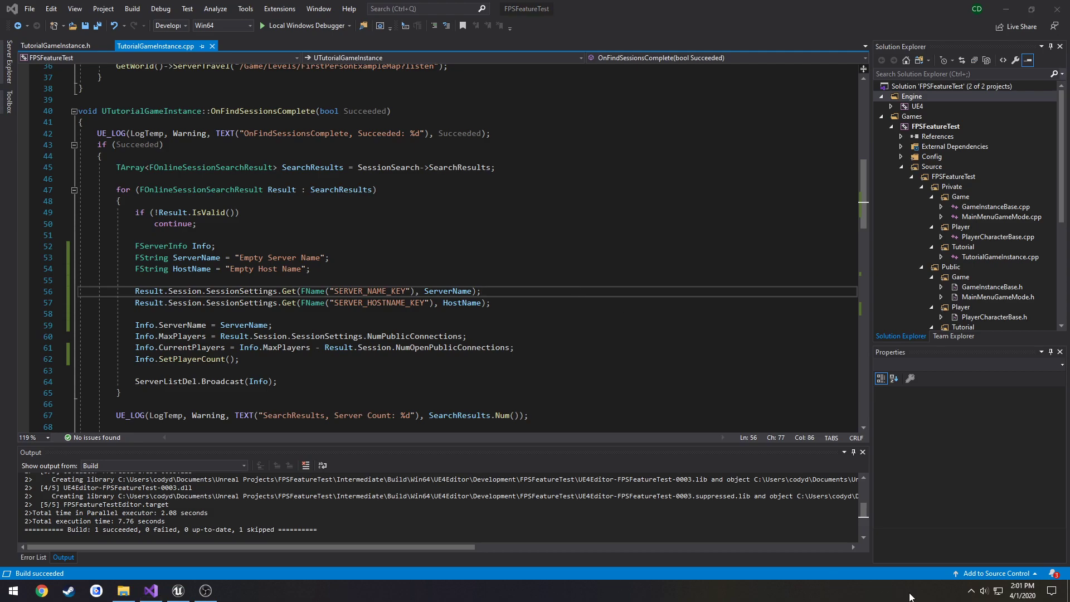